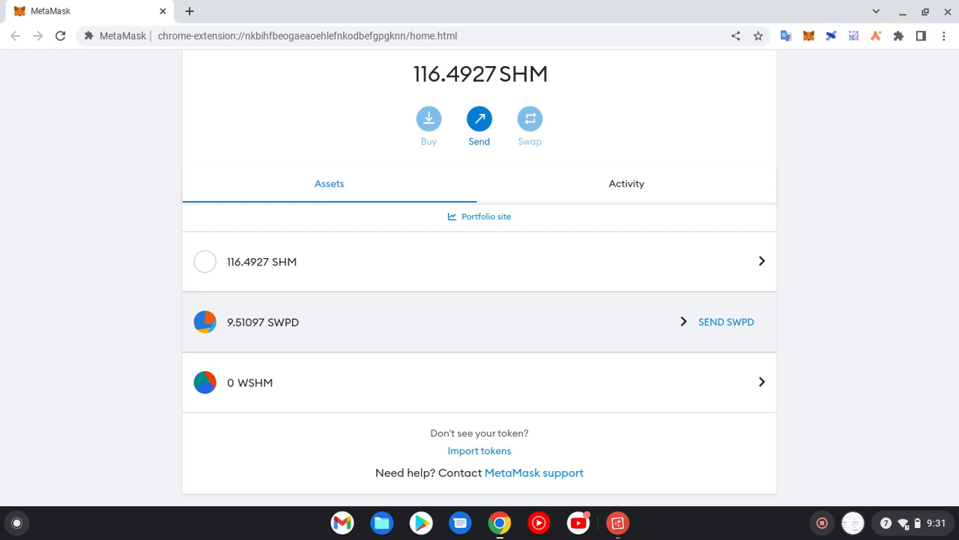
pyautogui.moveTo(305, 90)
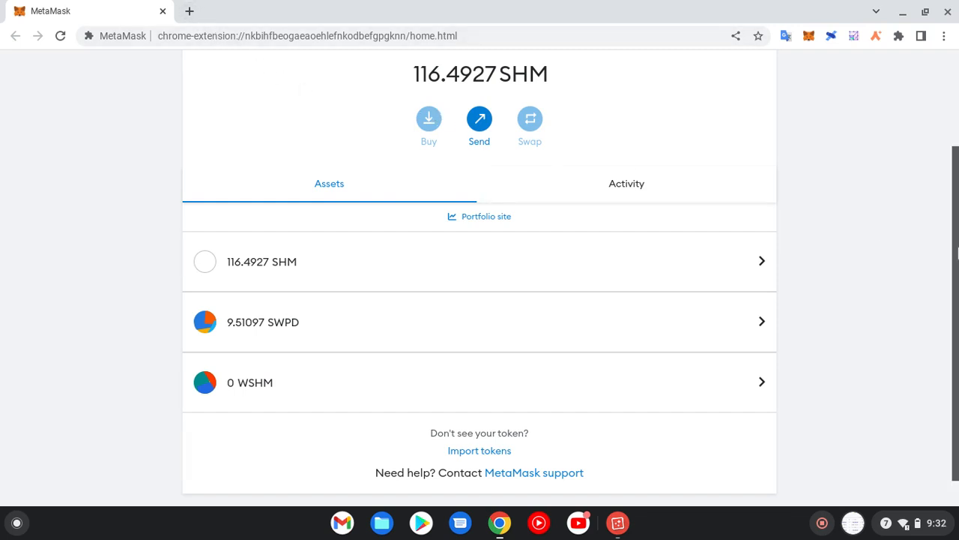
# Step: Show the MetaMask network list with Shardeum Liberty 1.1 as the active network
pyautogui.scroll(3)
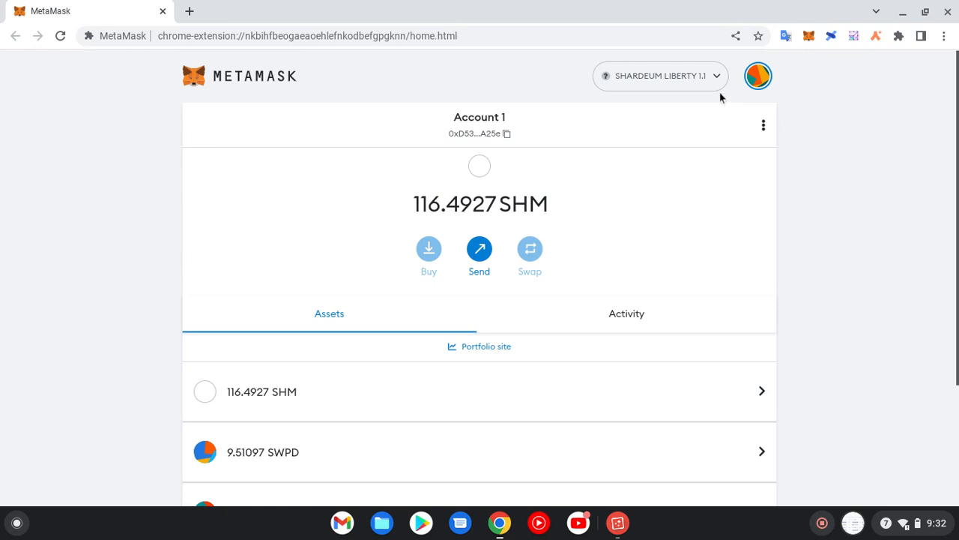
pyautogui.click(660, 75)
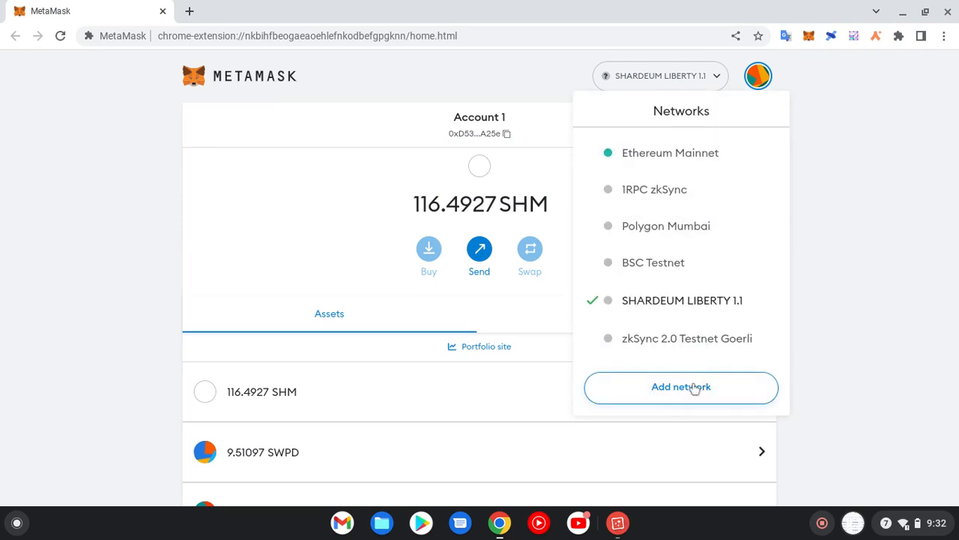
# Step: Review Shardeum Liberty 1.1's saved settings (chain ID 8080, SHM) in Settings > Networks, then return home
pyautogui.click(680, 386)
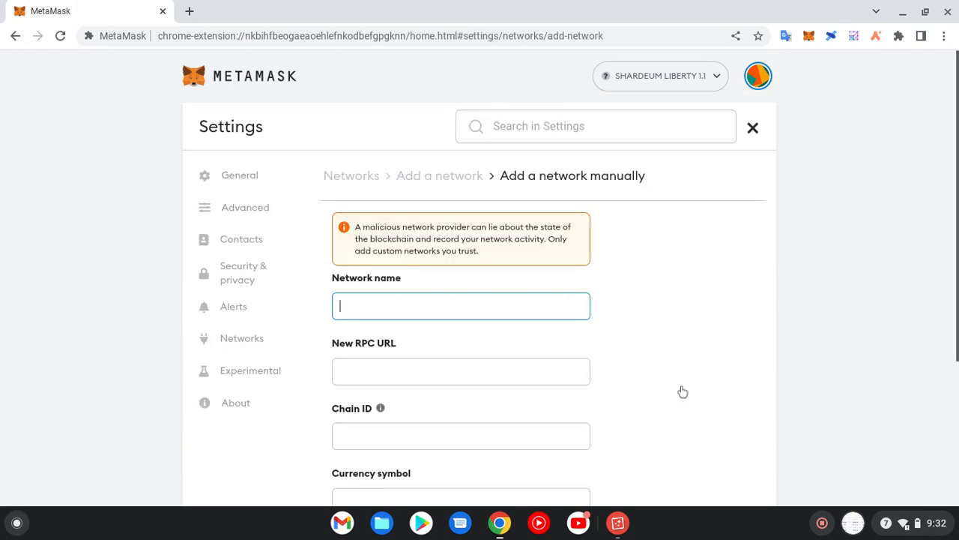
pyautogui.moveTo(254, 350)
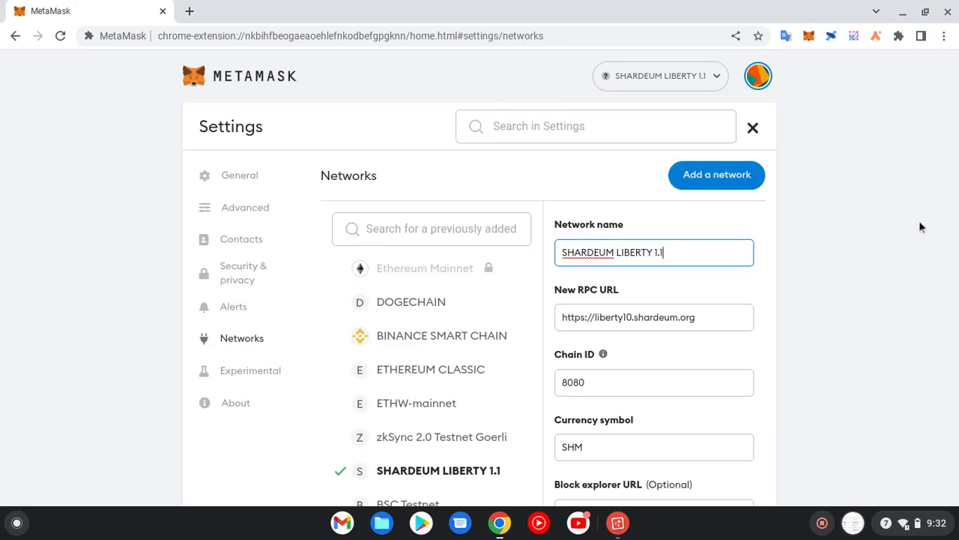
pyautogui.scroll(-3)
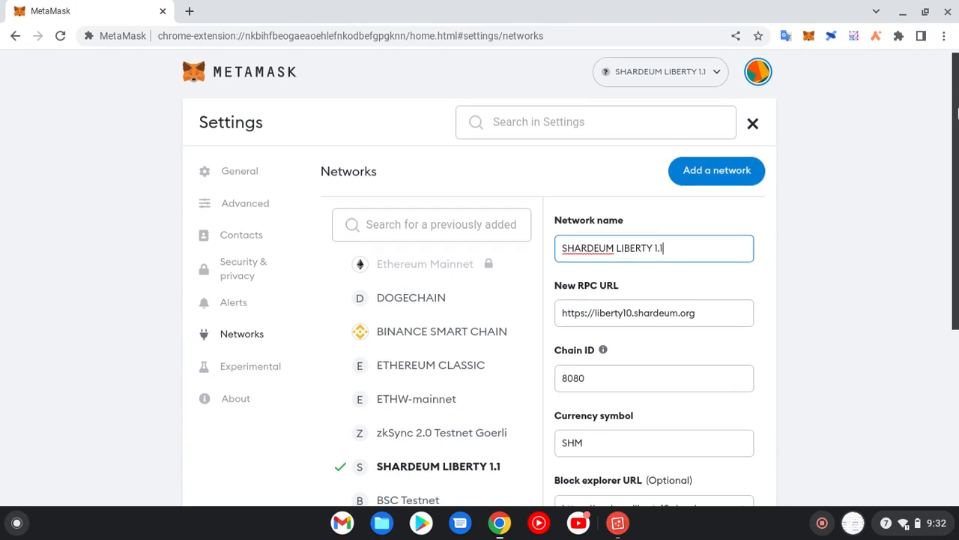
pyautogui.scroll(-3)
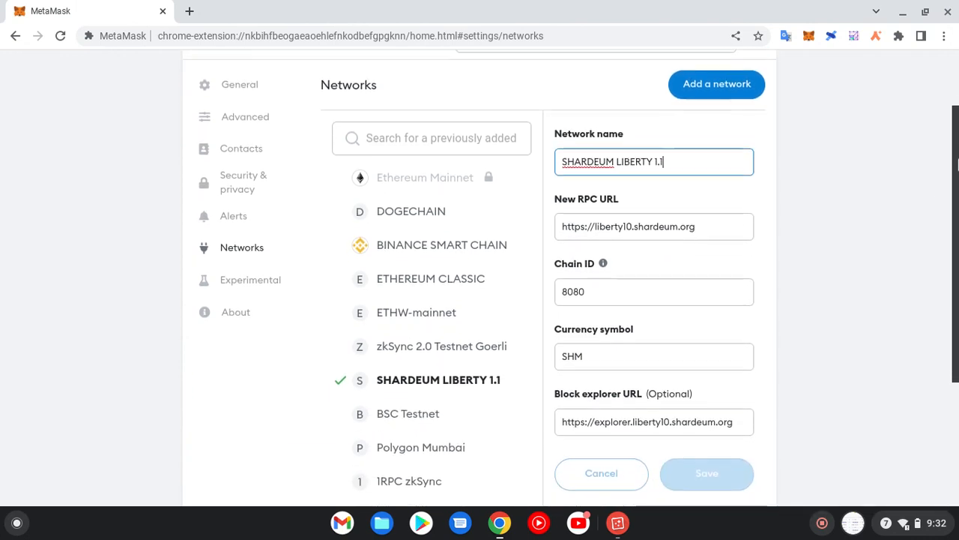
pyautogui.scroll(-3)
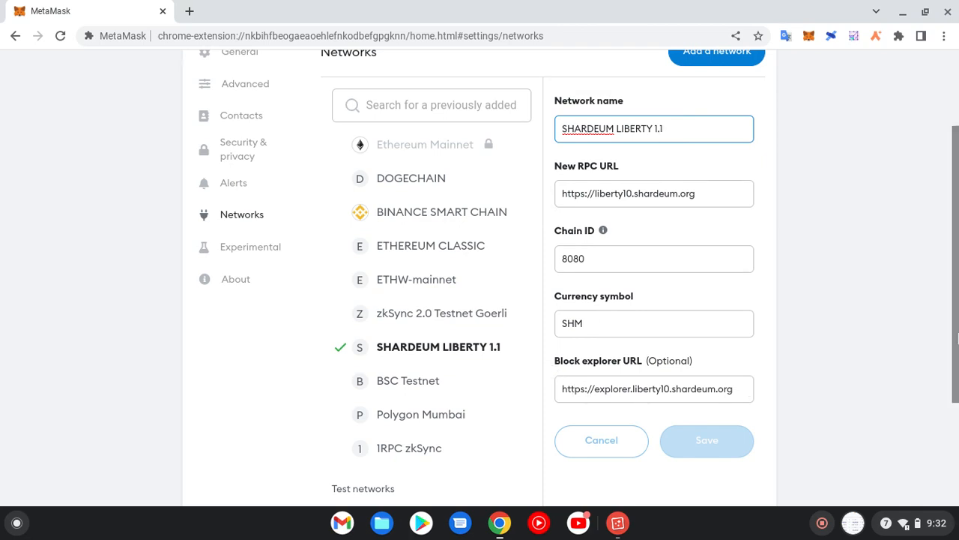
pyautogui.scroll(3)
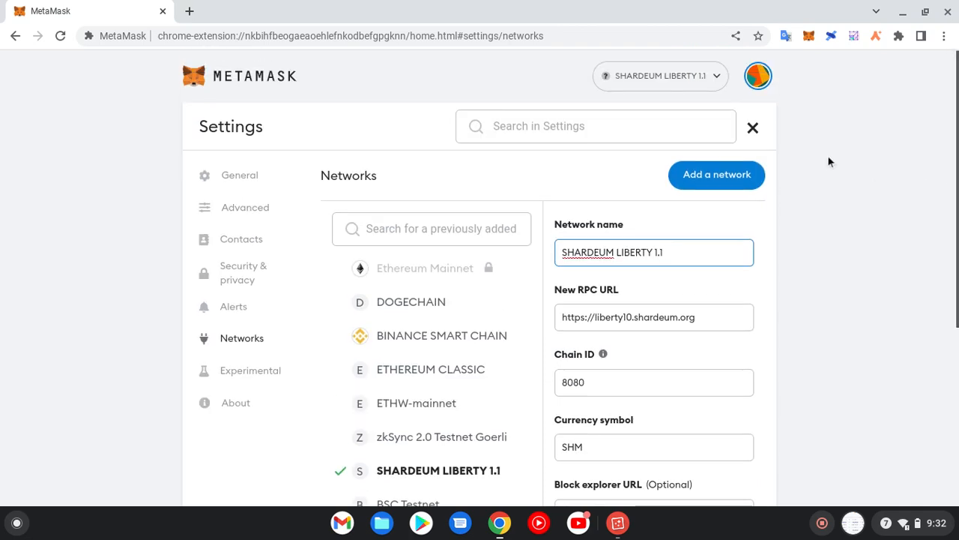
pyautogui.click(752, 127)
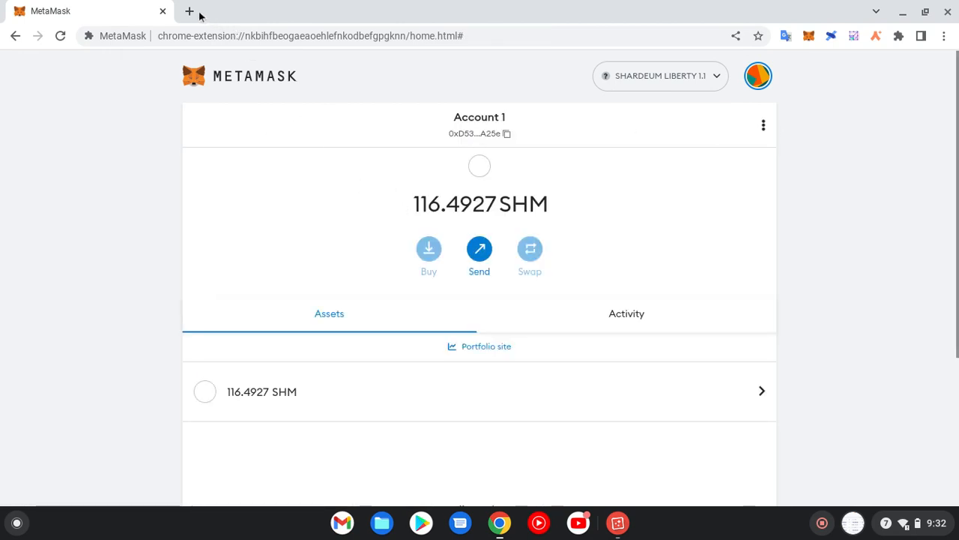
# Step: Load nft.shardeum.us in a new tab with the wallet connected for name minting
pyautogui.click(190, 11)
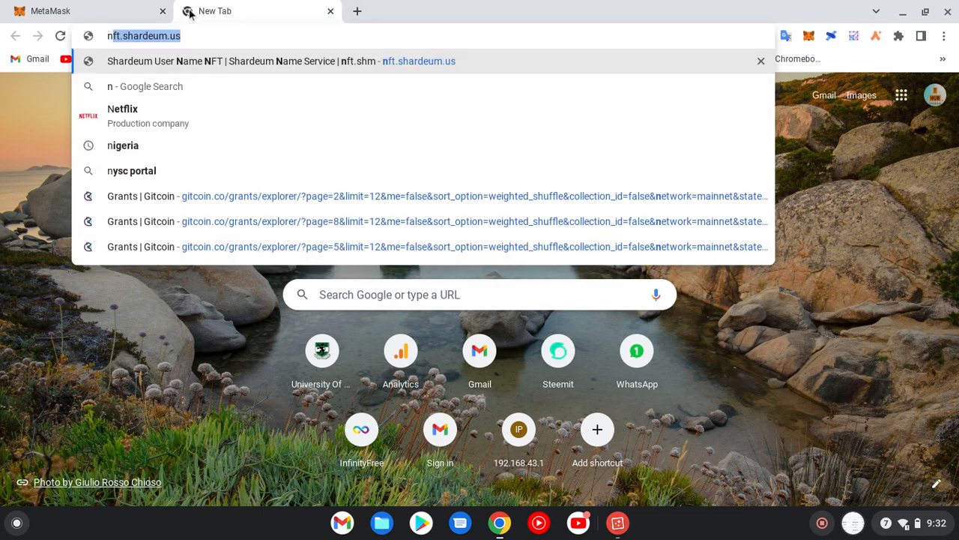
pyautogui.write('nft.shardeum.us')
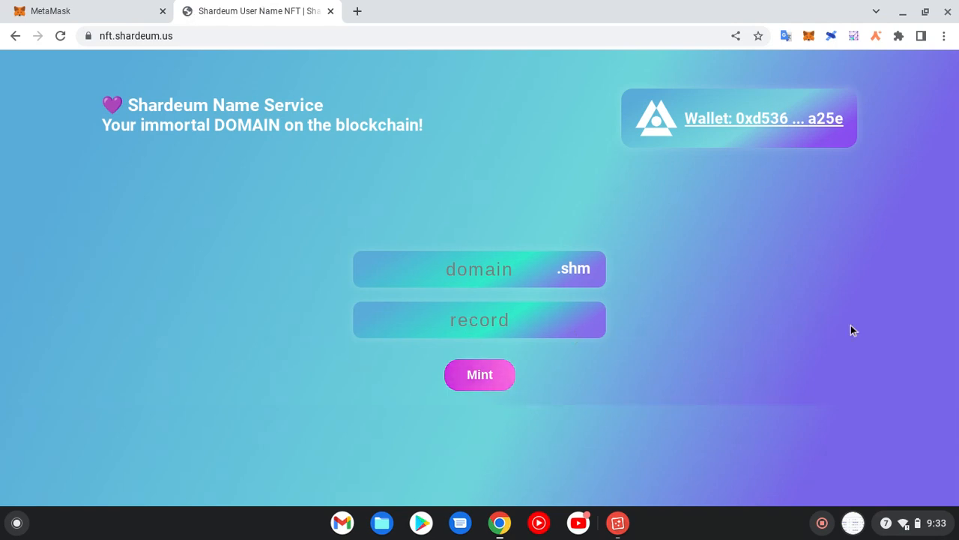
pyautogui.moveTo(924, 108)
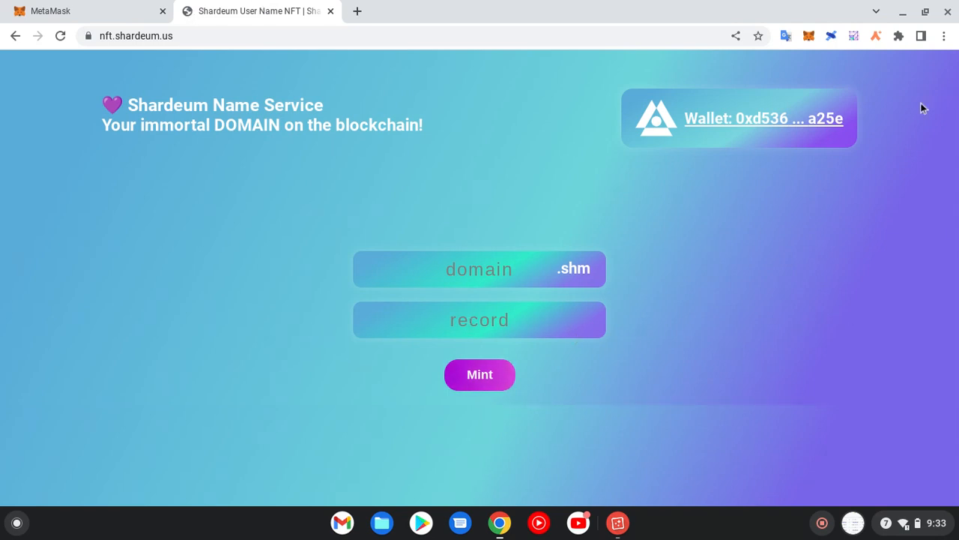
# Step: Enter the domain 'cryptohope' at 10 SHM and mint it, raising the MetaMask confirmation
pyautogui.click(480, 269)
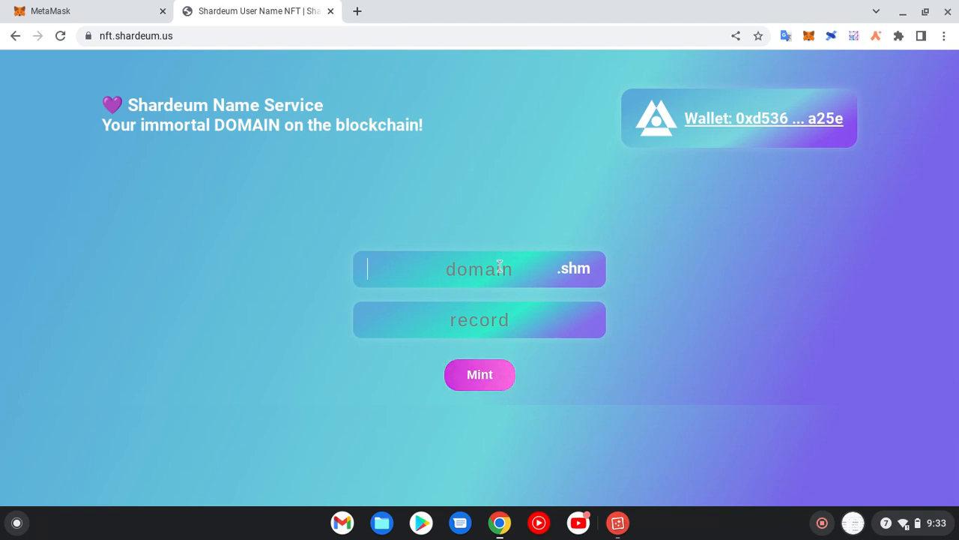
pyautogui.write('cryp')
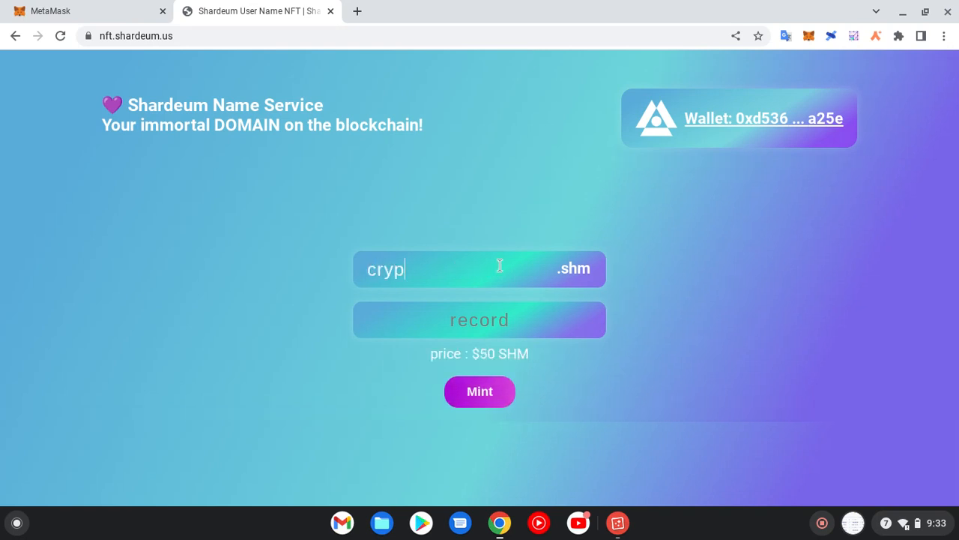
pyautogui.write('tohop')
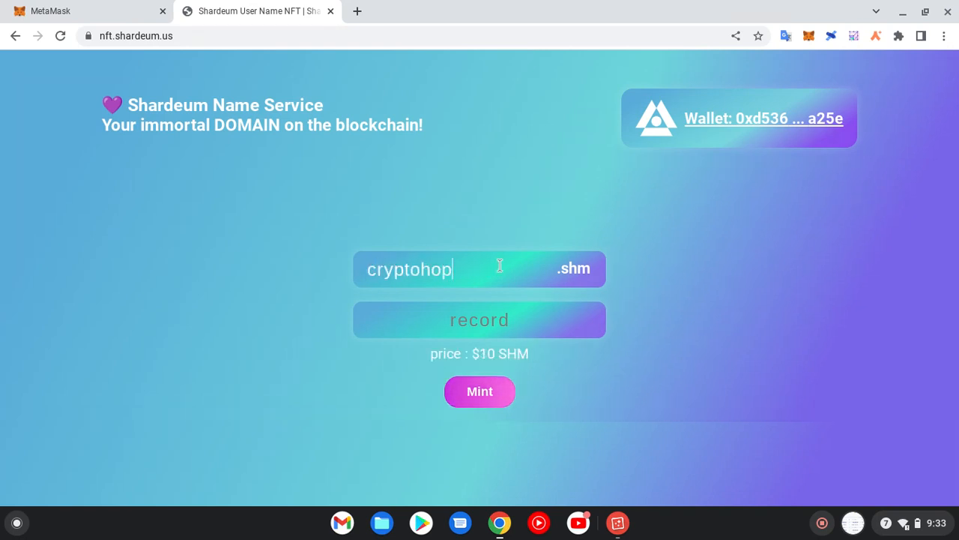
pyautogui.write('e')
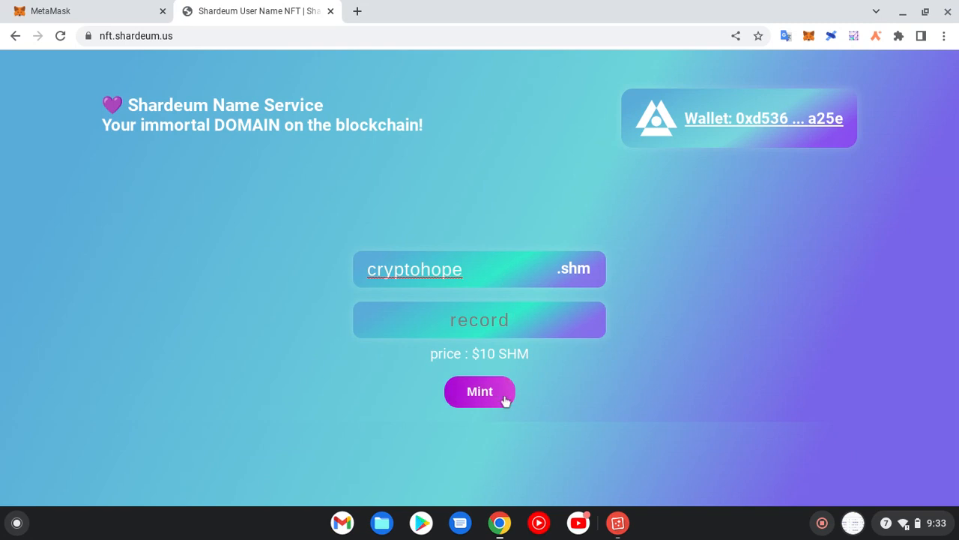
pyautogui.click(480, 391)
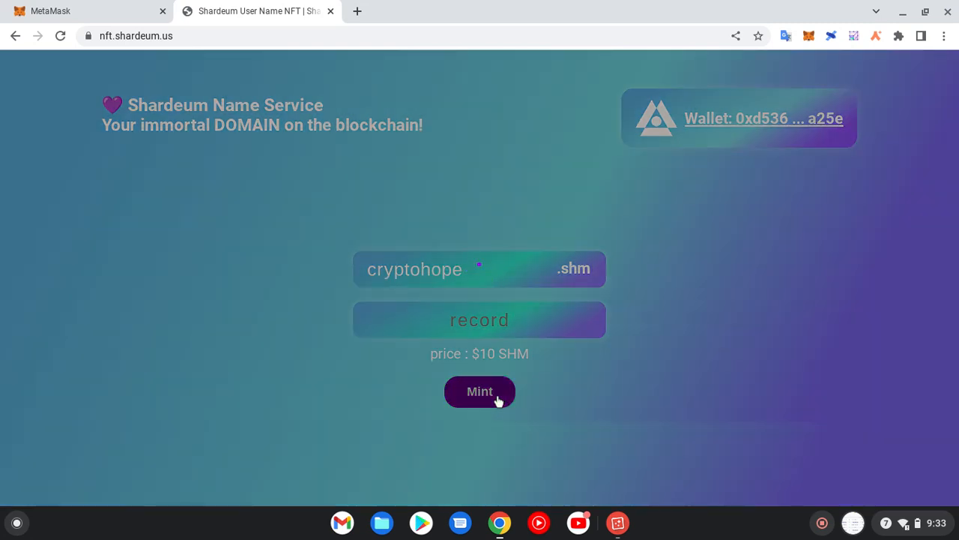
pyautogui.click(480, 391)
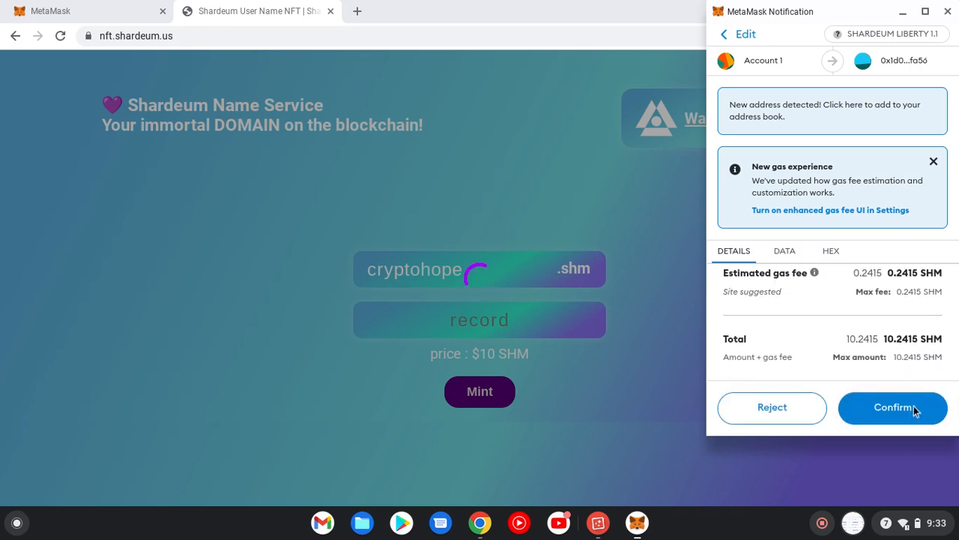
# Step: Confirm the 10.2415 SHM payment in MetaMask so cryptohope.shm begins minting
pyautogui.click(893, 407)
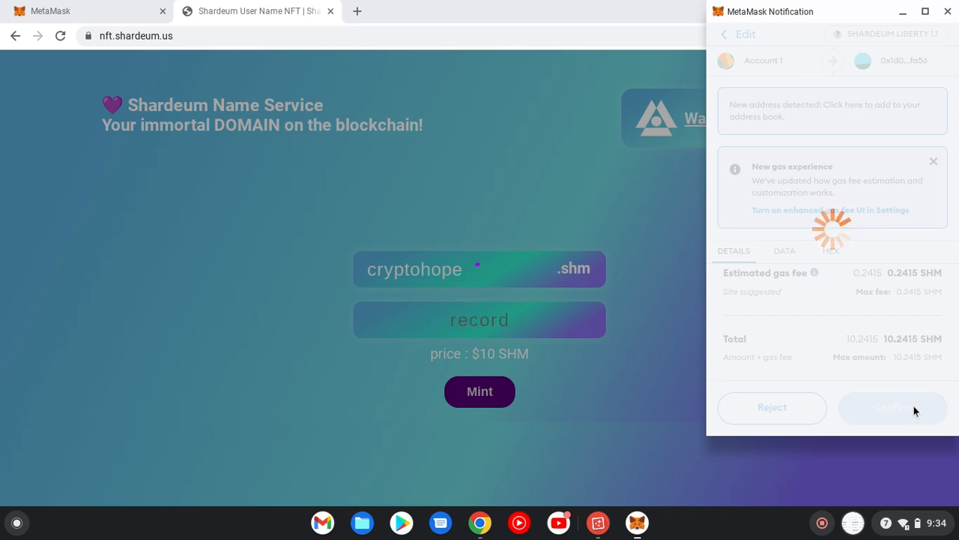
pyautogui.click(892, 408)
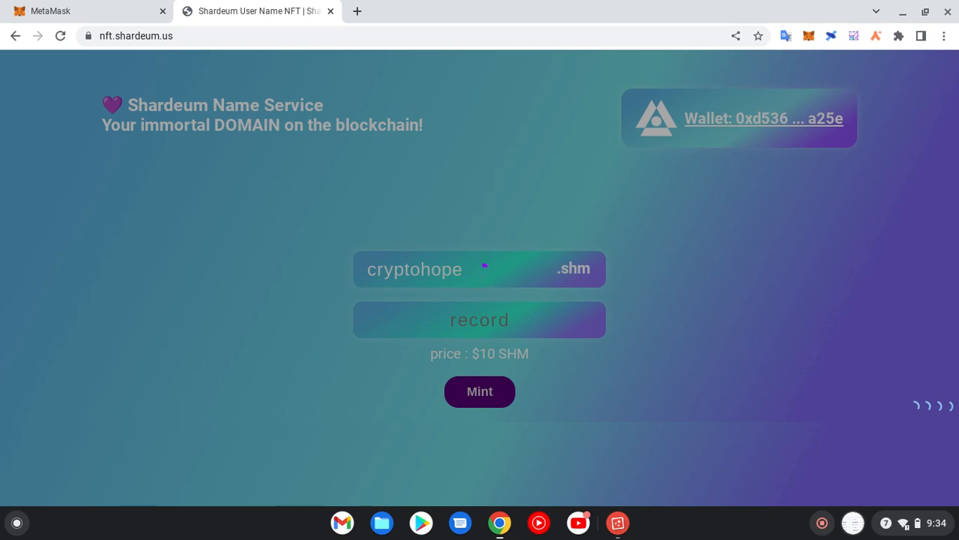
pyautogui.click(480, 391)
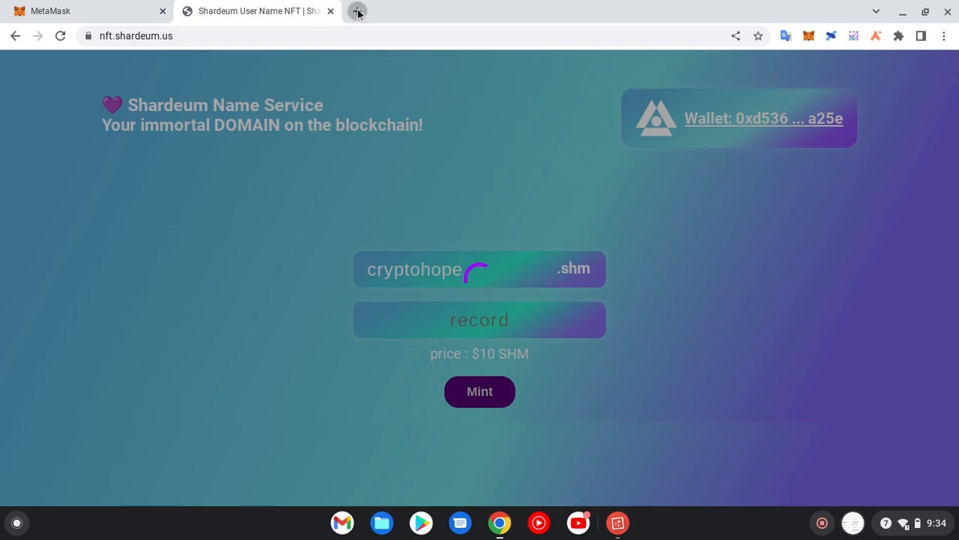
# Step: Load boss.shardeum.us in a new tab and reduce the mint quantity from 2 to 1 at 55 SHM
pyautogui.click(358, 10)
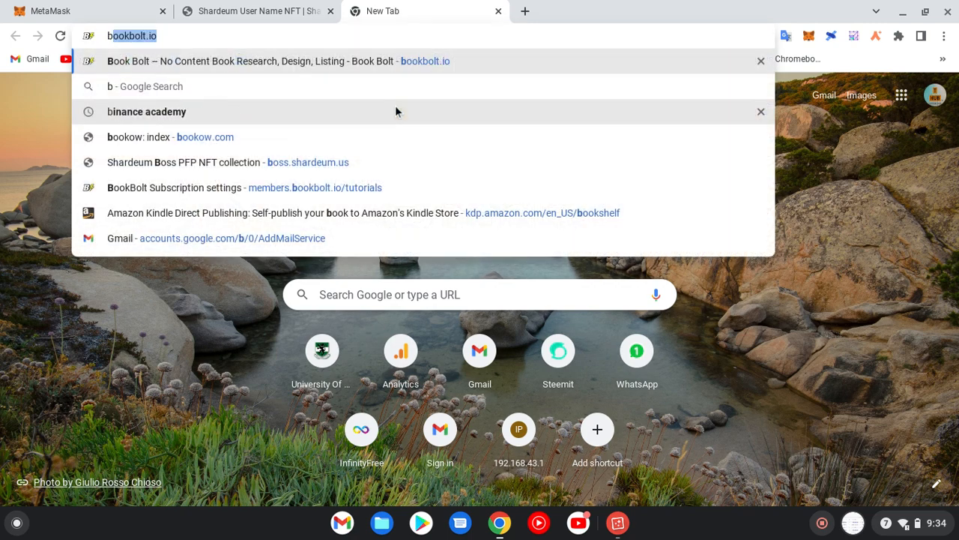
pyautogui.write('boss.shardeum.us')
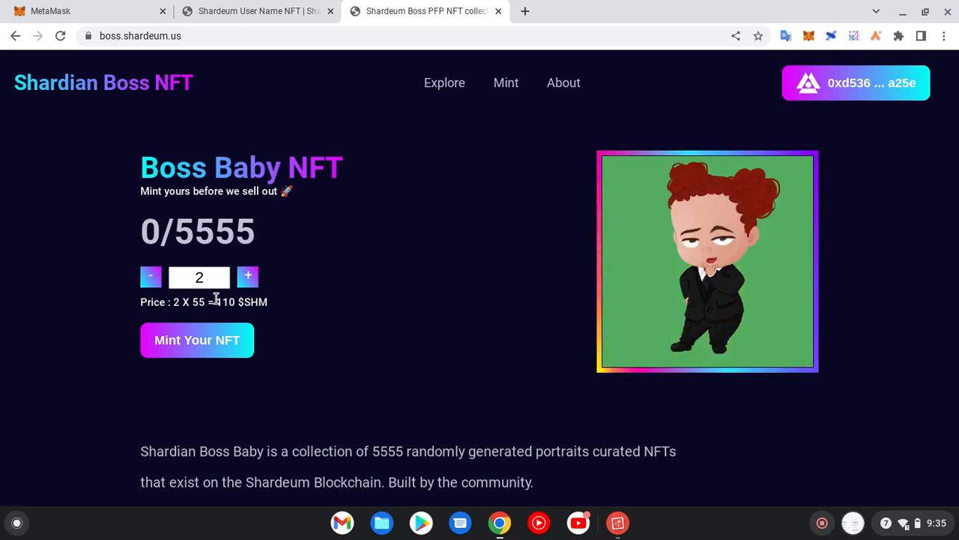
pyautogui.click(150, 276)
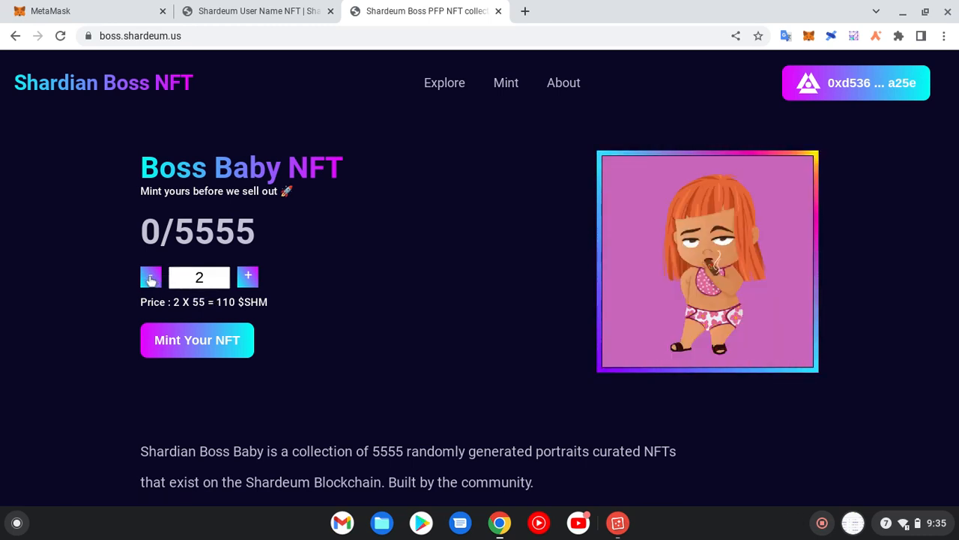
pyautogui.click(151, 277)
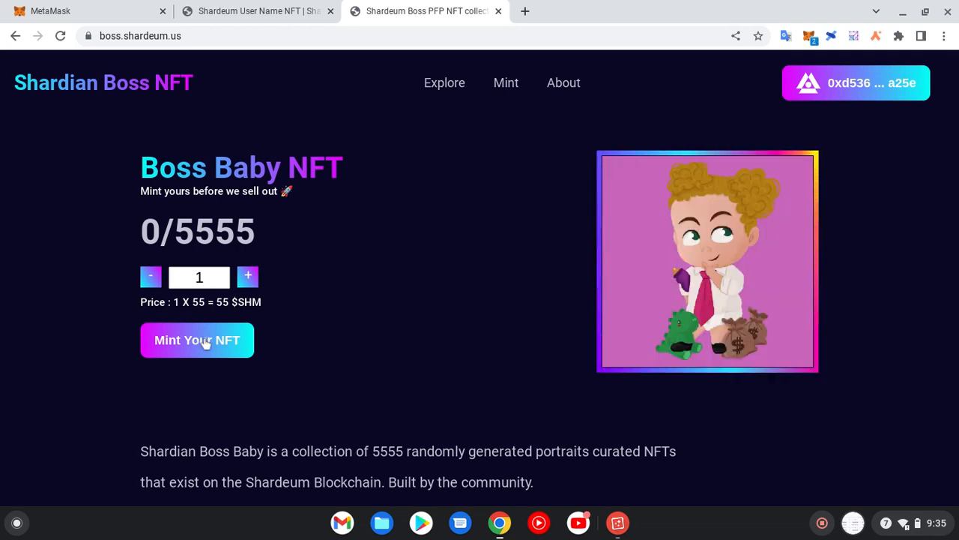
# Step: Mint one Boss Baby NFT, raising the MetaMask 55 SHM payment request
pyautogui.click(197, 340)
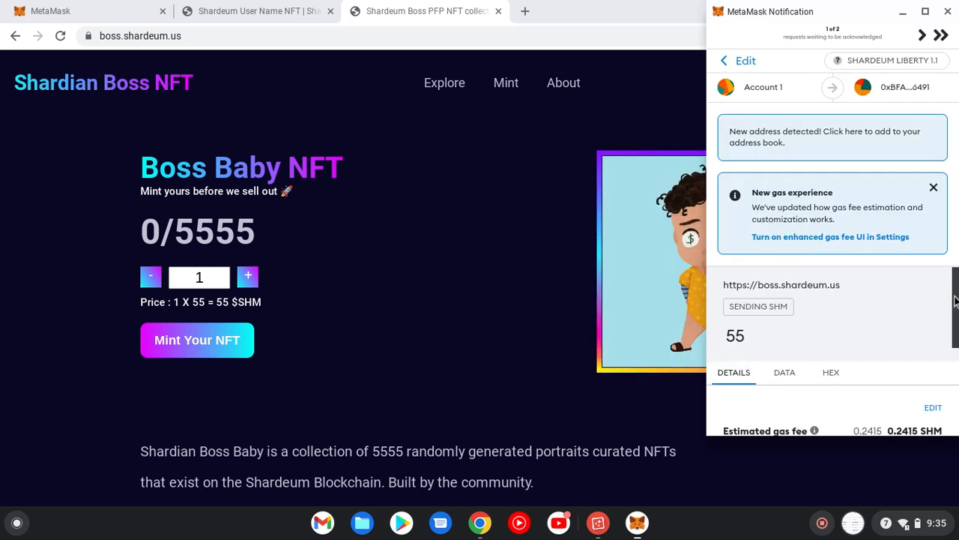
# Step: Edit the mint's gas price up to 20 GWEI and save it, making the total 55.6 SHM
pyautogui.scroll(-3)
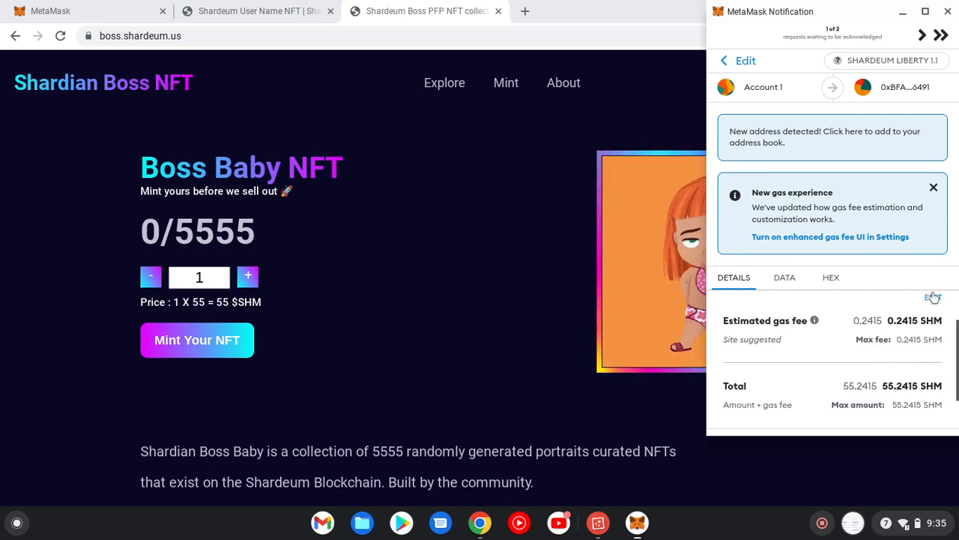
pyautogui.click(933, 298)
pyautogui.write('12')
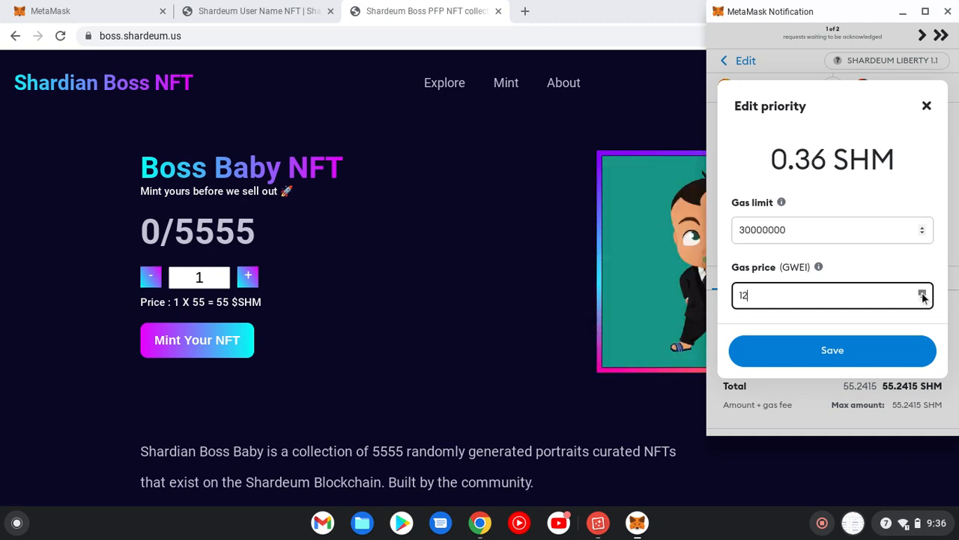
pyautogui.click(922, 290)
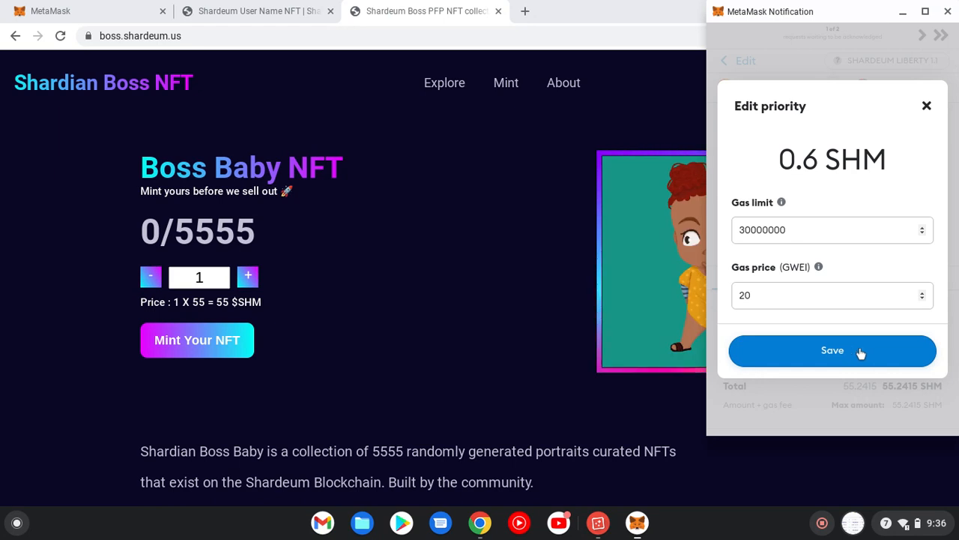
pyautogui.click(832, 350)
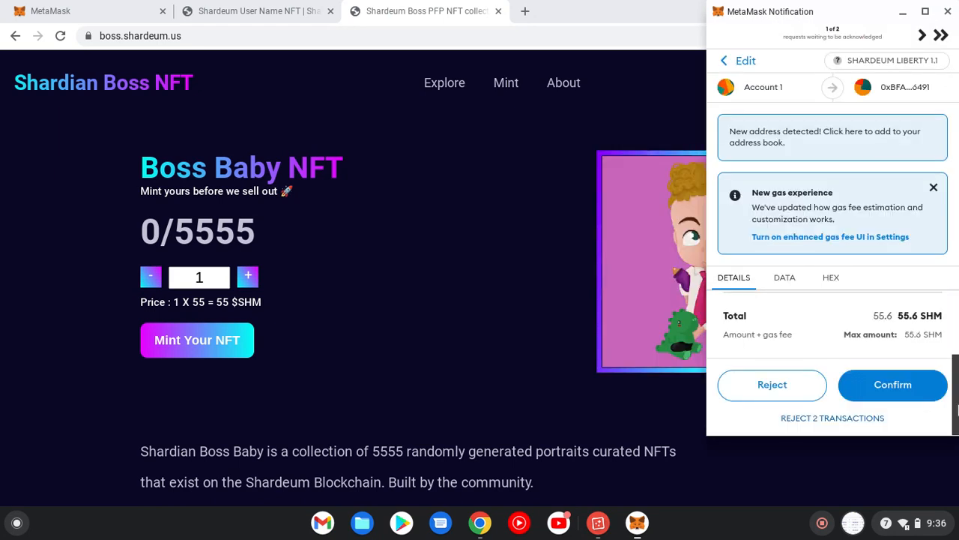
# Step: Confirm the 55.6 SHM mint payment and the second contract interaction request in MetaMask
pyautogui.click(893, 384)
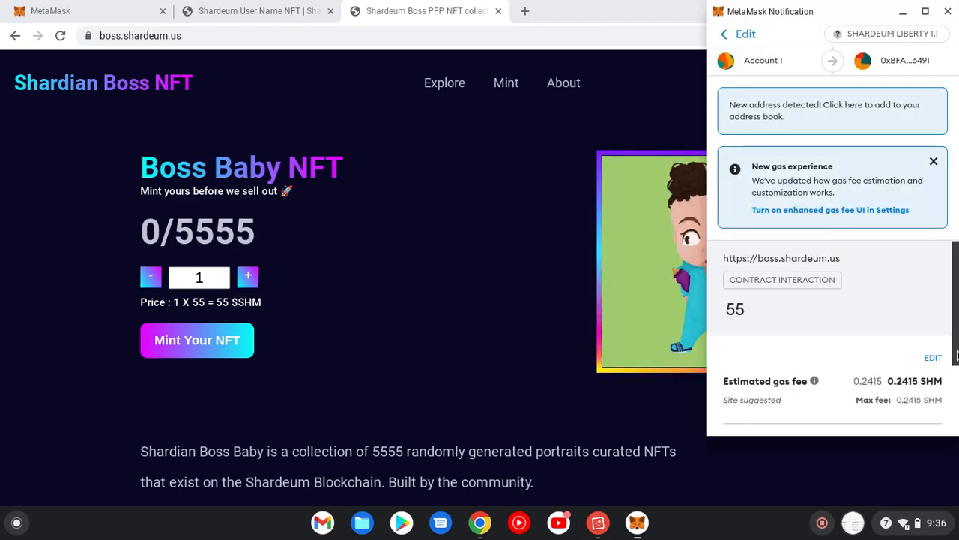
pyautogui.scroll(-3)
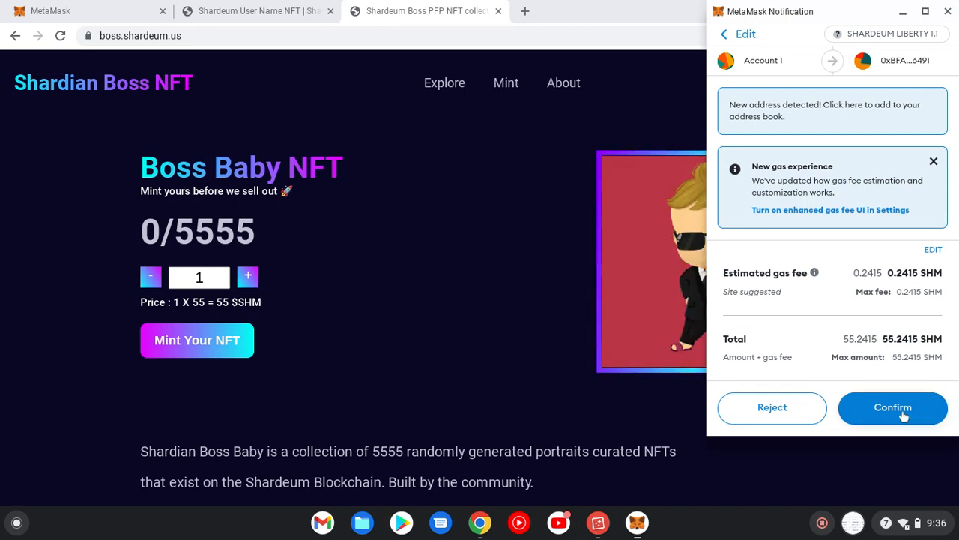
pyautogui.click(893, 407)
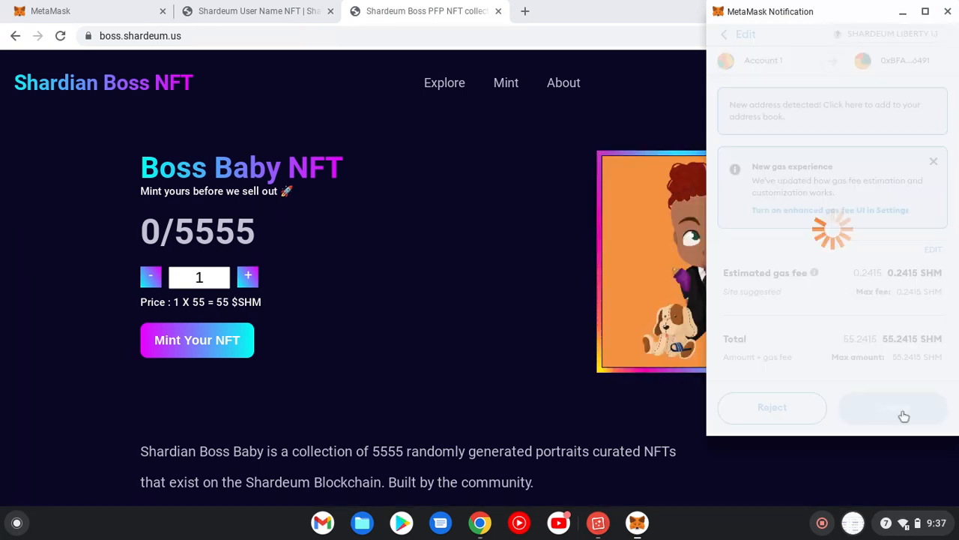
pyautogui.click(892, 408)
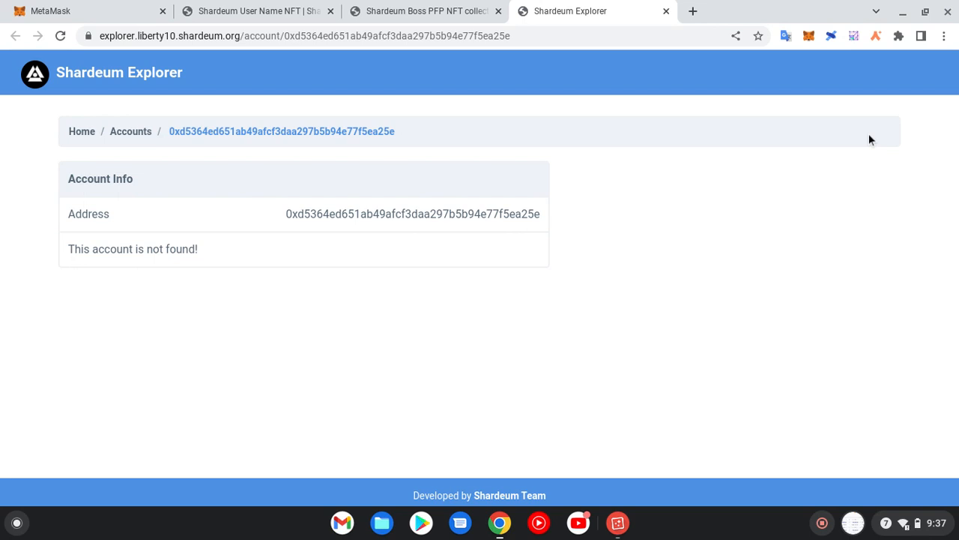
pyautogui.moveTo(352, 144)
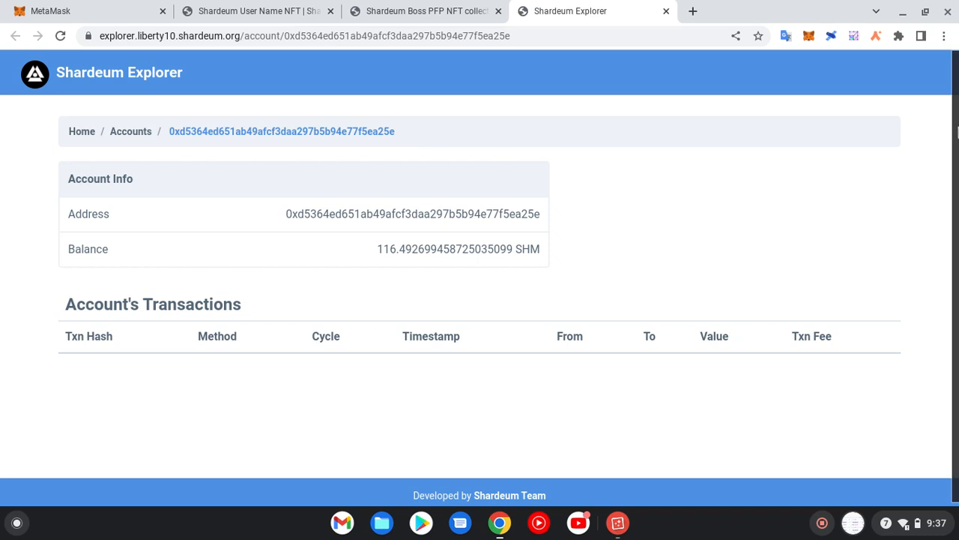
# Step: Scroll the Shardeum Explorer account page showing 116.49 SHM and its transactions table
pyautogui.scroll(3)
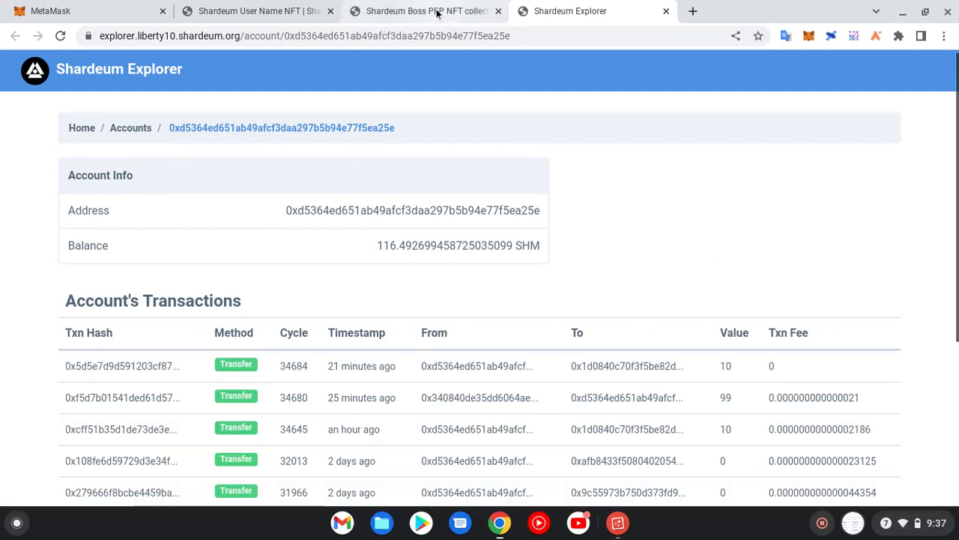
pyautogui.moveTo(954, 167)
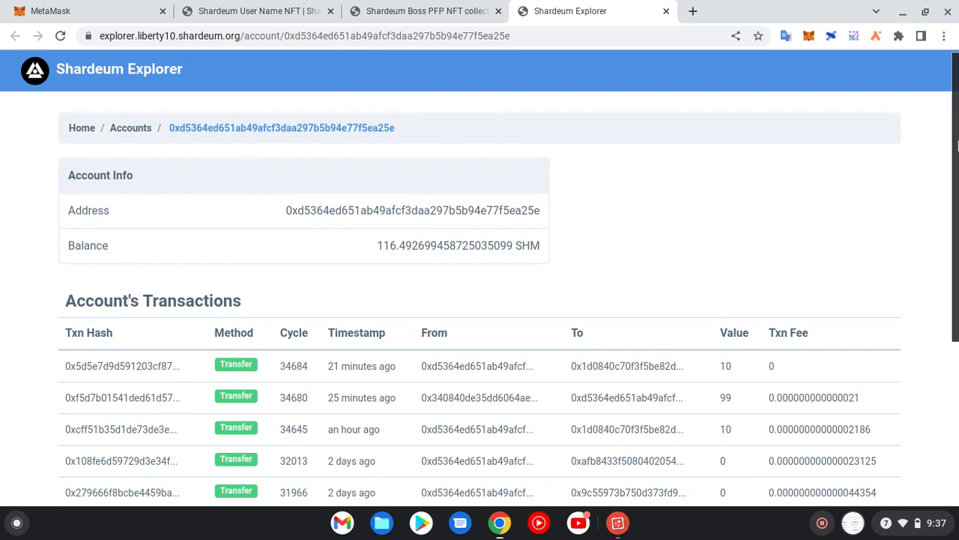
pyautogui.scroll(-3)
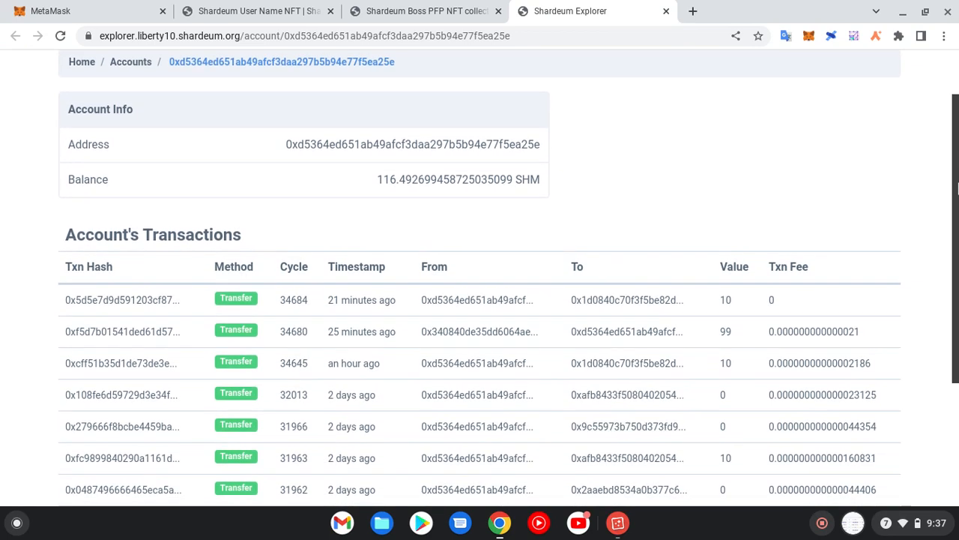
pyautogui.scroll(3)
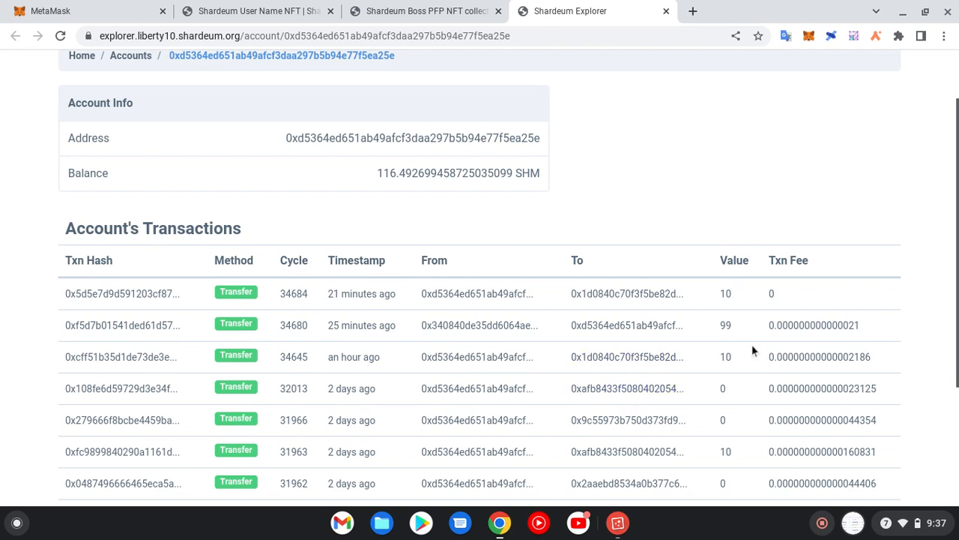
pyautogui.moveTo(727, 343)
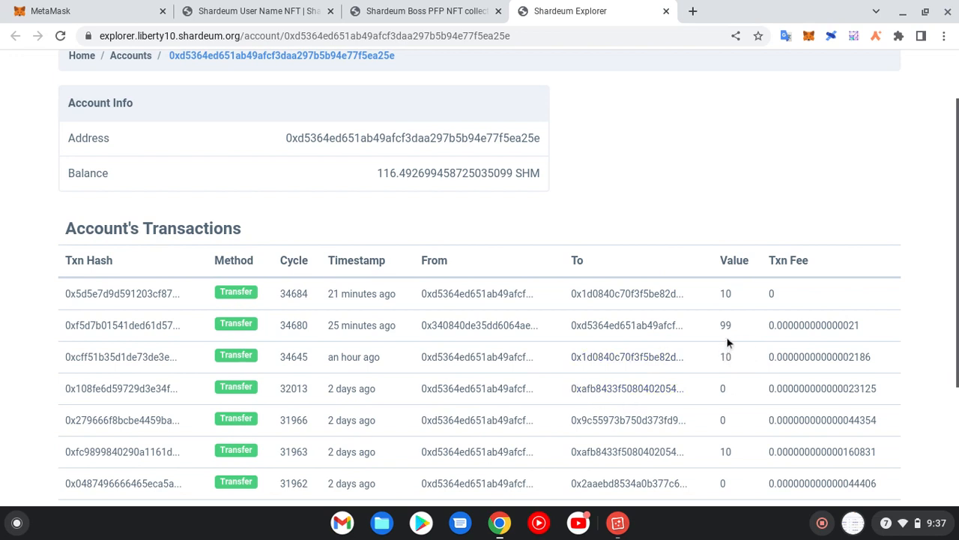
pyautogui.moveTo(364, 372)
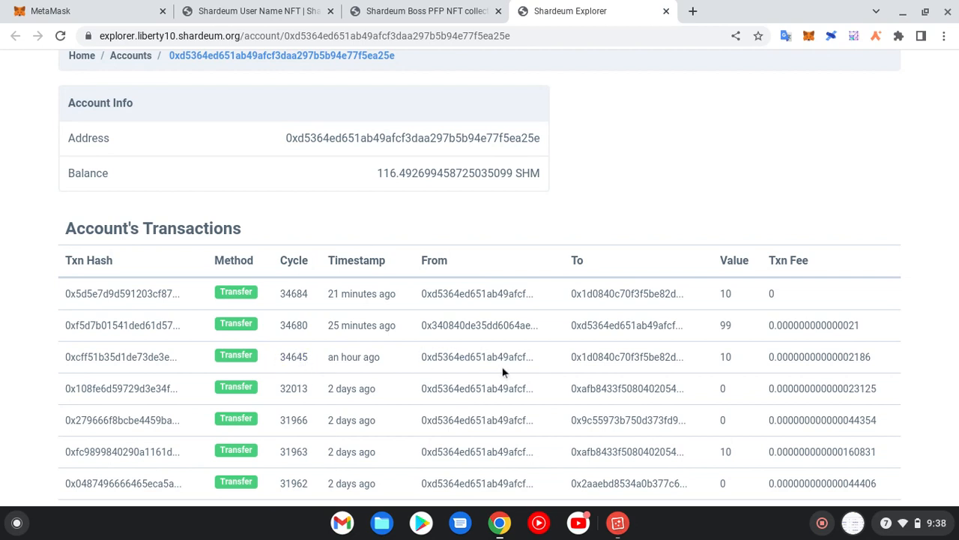
pyautogui.moveTo(766, 357)
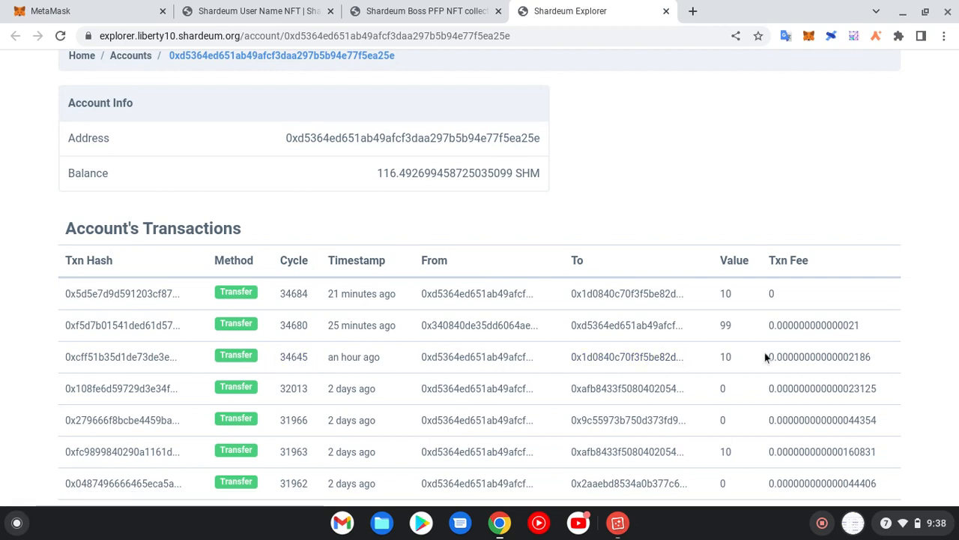
pyautogui.moveTo(566, 317)
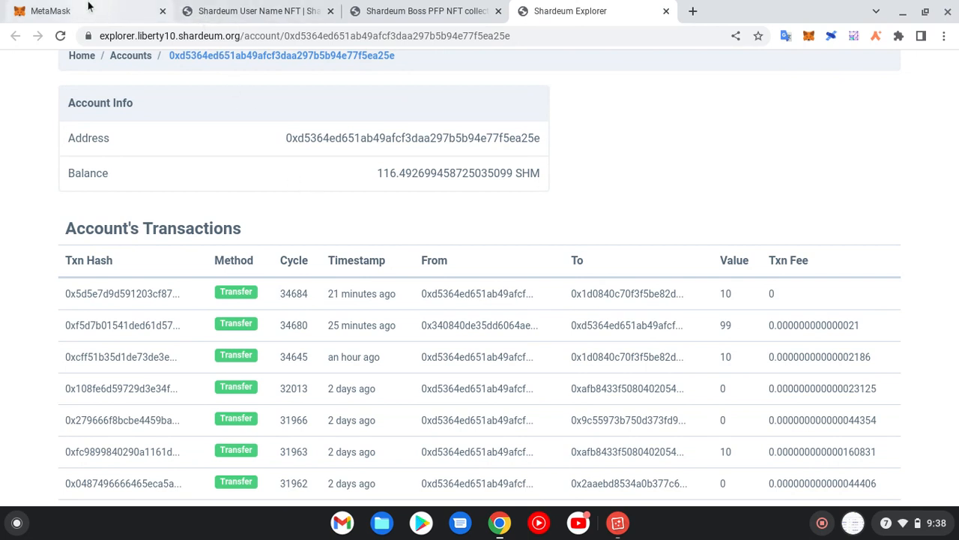
pyautogui.moveTo(666, 11)
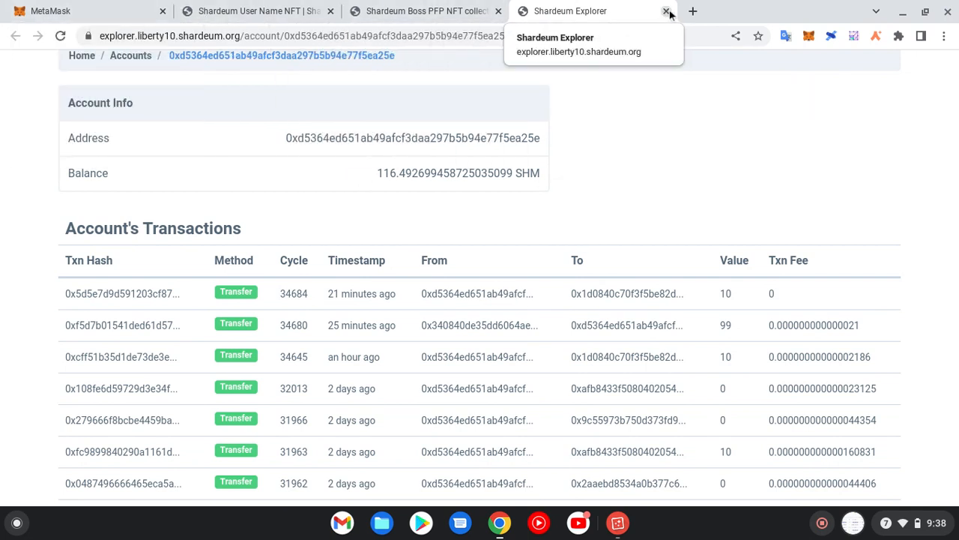
# Step: Open a new Chrome tab and go to the discord.gg invite for The Shardeum NFT server
pyautogui.click(692, 12)
pyautogui.write('discord.gg/J')
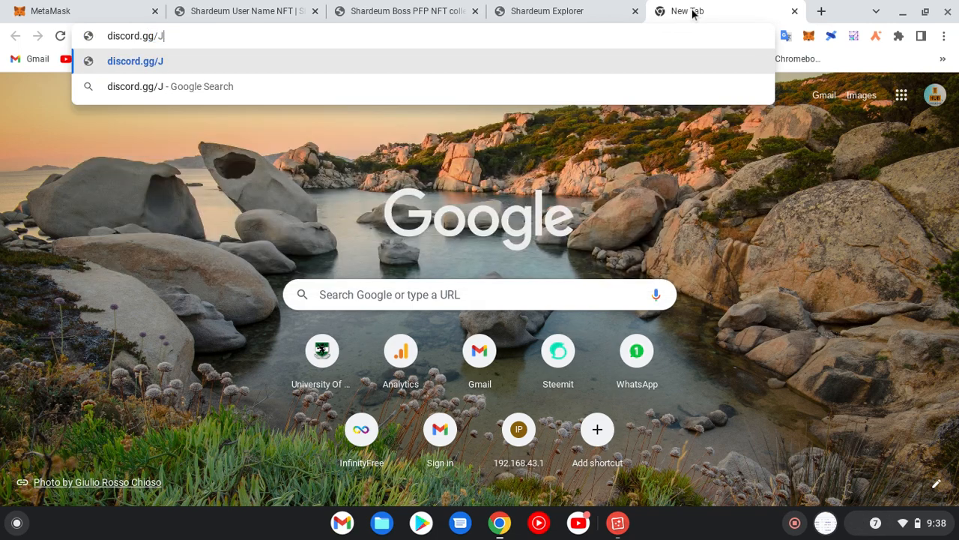
pyautogui.write('tyr')
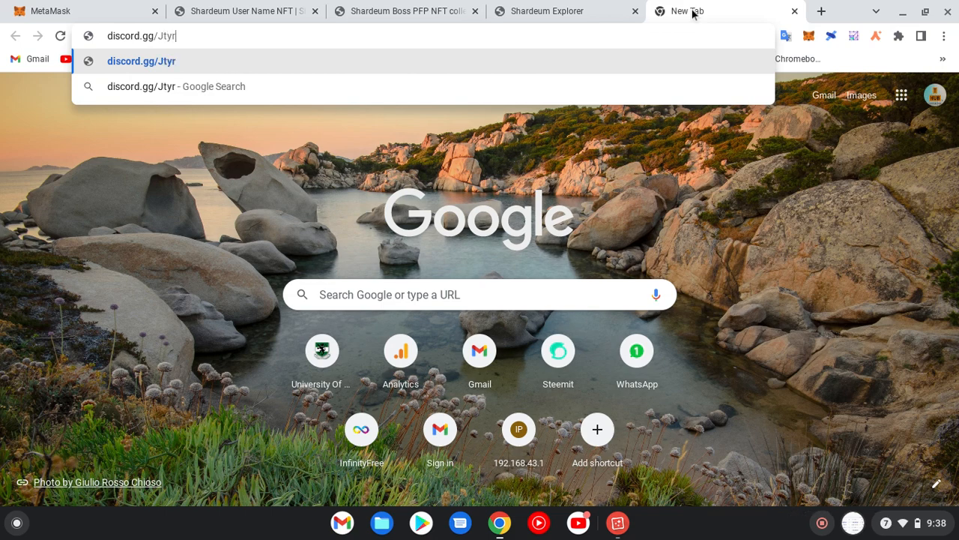
pyautogui.write('3')
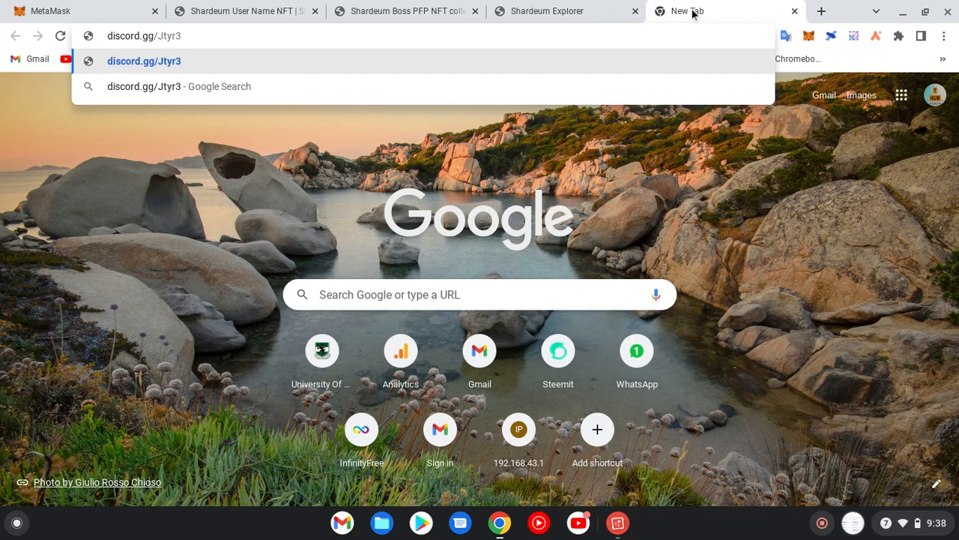
pyautogui.write('V')
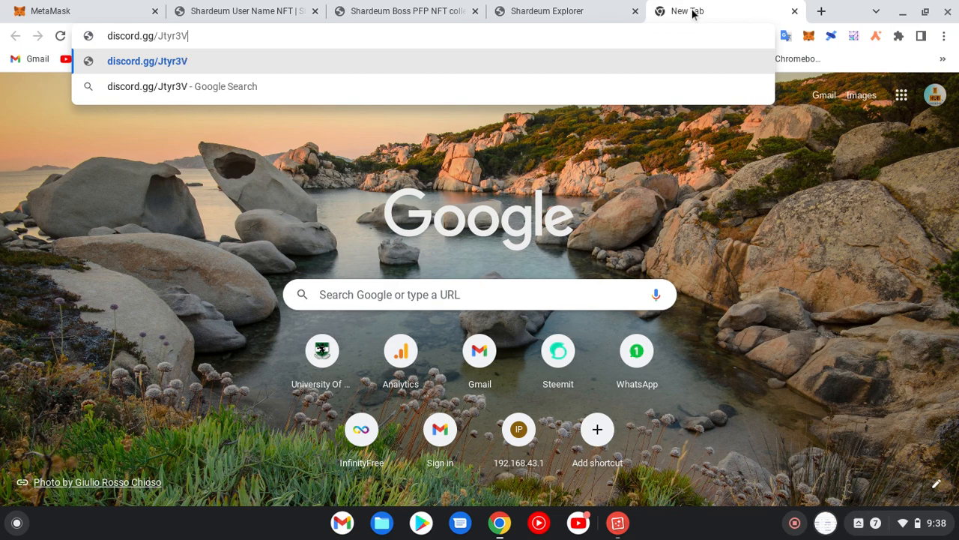
pyautogui.write('HA')
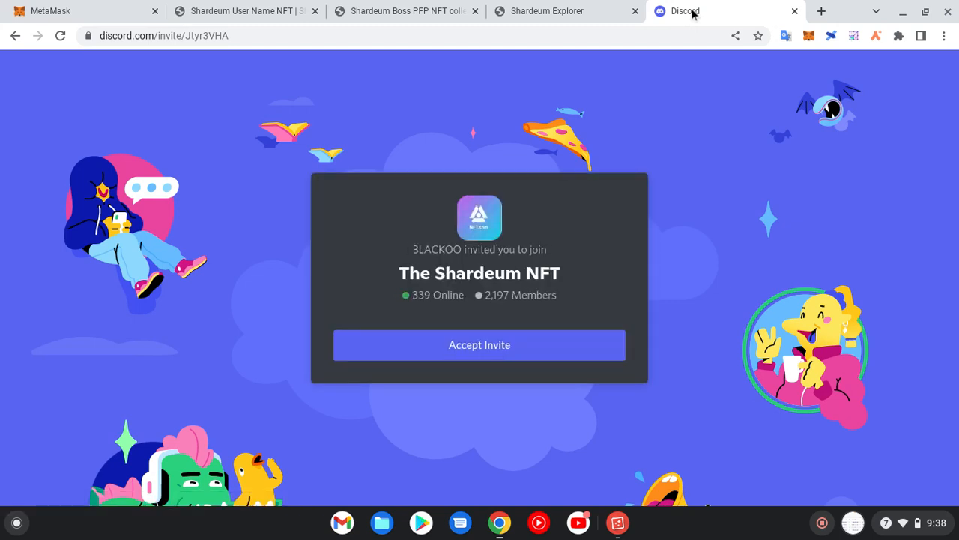
pyautogui.moveTo(536, 305)
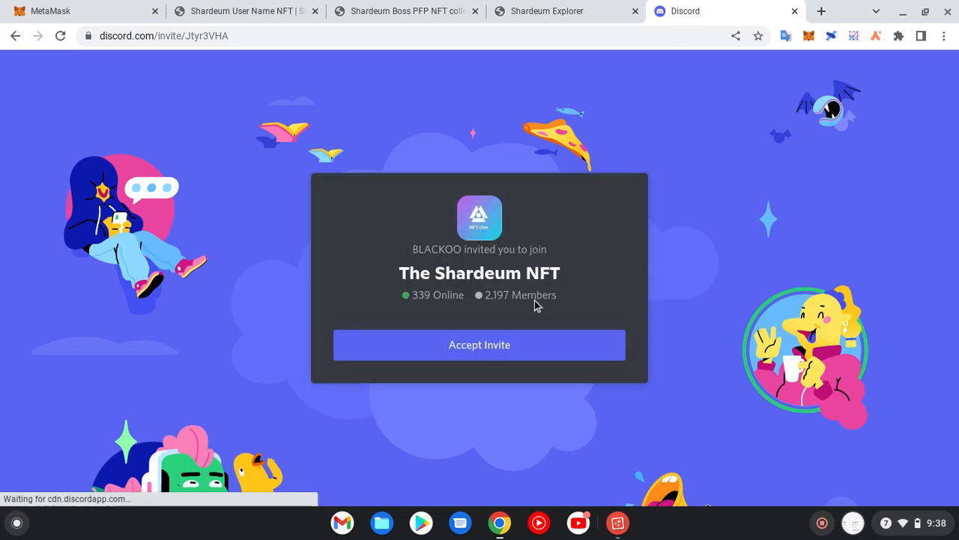
# Step: Accept the Discord invitation to join The Shardeum NFT server
pyautogui.click(479, 345)
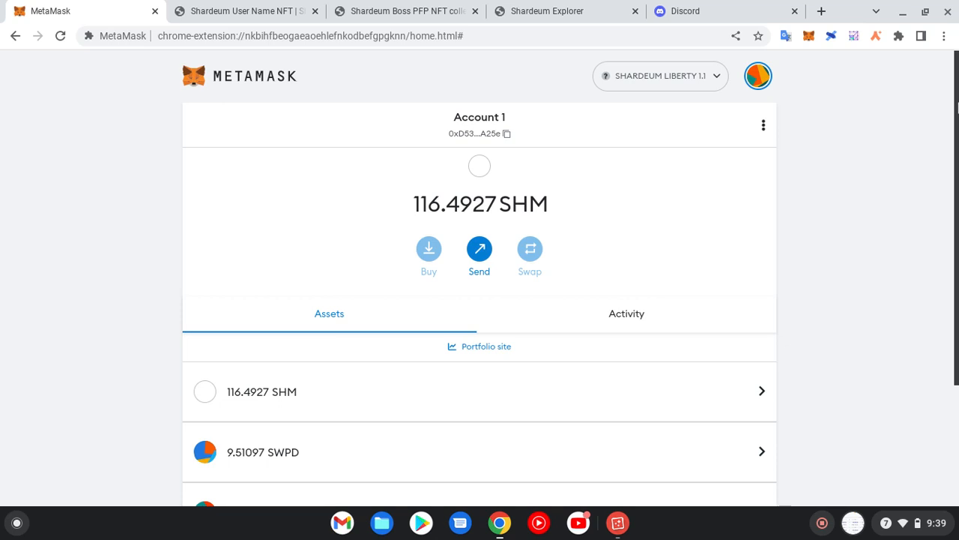
# Step: Review MetaMask Activity: 10 queued transactions including two 55 SHM Boss Baby mints and a failed 10 SHM send
pyautogui.scroll(-3)
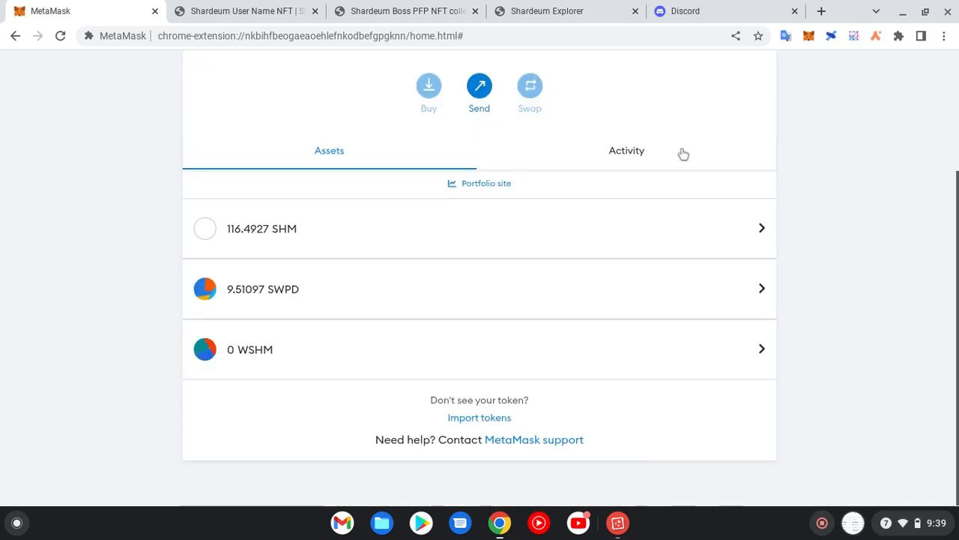
pyautogui.click(626, 150)
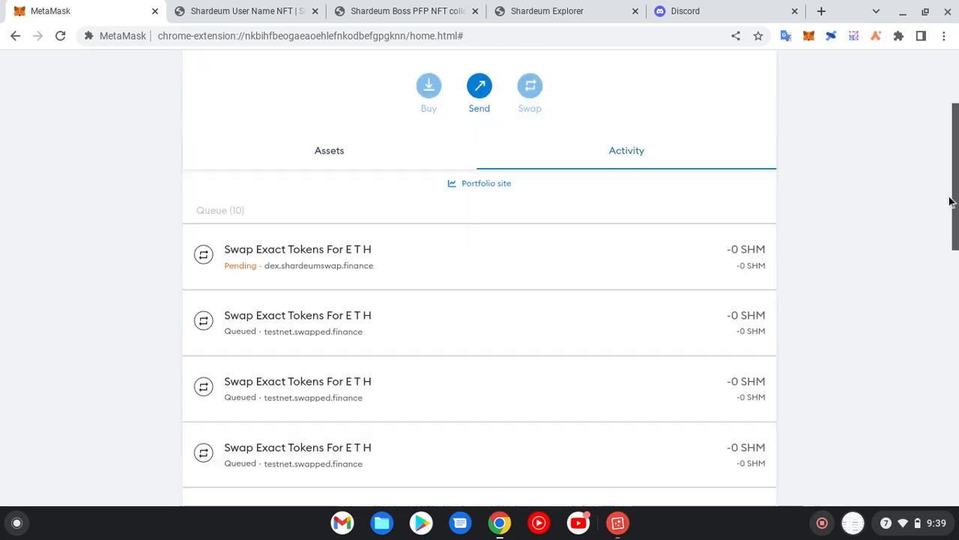
pyautogui.scroll(-3)
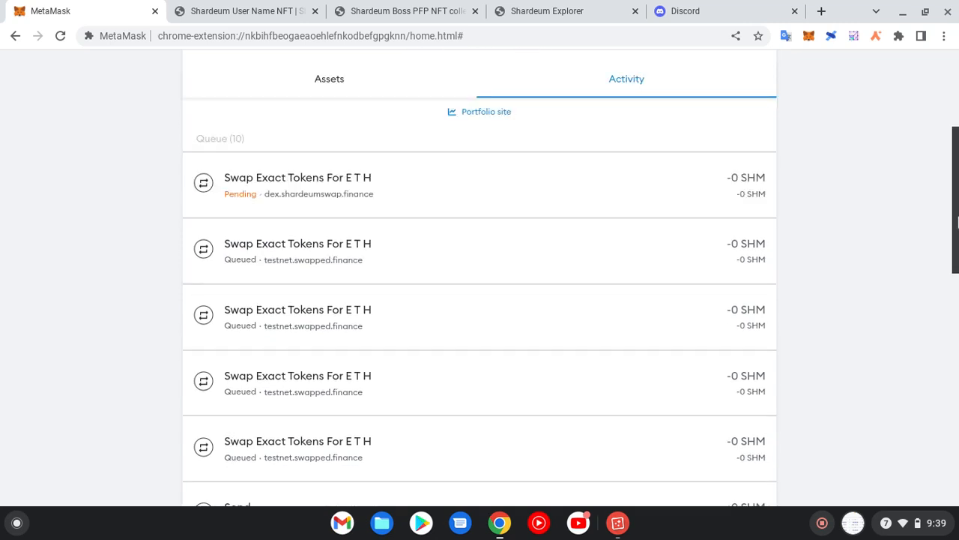
pyautogui.scroll(-3)
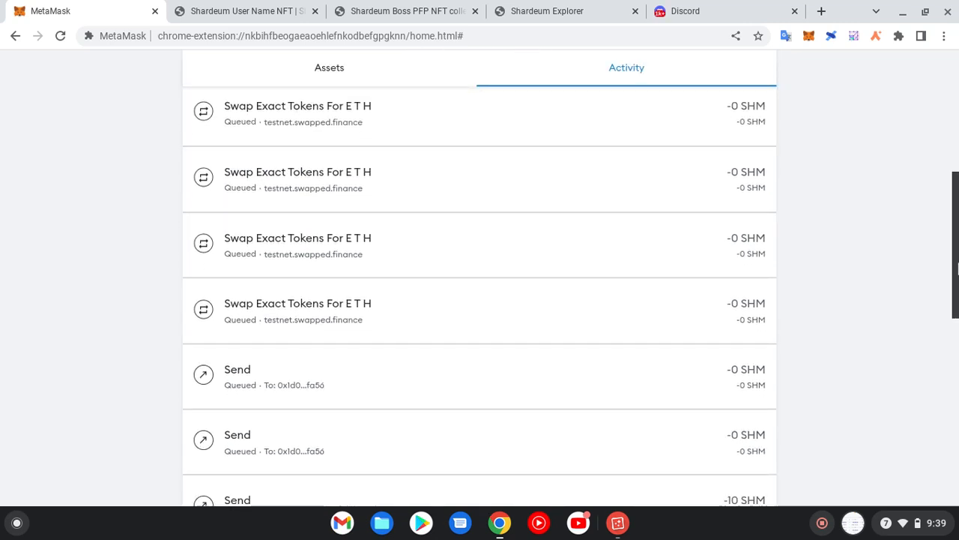
pyautogui.scroll(-3)
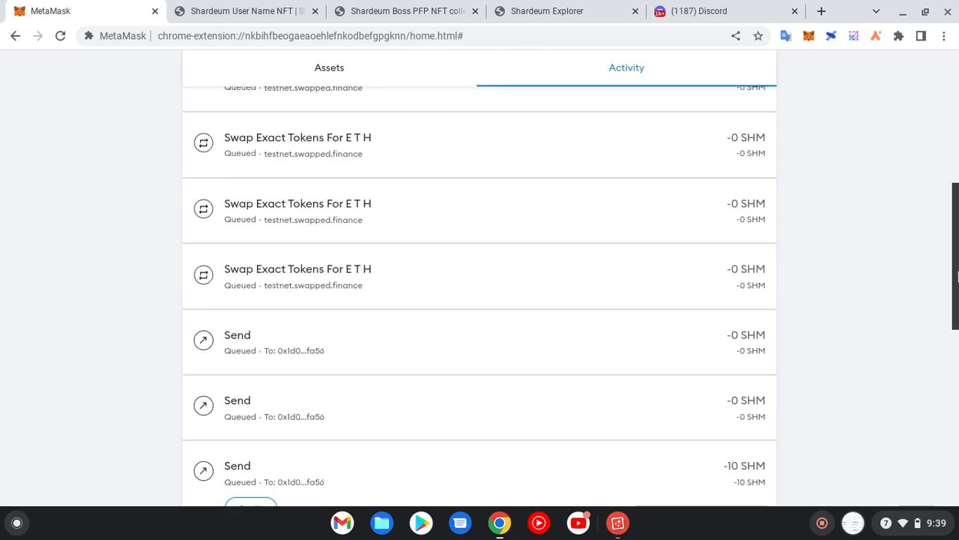
pyautogui.scroll(-3)
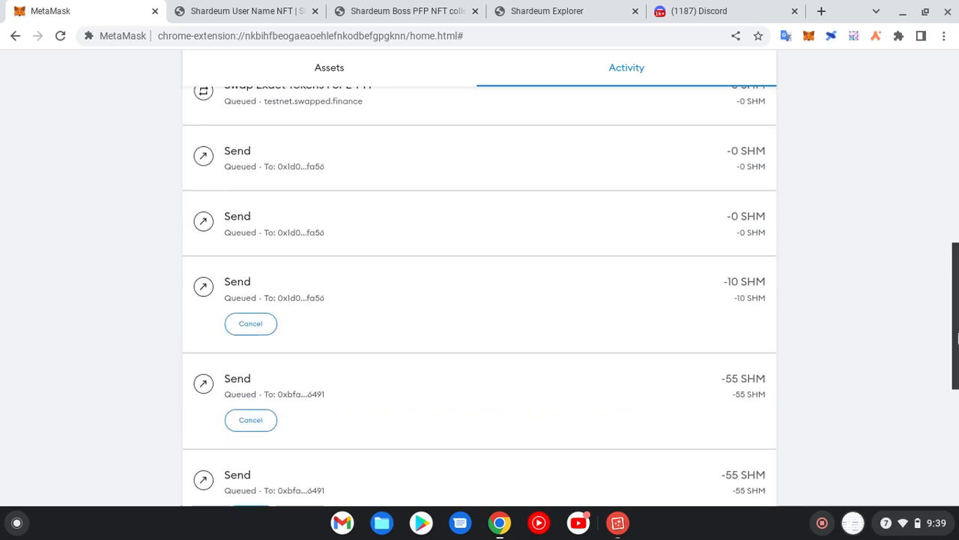
pyautogui.scroll(-3)
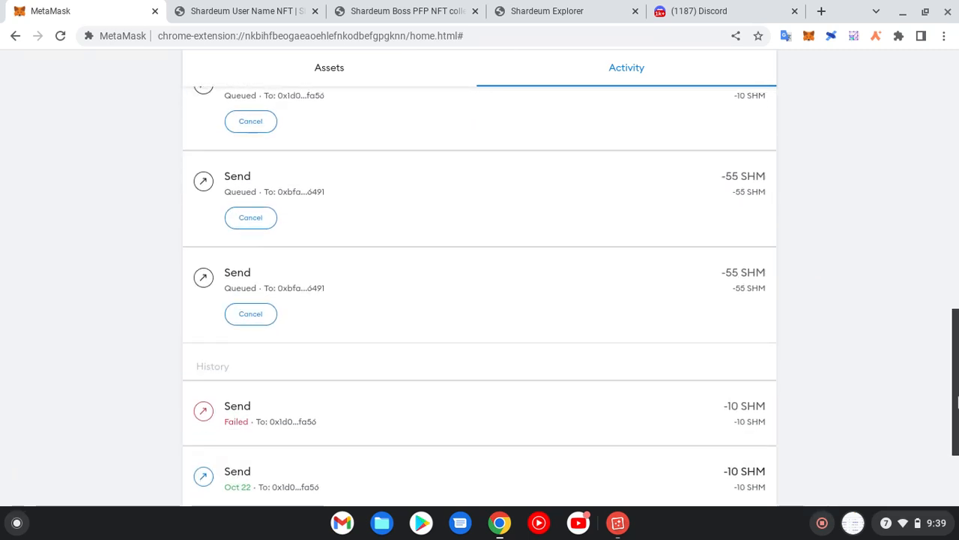
pyautogui.scroll(-3)
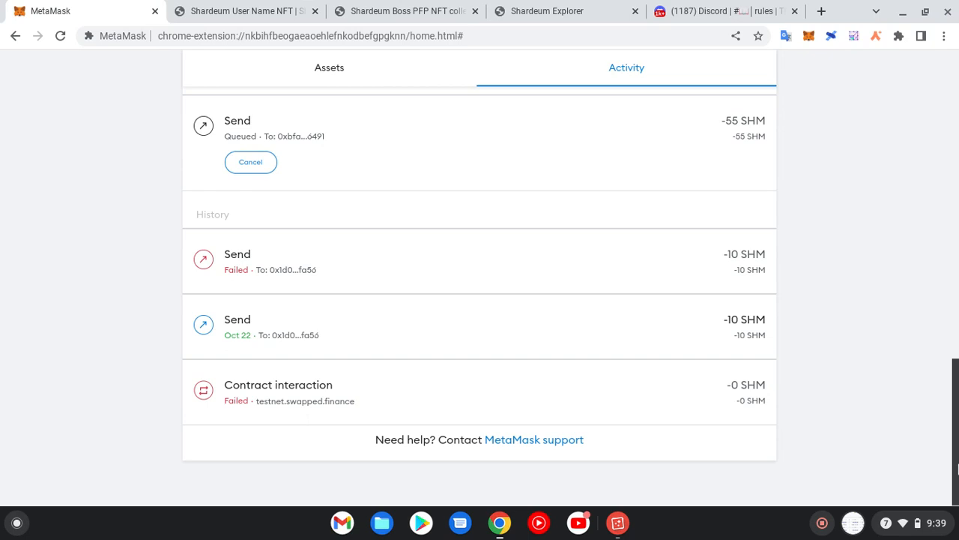
pyautogui.scroll(3)
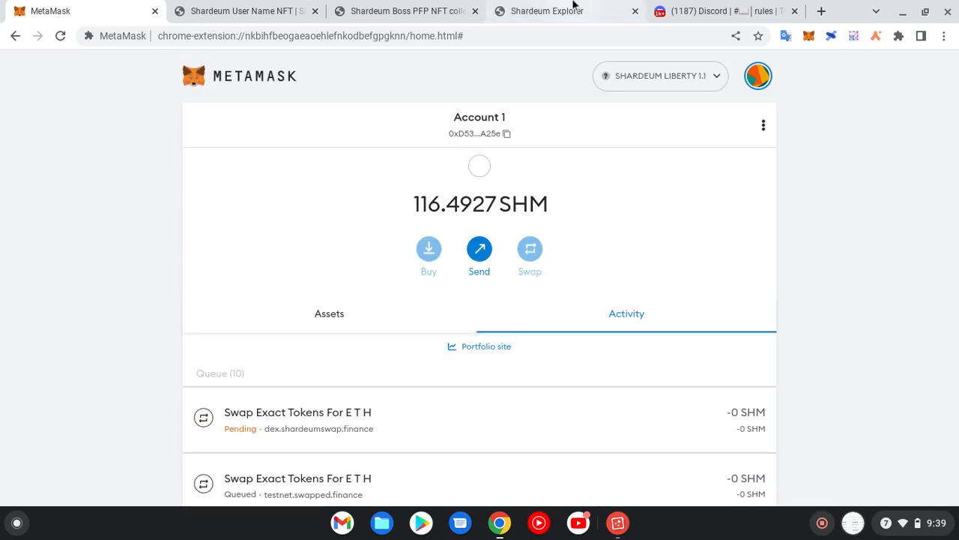
# Step: Capture a full-screen screenshot of the Shardeum Explorer transaction list and dismiss the preview
pyautogui.click(548, 11)
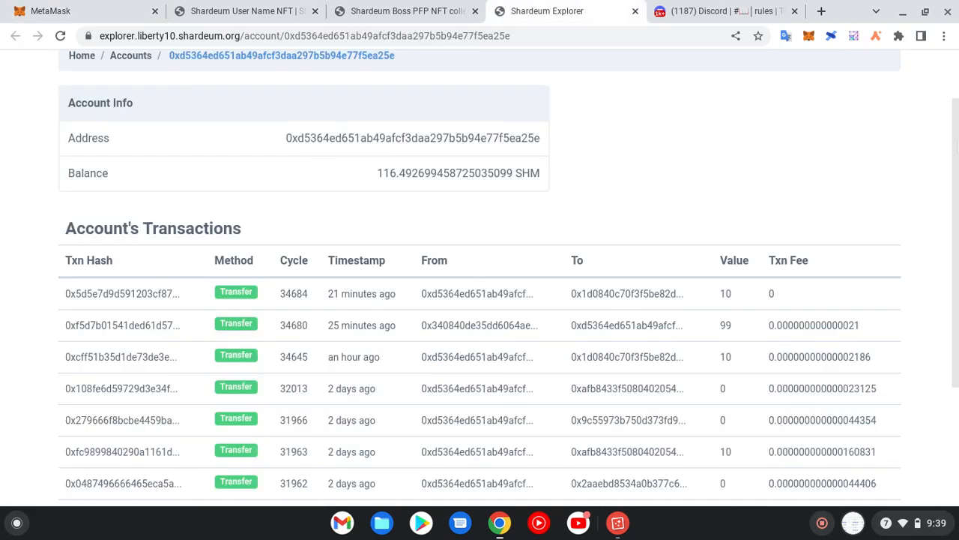
pyautogui.scroll(-3)
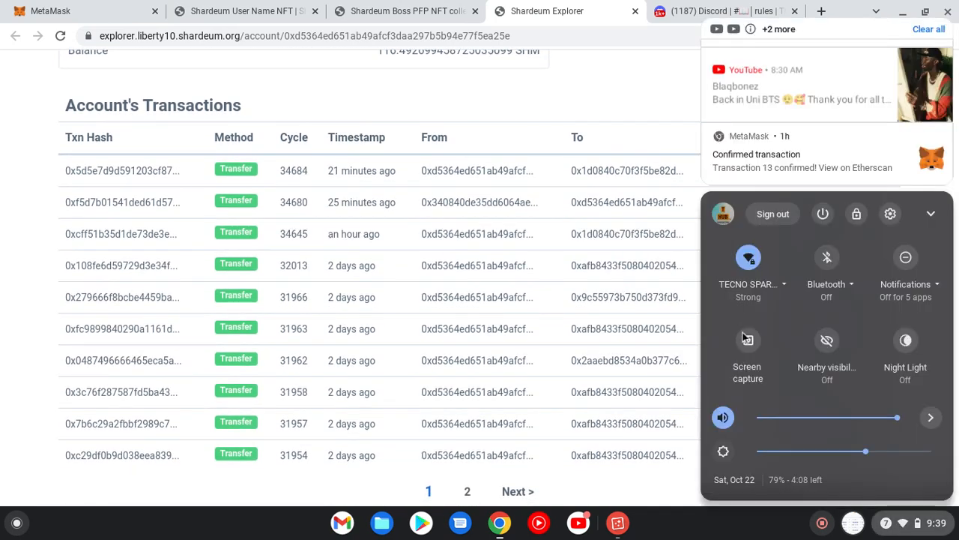
pyautogui.click(747, 349)
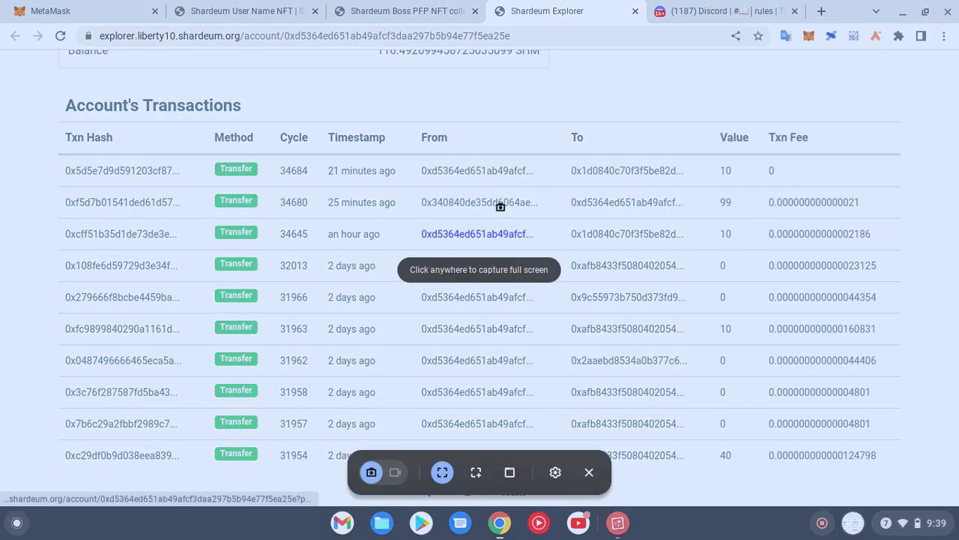
pyautogui.click(589, 472)
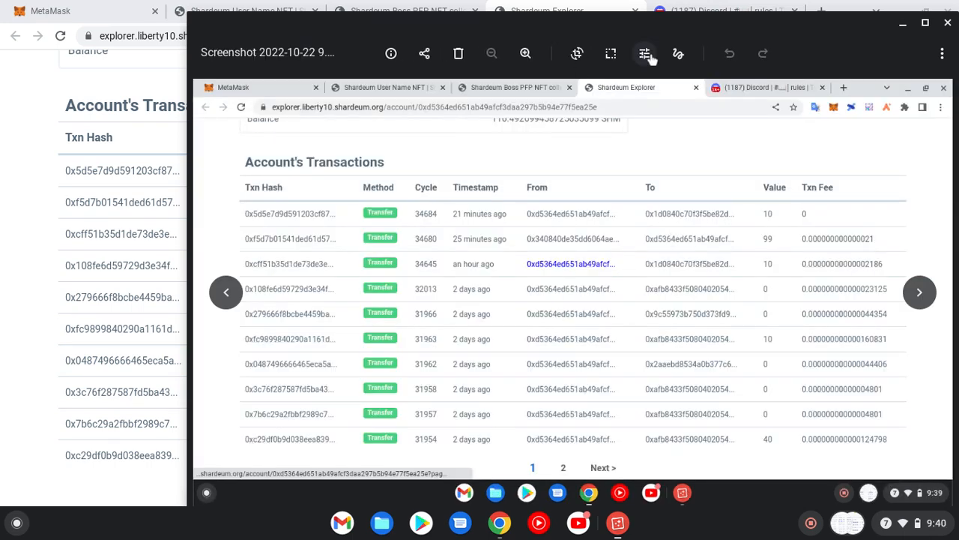
pyautogui.moveTo(663, 54)
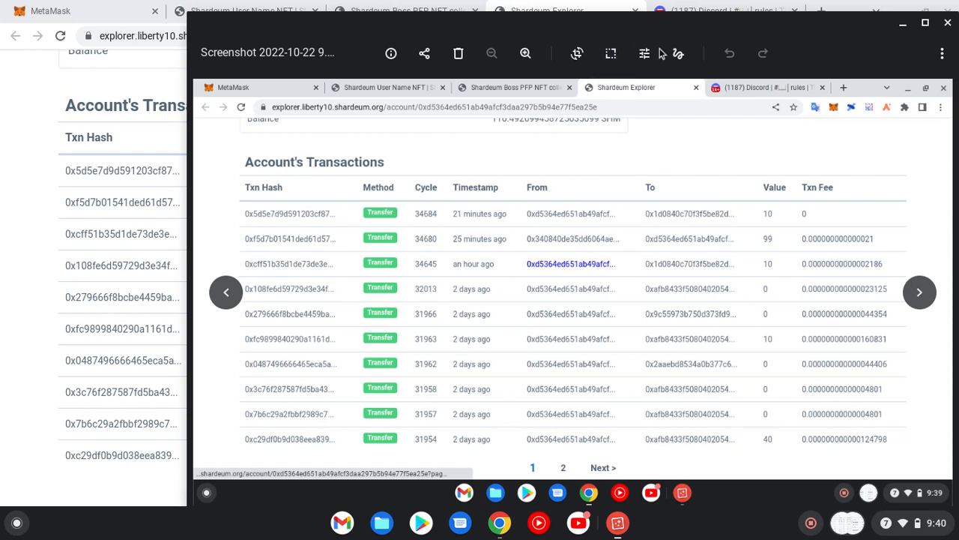
pyautogui.moveTo(644, 54)
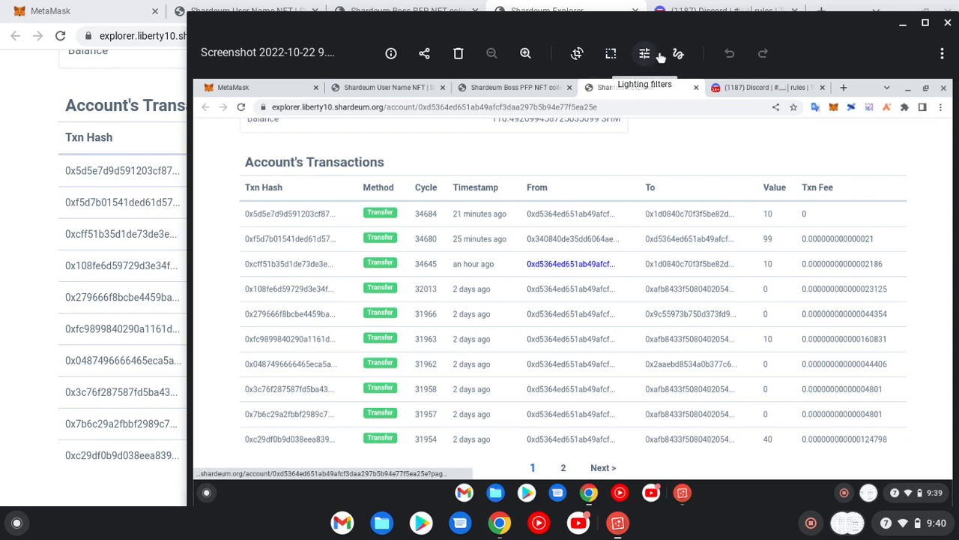
pyautogui.moveTo(525, 75)
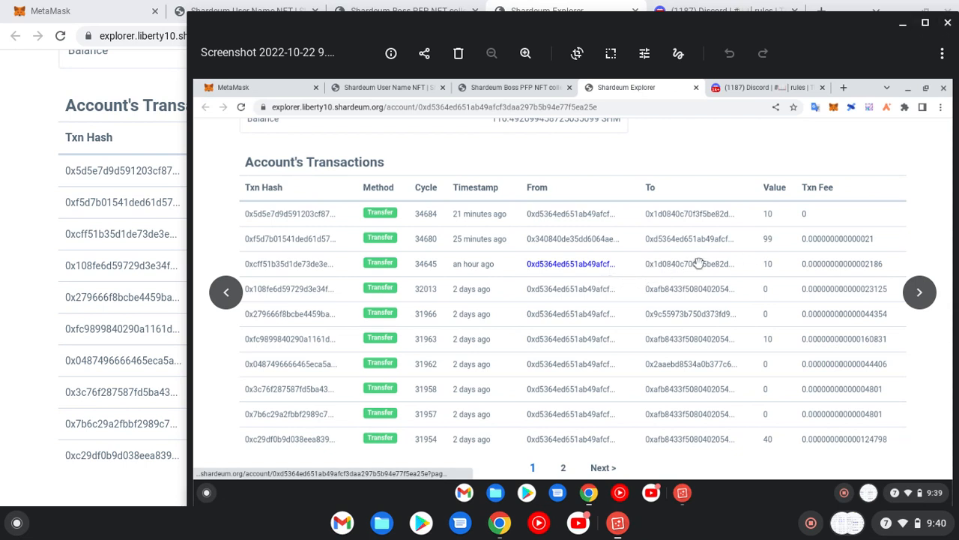
pyautogui.moveTo(618, 263)
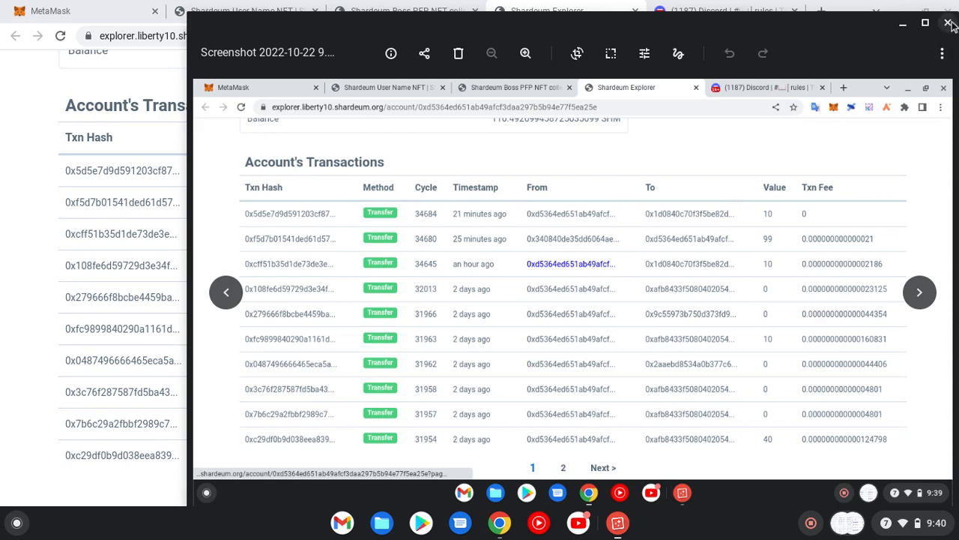
pyautogui.click(949, 24)
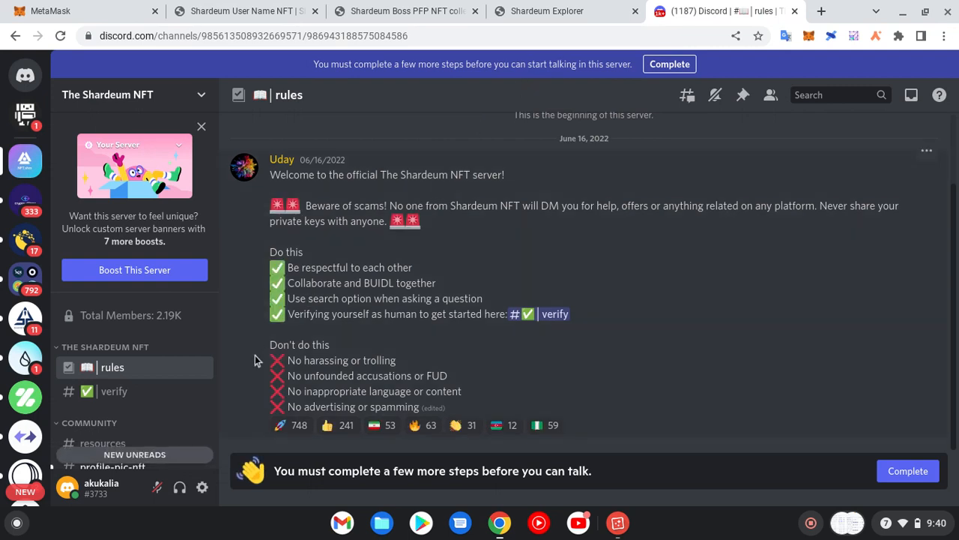
pyautogui.moveTo(863, 445)
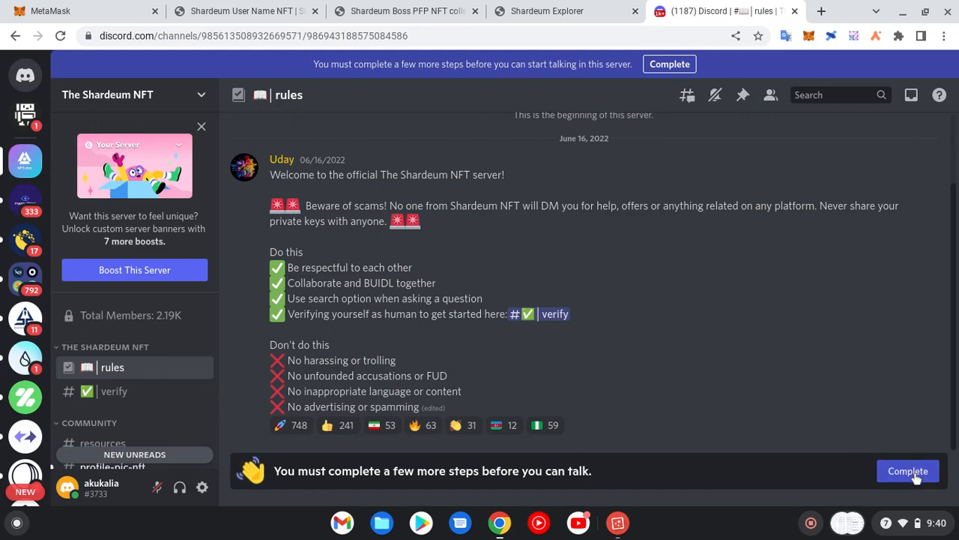
# Step: Complete The Shardeum NFT onboarding by agreeing to the rules and submitting
pyautogui.click(908, 471)
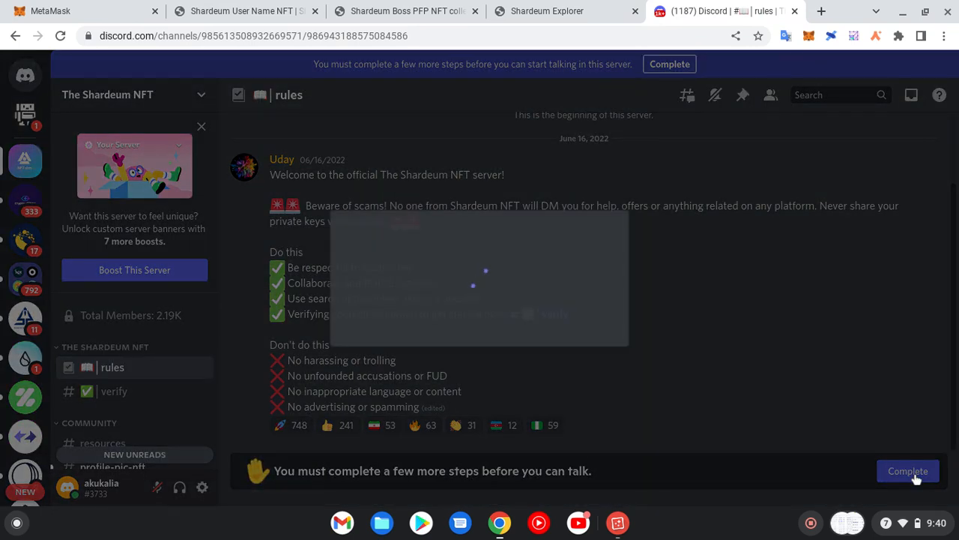
pyautogui.click(907, 471)
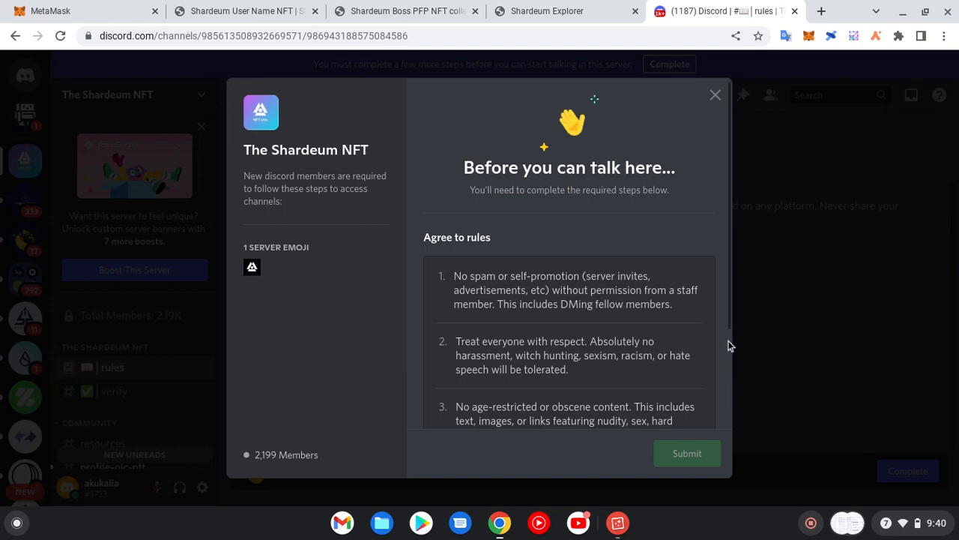
pyautogui.scroll(-3)
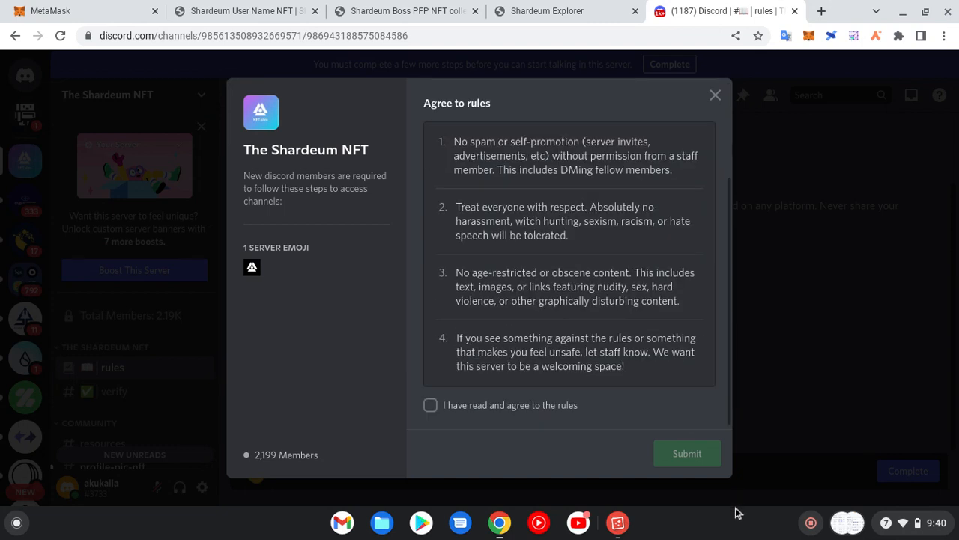
pyautogui.click(430, 405)
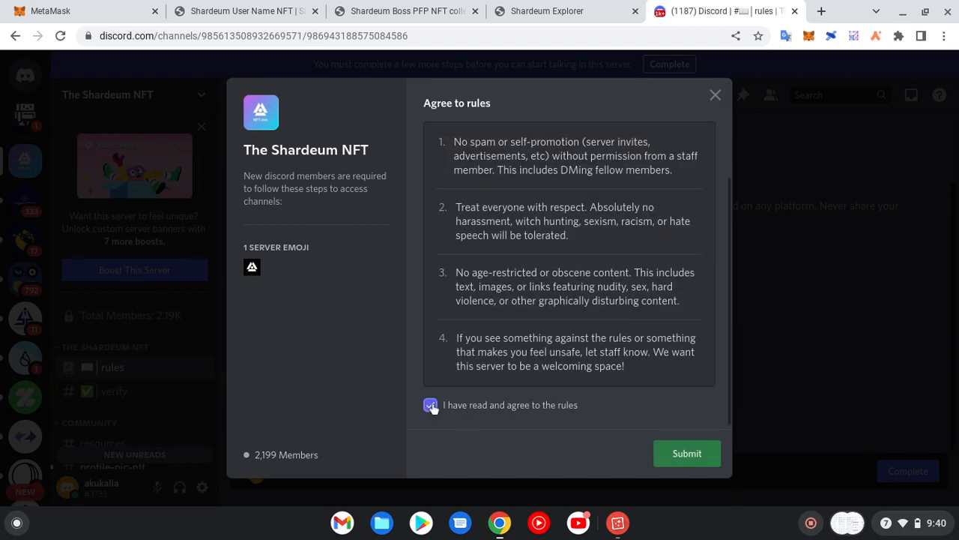
pyautogui.click(686, 452)
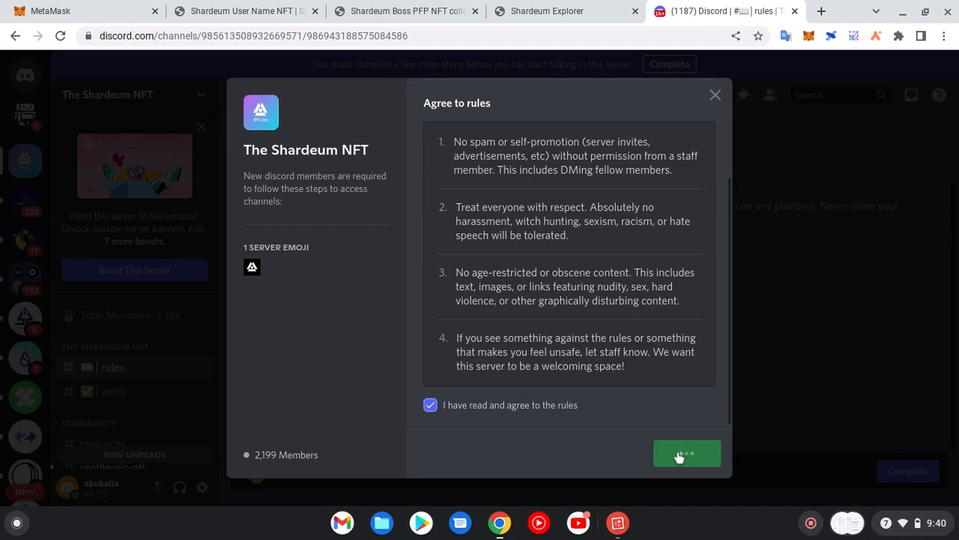
pyautogui.click(686, 453)
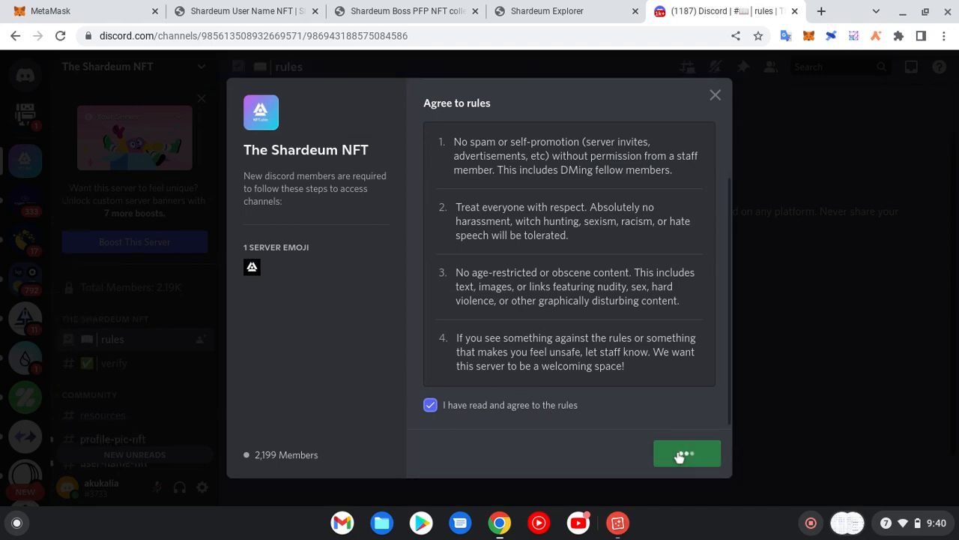
pyautogui.click(686, 454)
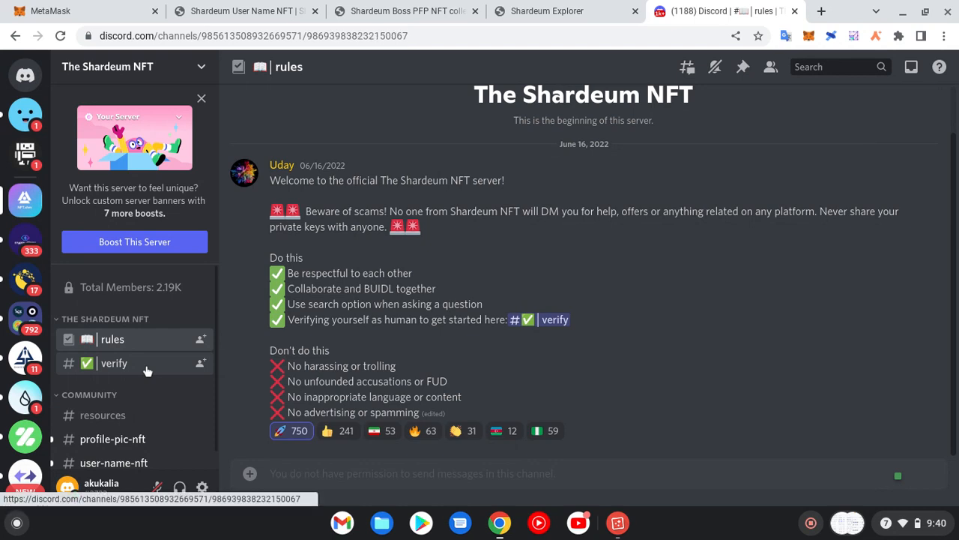
# Step: Visit the verify channel, then open #user-name-nft under COMMUNITY to see members' posts
pyautogui.click(114, 363)
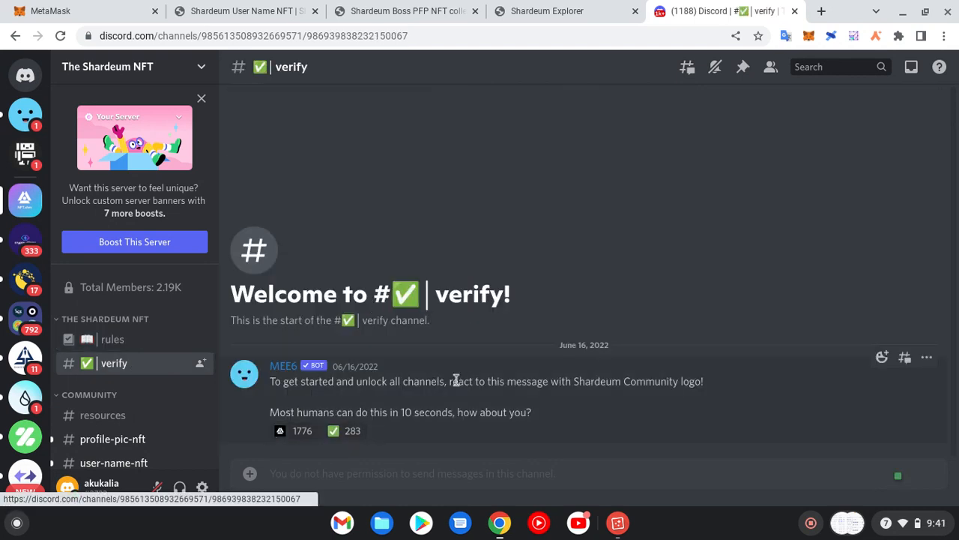
pyautogui.moveTo(645, 375)
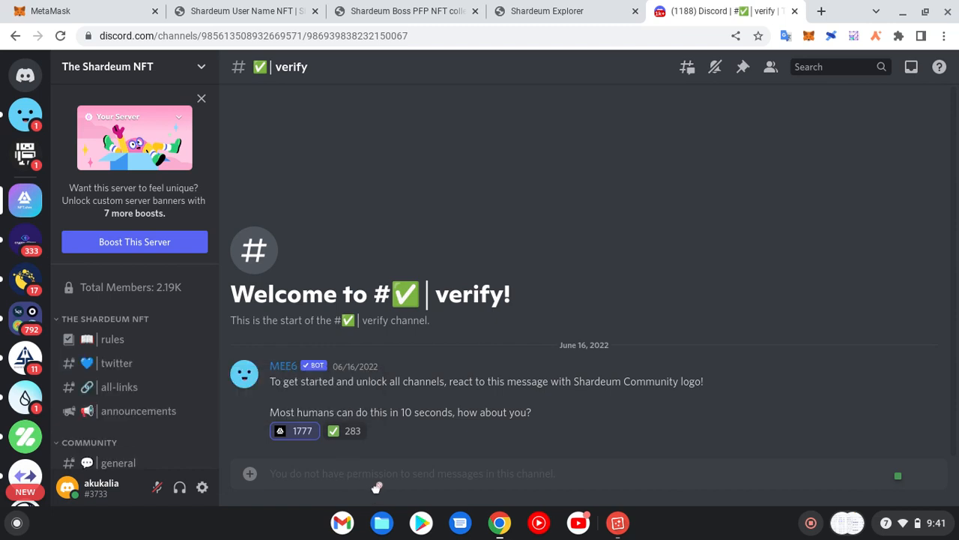
pyautogui.moveTo(120, 386)
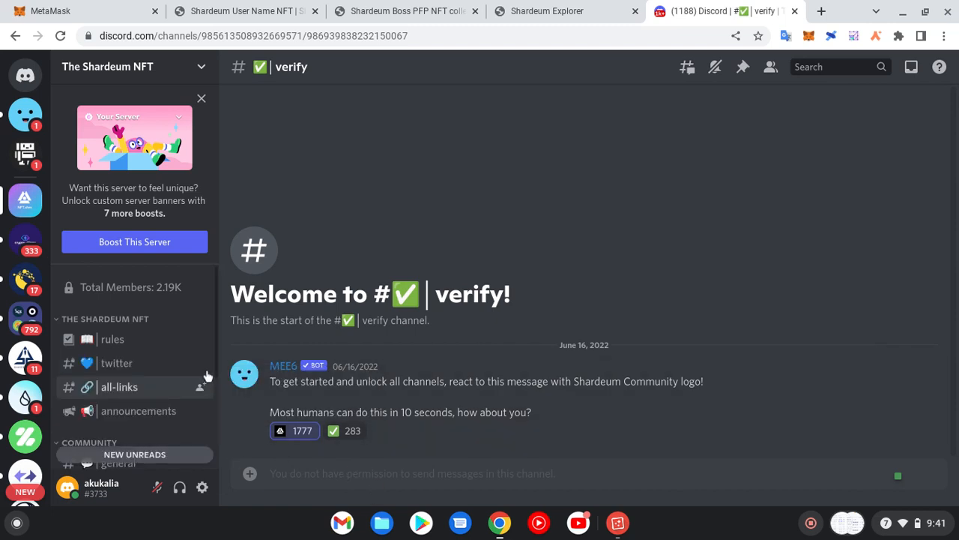
pyautogui.moveTo(219, 333)
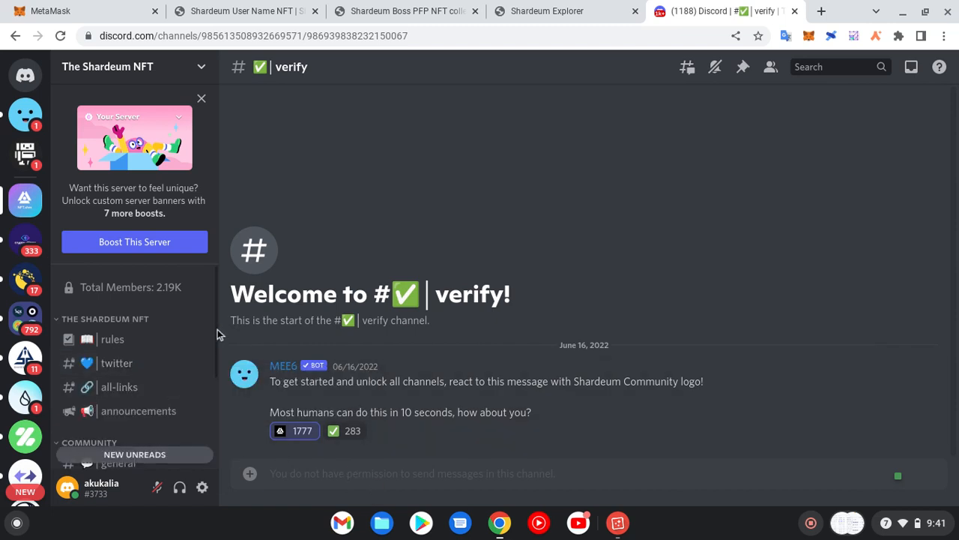
pyautogui.scroll(-3)
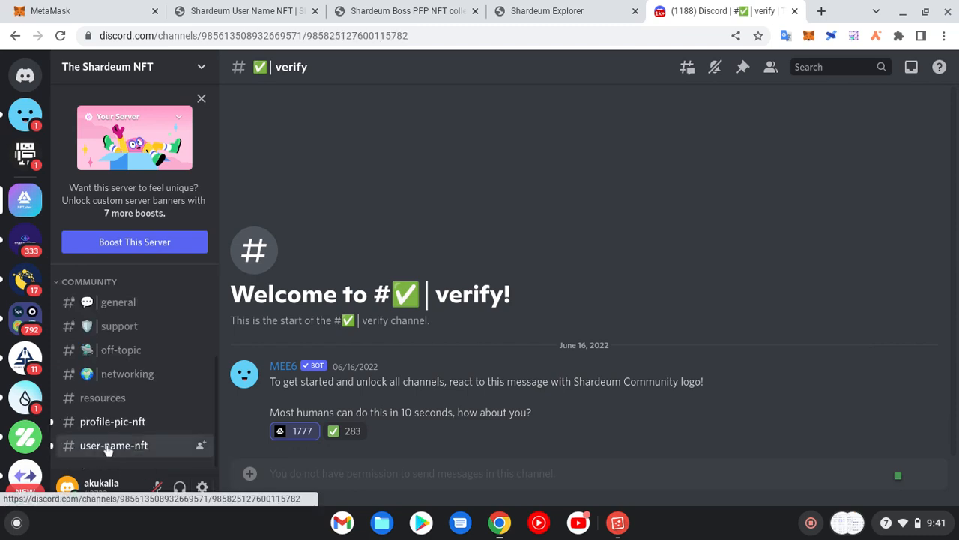
pyautogui.click(114, 445)
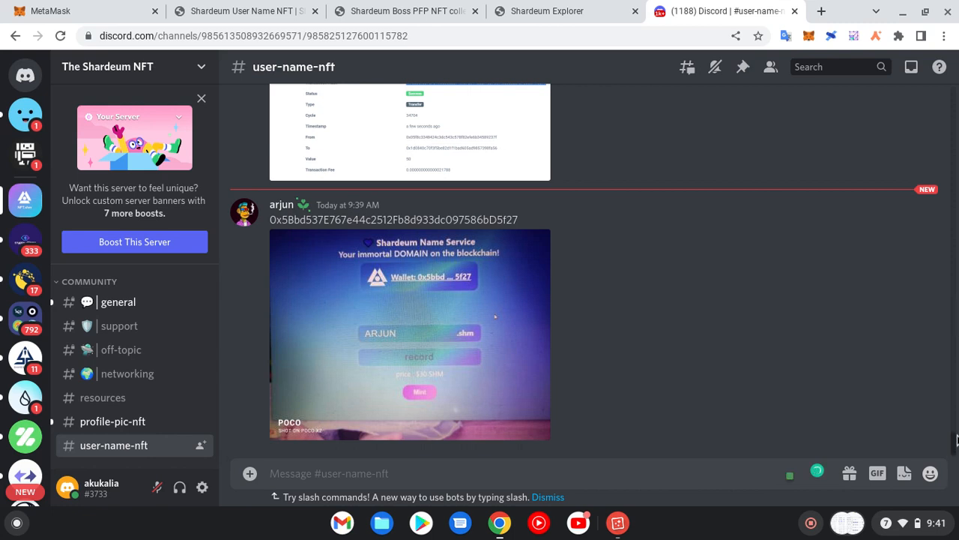
pyautogui.scroll(3)
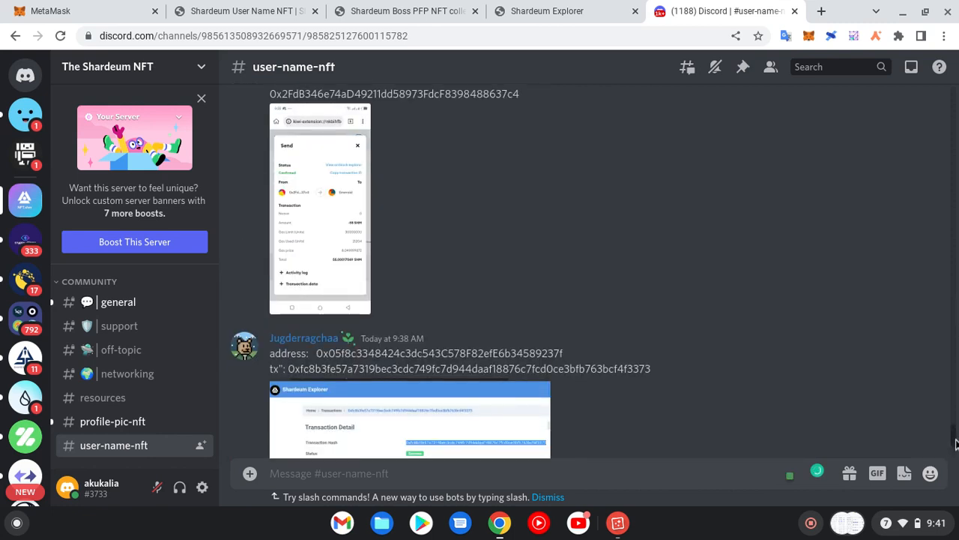
pyautogui.scroll(-3)
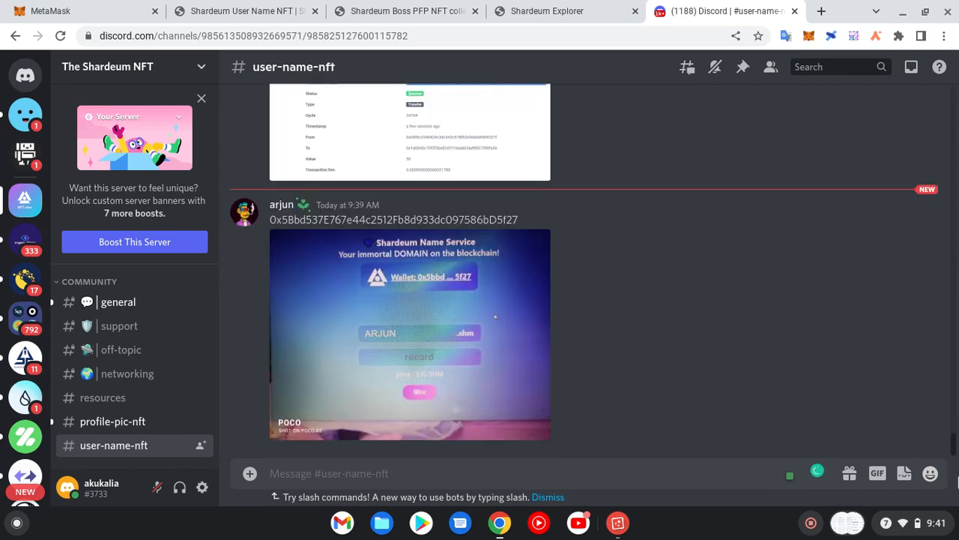
pyautogui.click(242, 11)
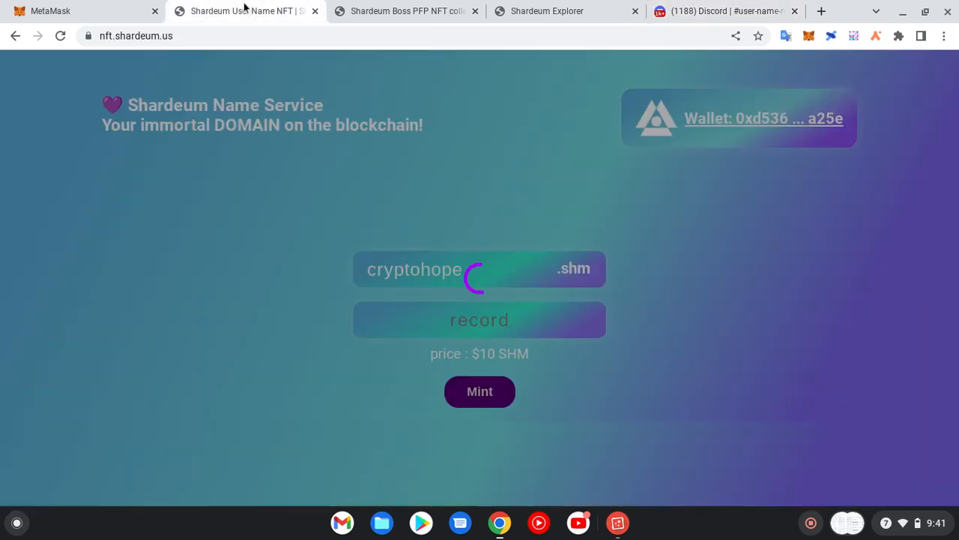
pyautogui.click(404, 11)
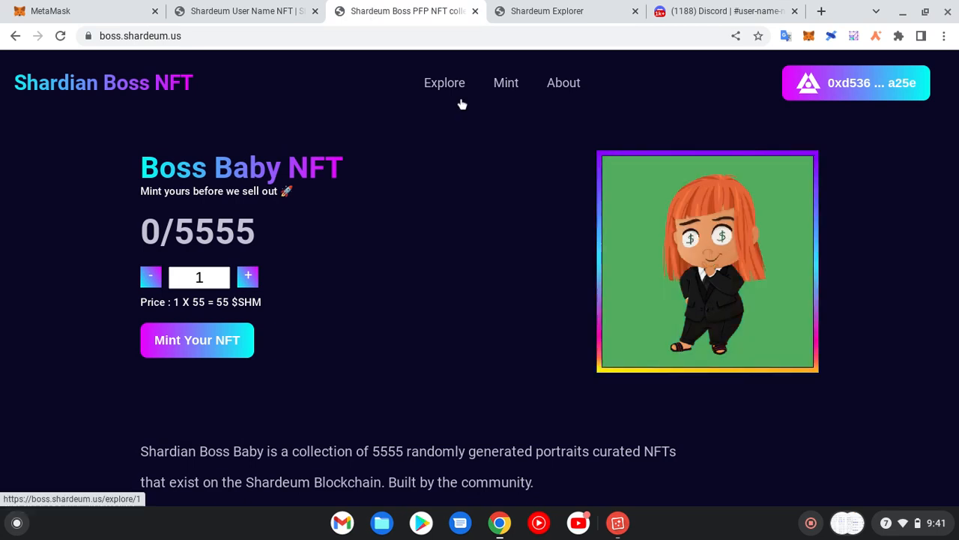
pyautogui.click(243, 10)
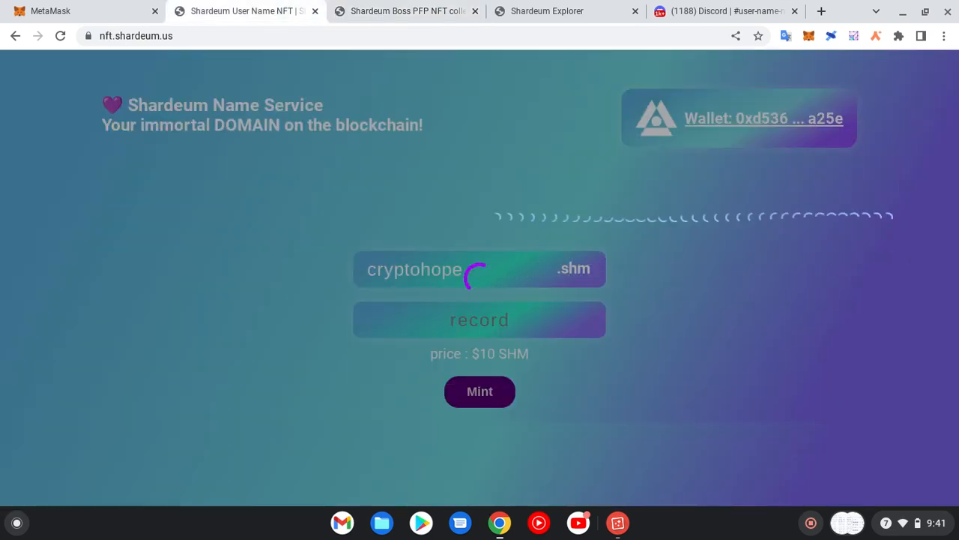
pyautogui.click(723, 10)
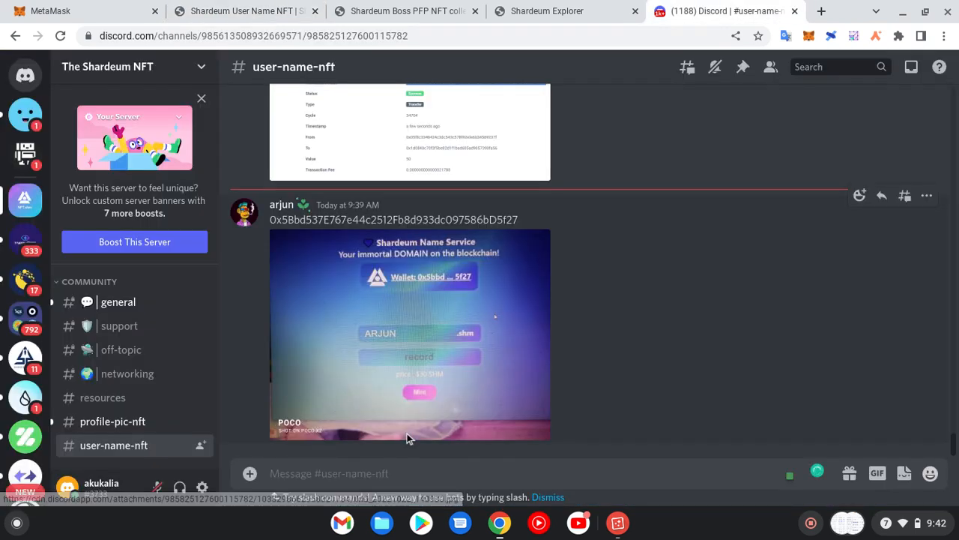
pyautogui.scroll(-3)
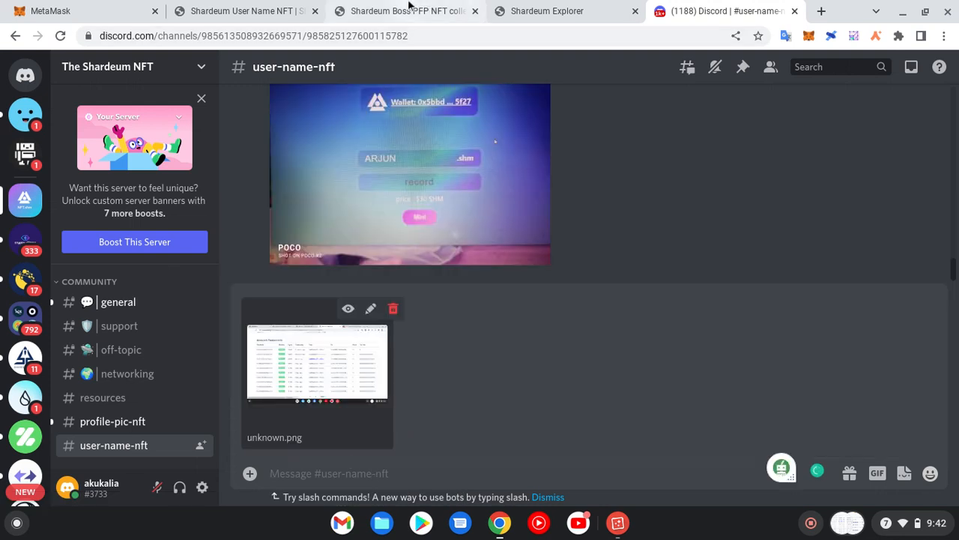
pyautogui.click(50, 11)
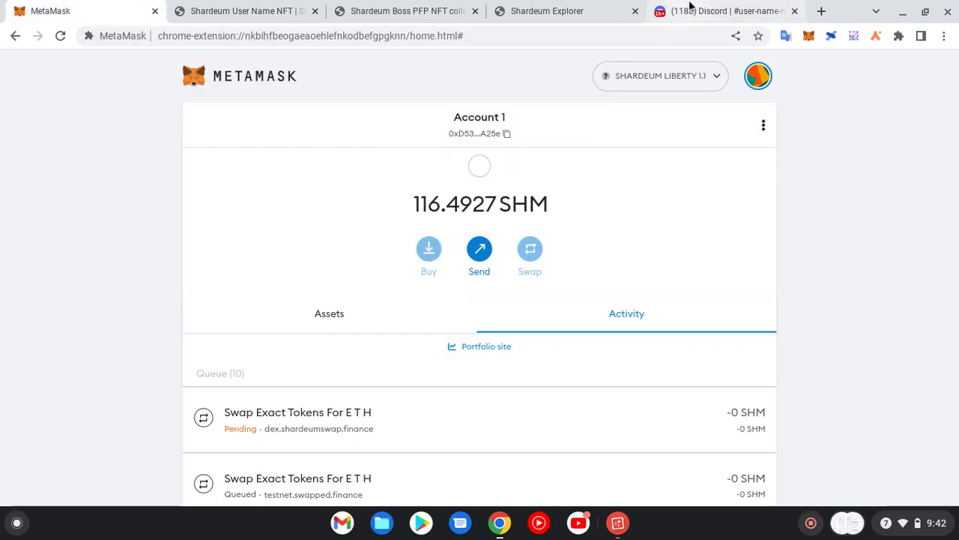
pyautogui.click(719, 11)
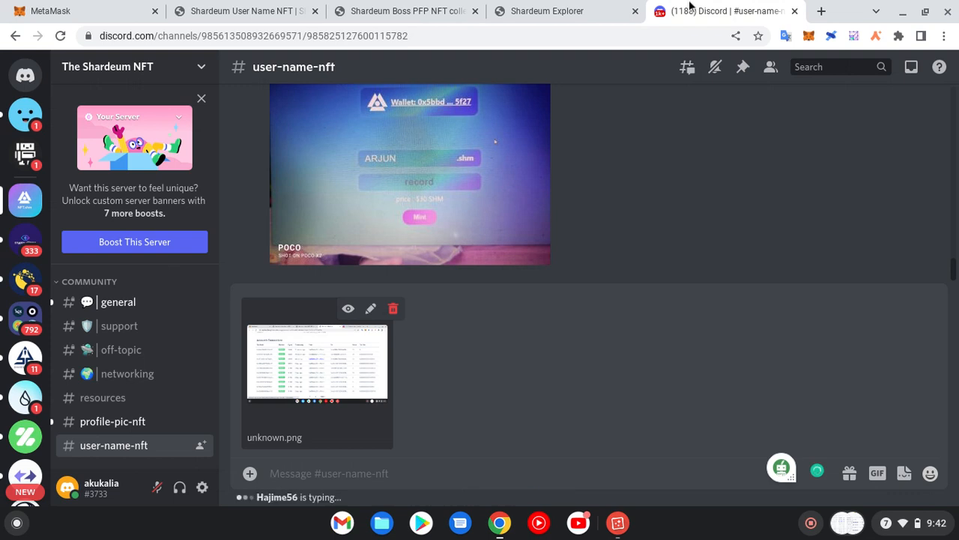
pyautogui.write('0xD5364ed651Ab49aFCF3Daa297B5B94e77f5EA25e')
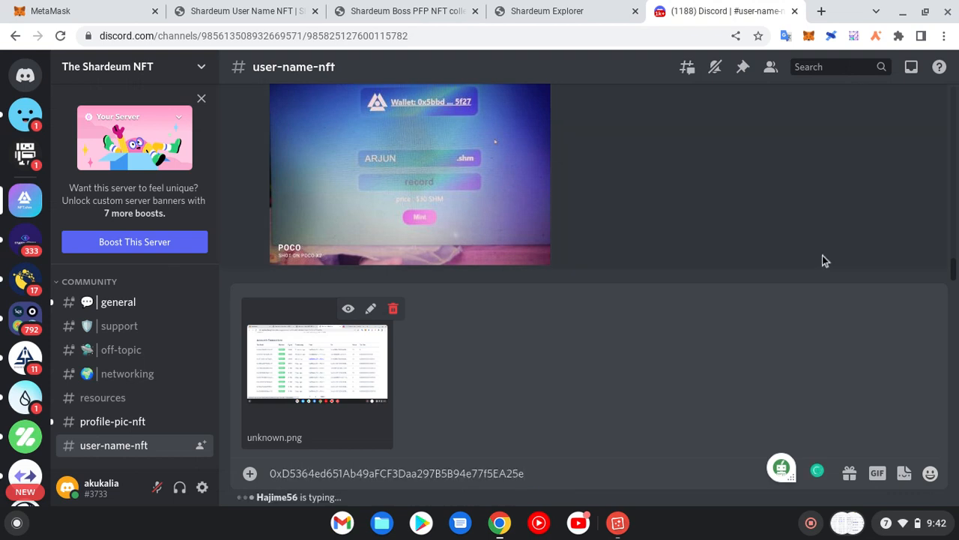
pyautogui.scroll(-3)
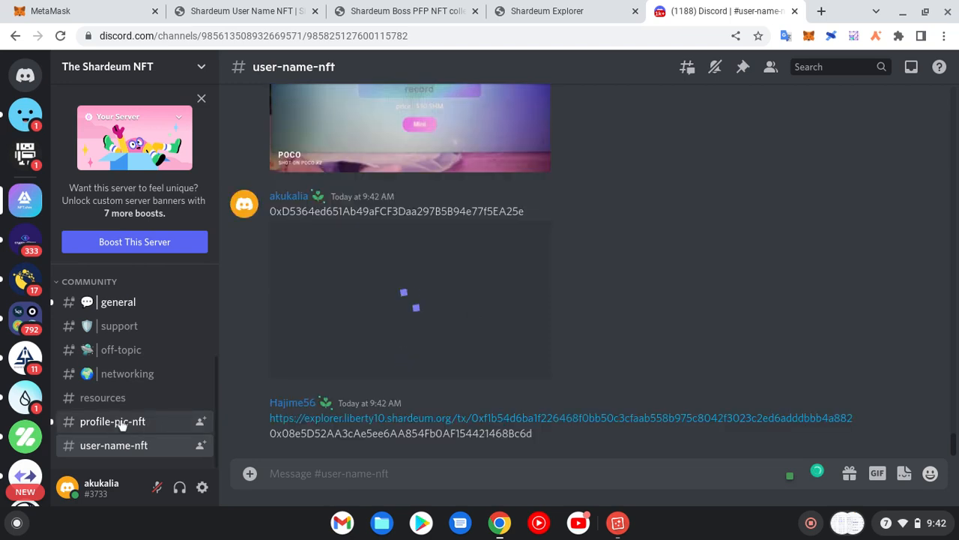
pyautogui.moveTo(112, 422)
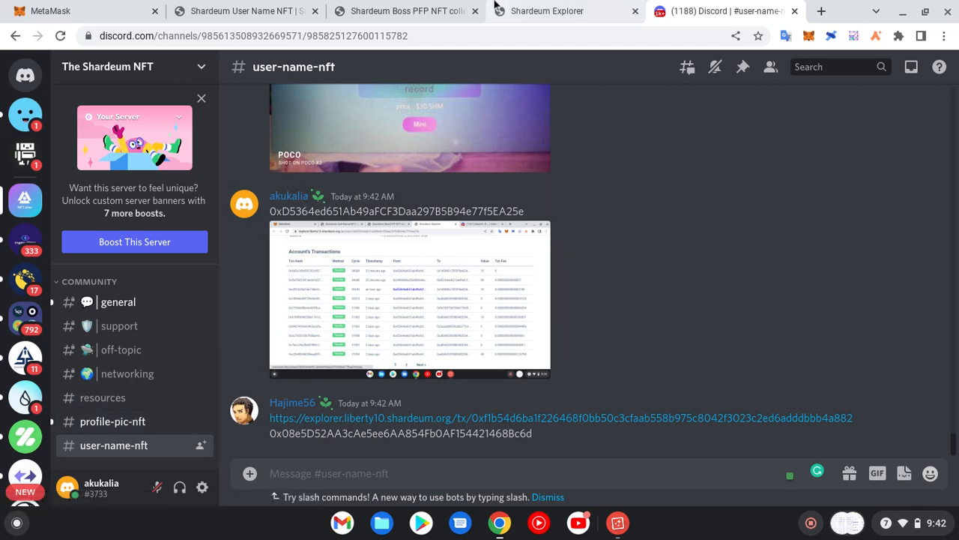
# Step: Open the 0xcff51b35… 10 SHM transfer's detail page in Shardeum Explorer and select its URL
pyautogui.click(405, 10)
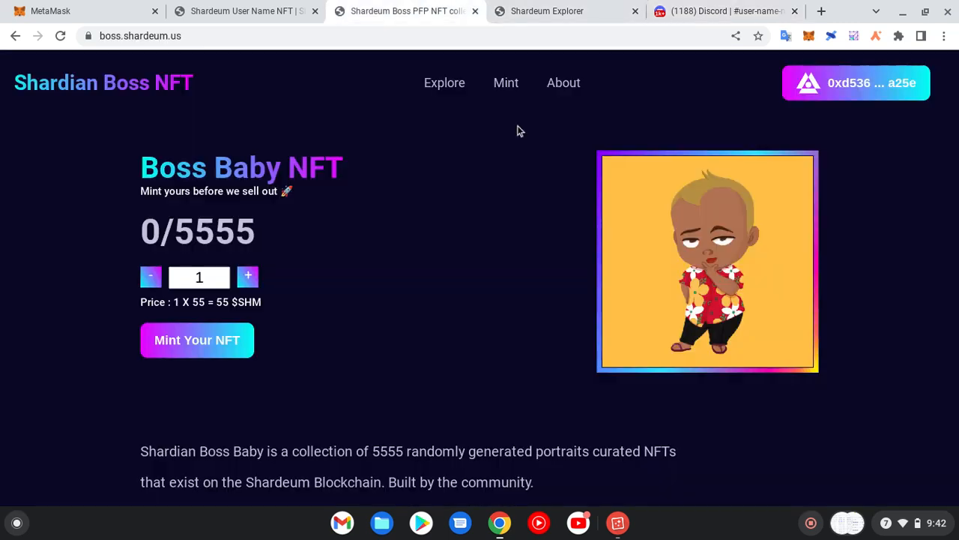
pyautogui.click(547, 11)
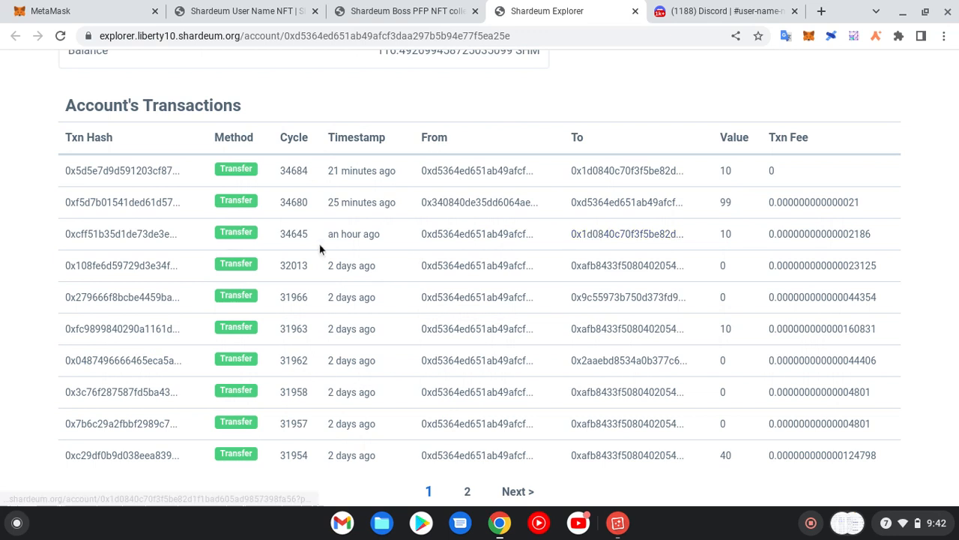
pyautogui.moveTo(120, 233)
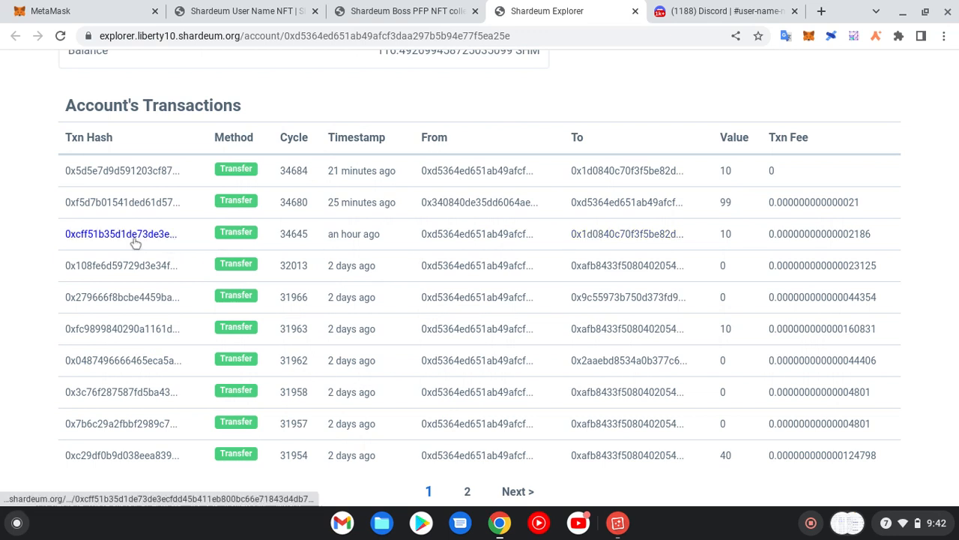
pyautogui.click(119, 234)
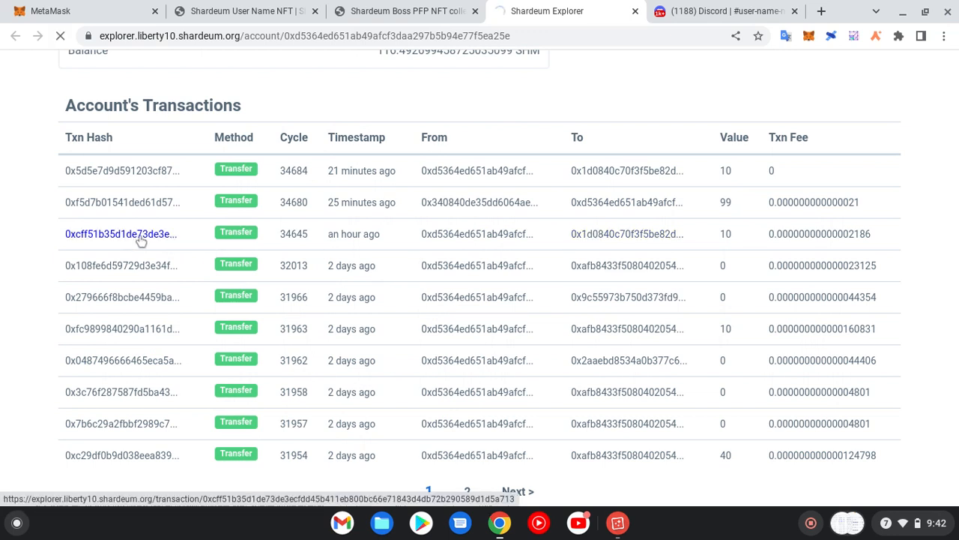
pyautogui.click(120, 234)
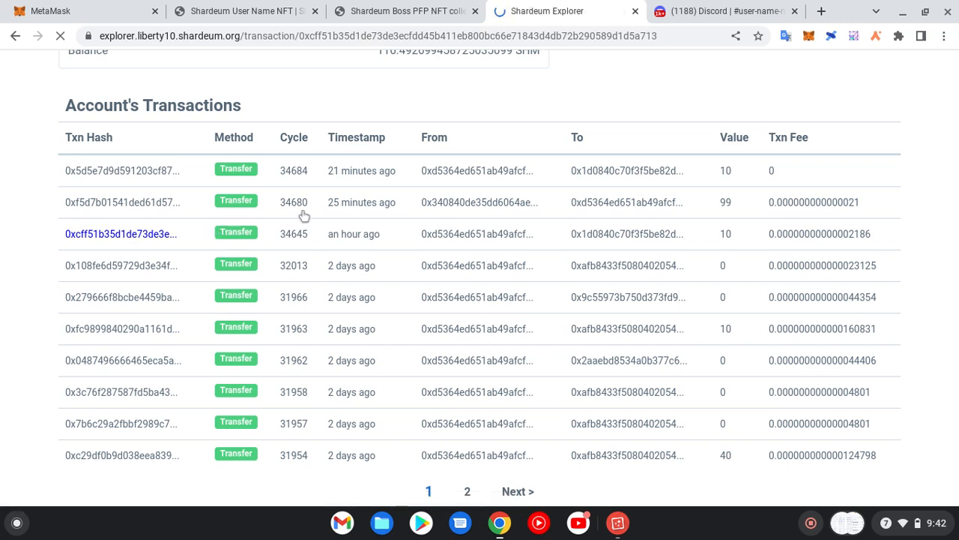
pyautogui.click(120, 234)
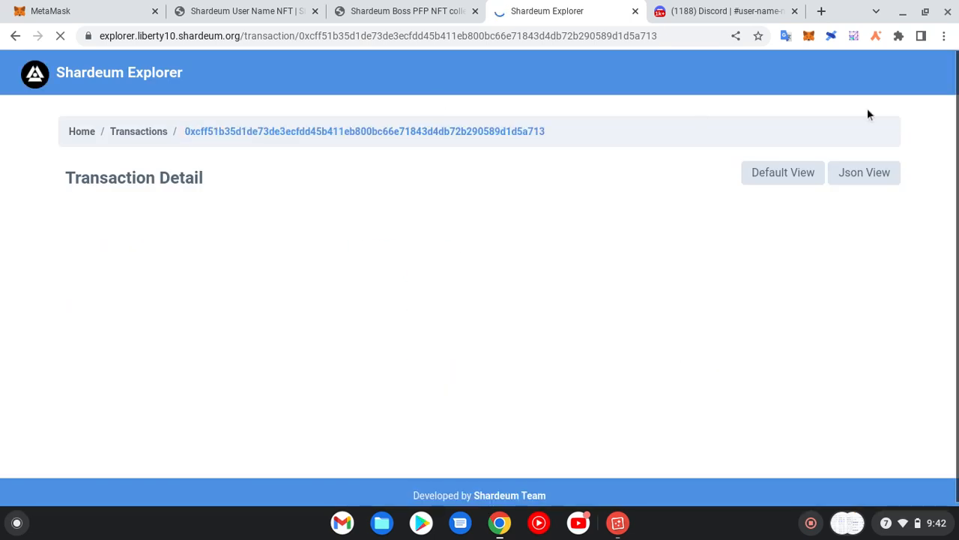
pyautogui.moveTo(669, 132)
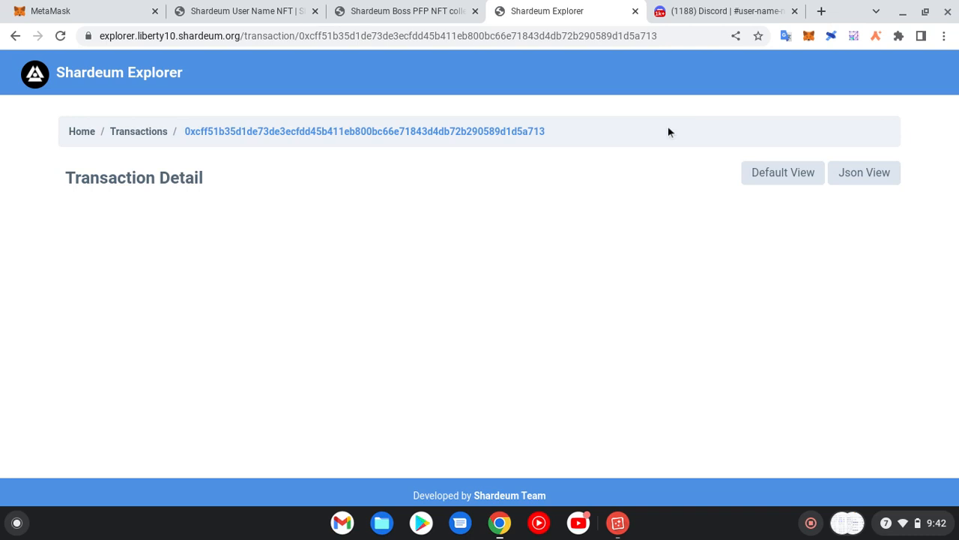
pyautogui.moveTo(955, 98)
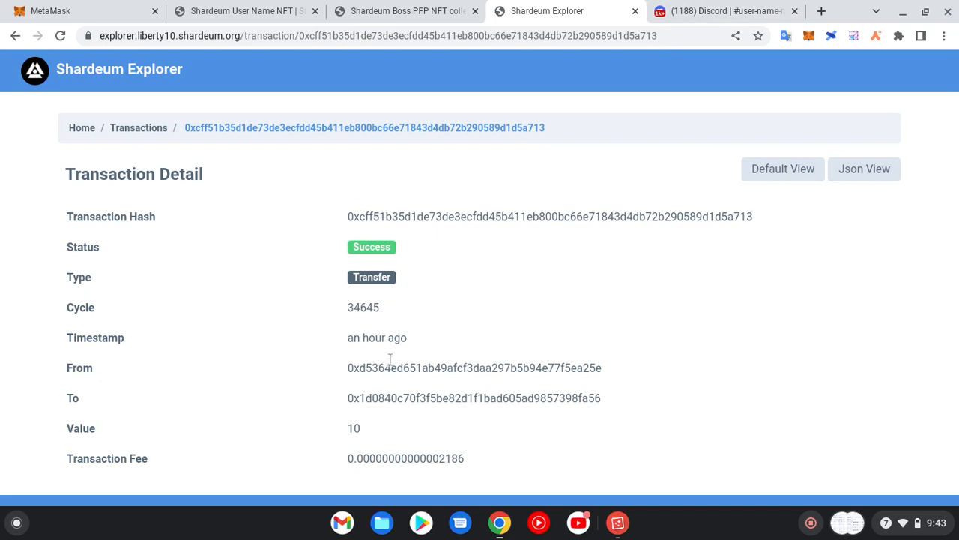
pyautogui.moveTo(372, 439)
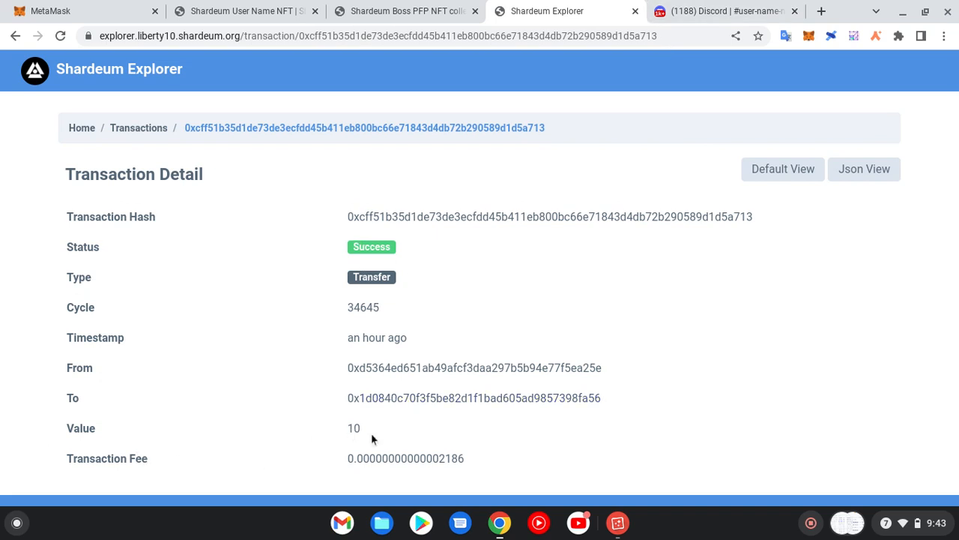
pyautogui.moveTo(500, 118)
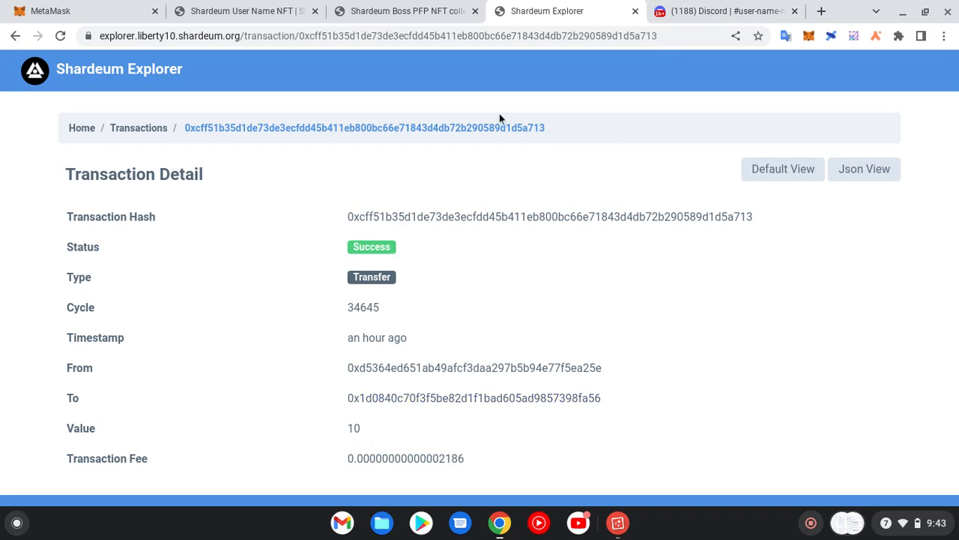
pyautogui.click(374, 35)
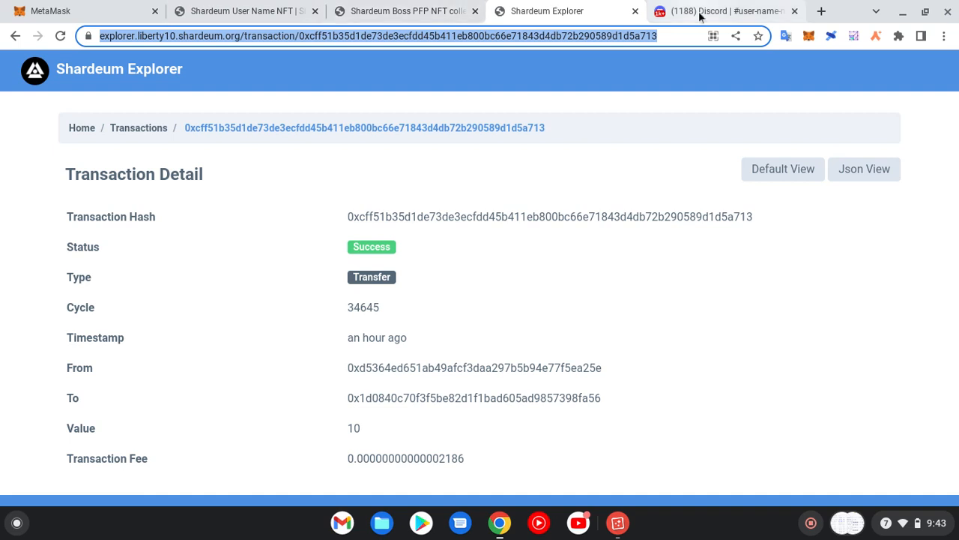
# Step: Send the transaction link in #user-name-nft, then choose Delete Message on that link-only post
pyautogui.click(719, 11)
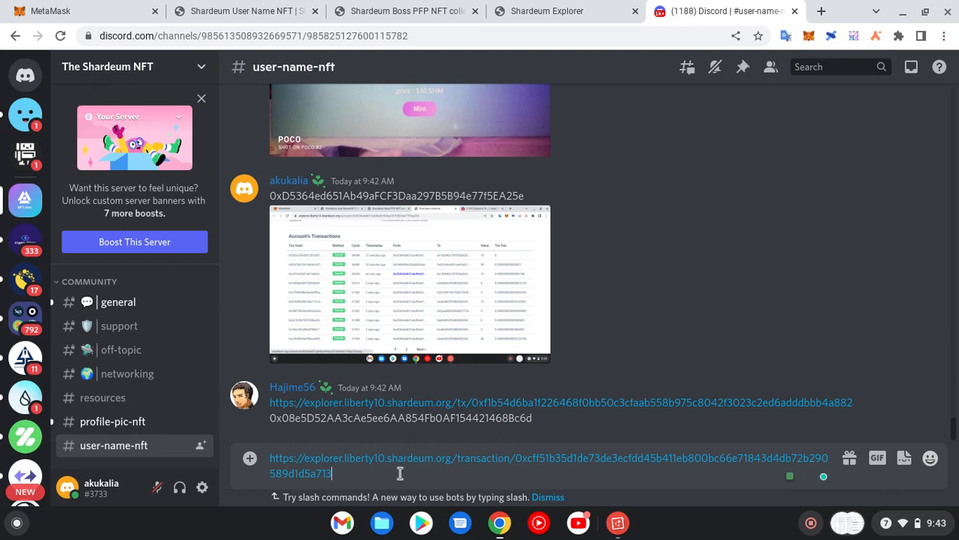
pyautogui.press('Return')
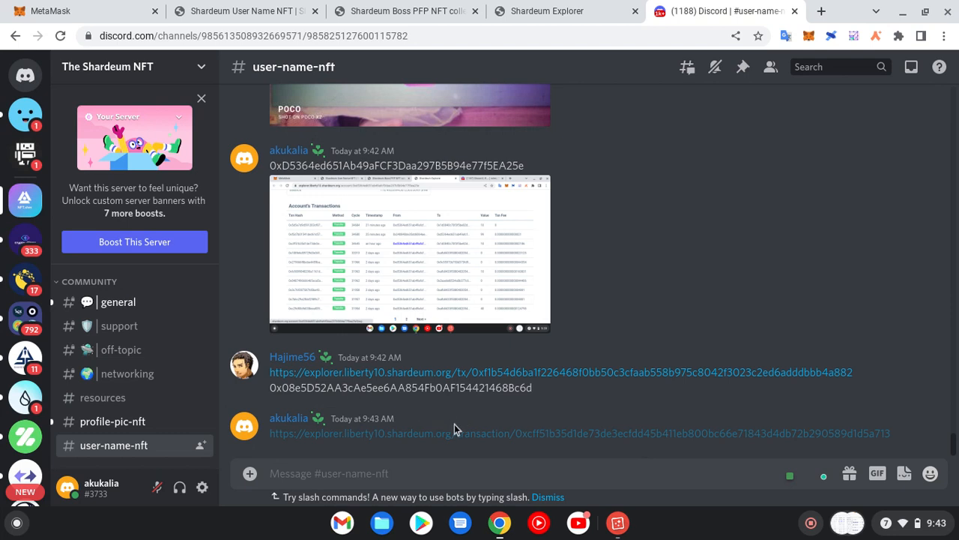
pyautogui.moveTo(453, 428)
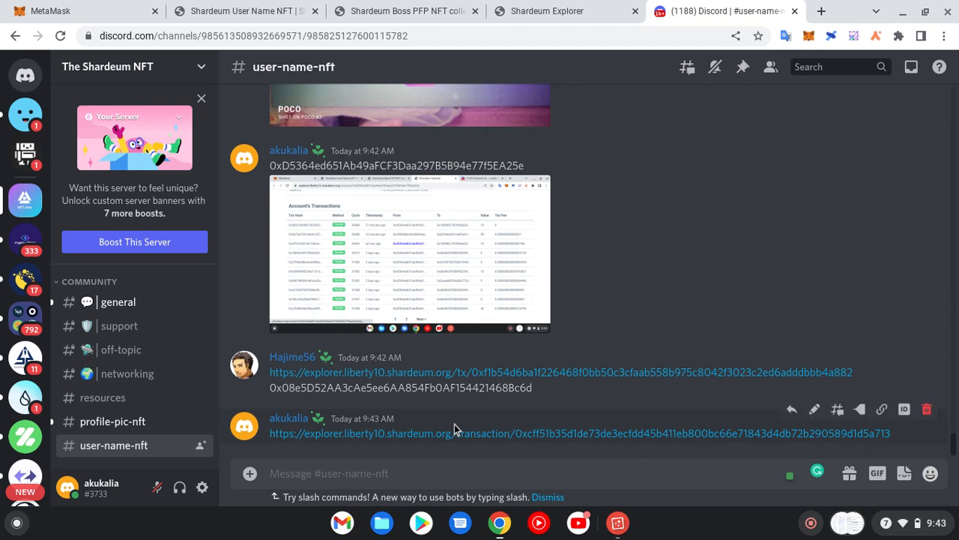
pyautogui.rightClick(928, 411)
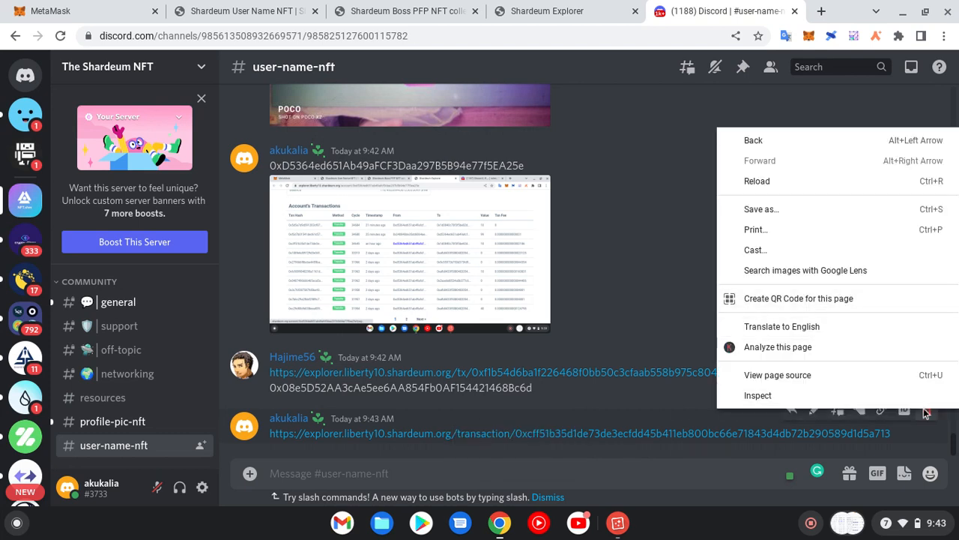
pyautogui.click(862, 393)
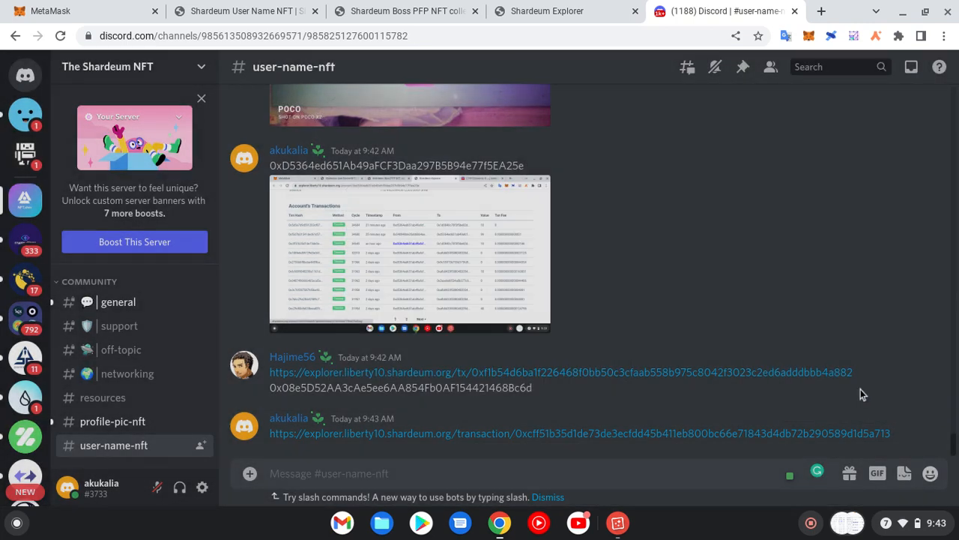
pyautogui.moveTo(914, 430)
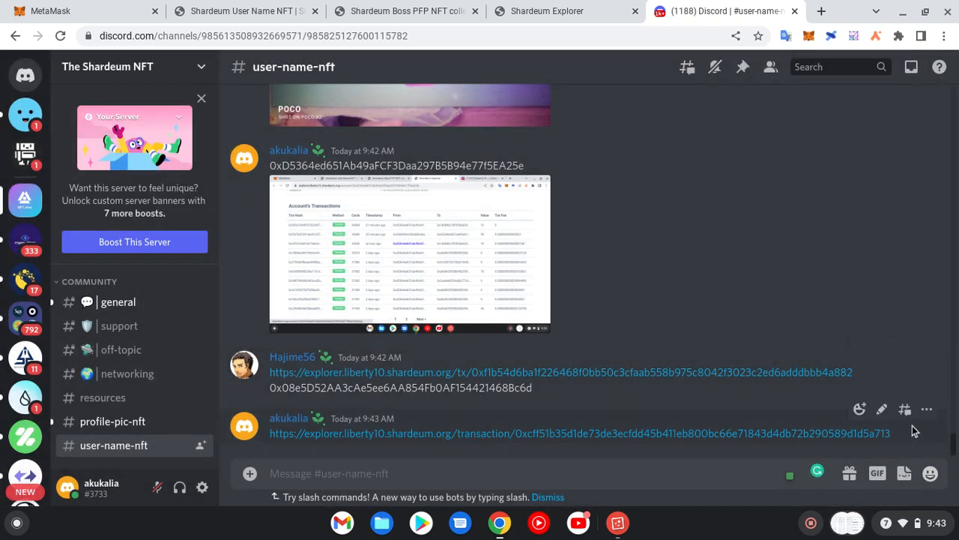
pyautogui.click(927, 410)
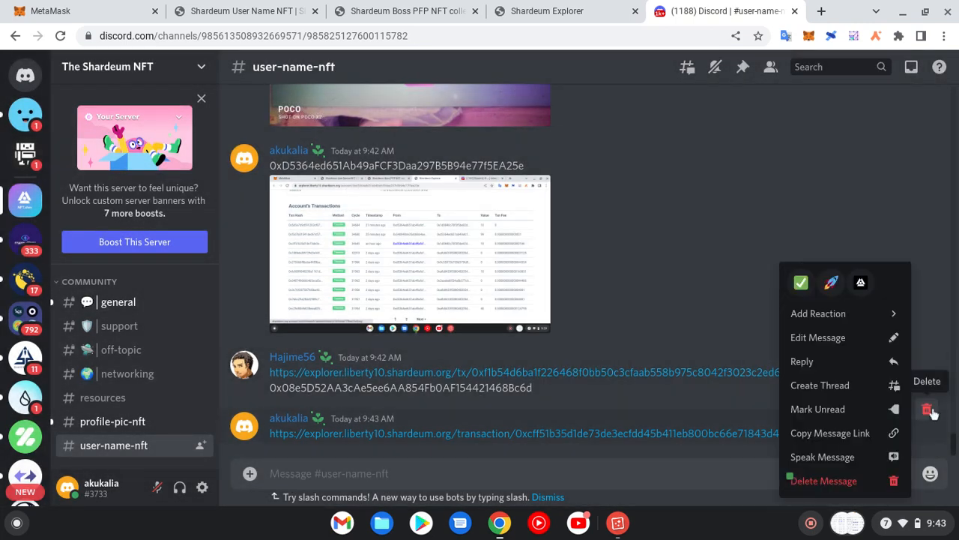
pyautogui.moveTo(930, 412)
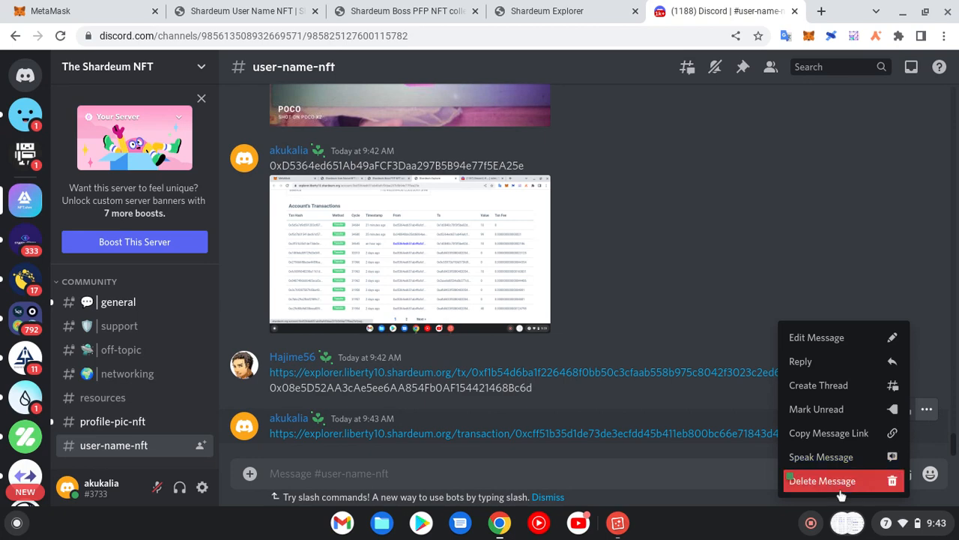
pyautogui.click(822, 481)
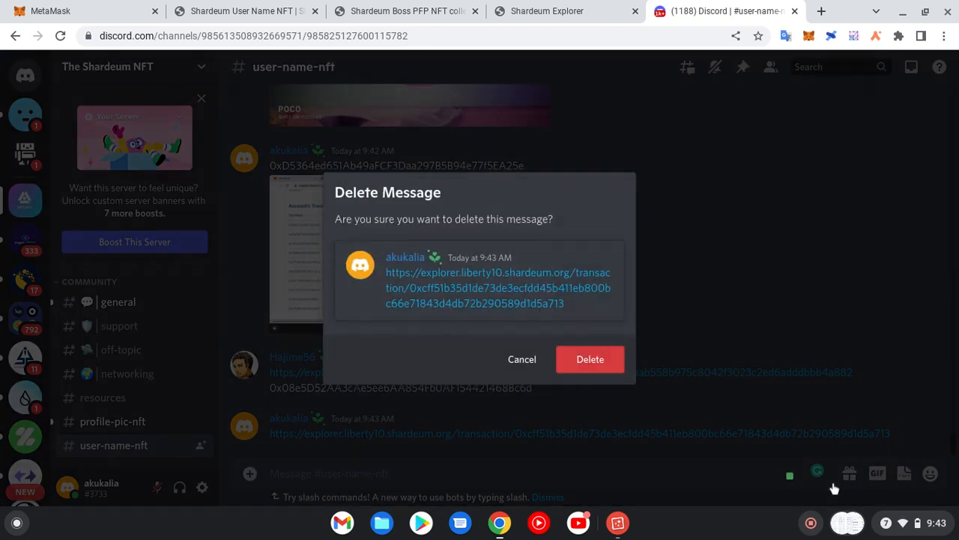
pyautogui.click(522, 359)
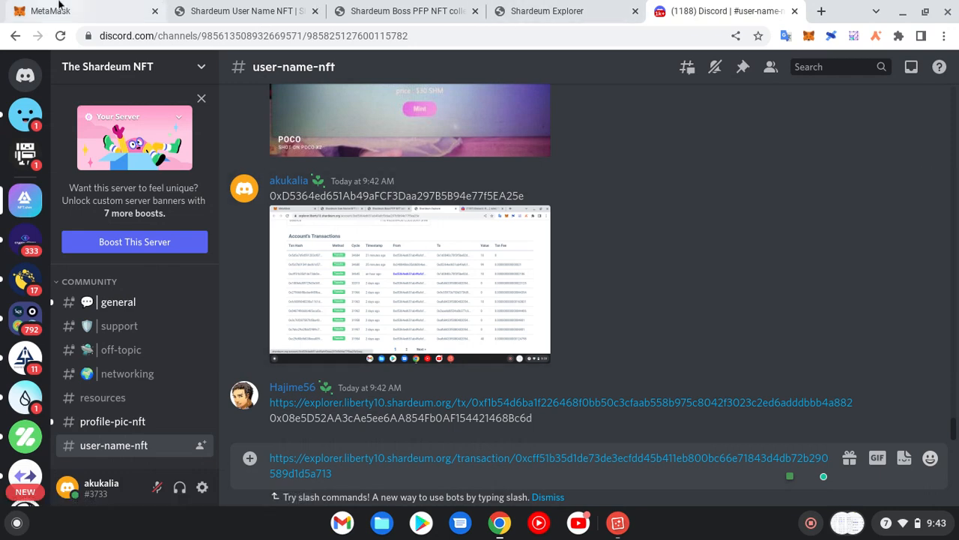
pyautogui.click(50, 11)
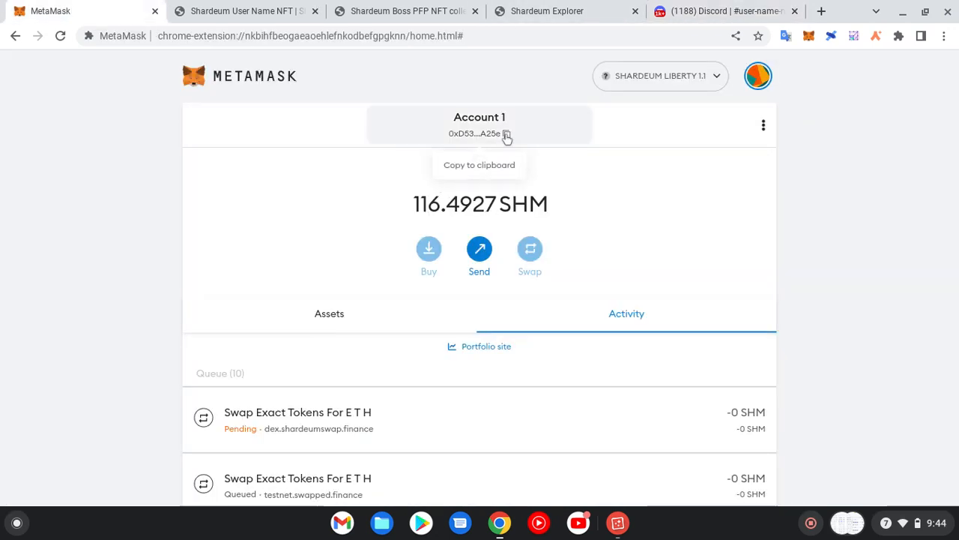
pyautogui.click(723, 11)
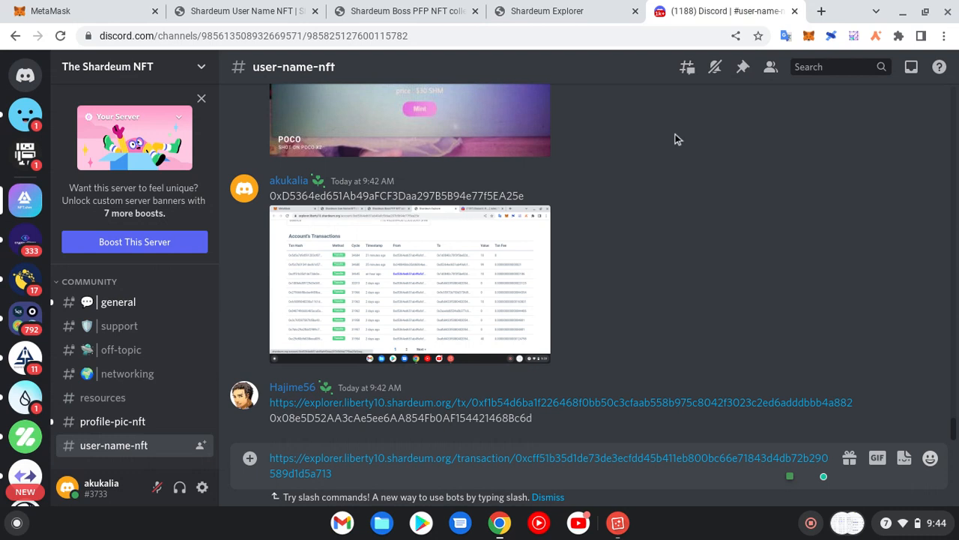
pyautogui.write('0xD5364ed651Ab49aFCF3Daa297B5B94e77f5EA25e')
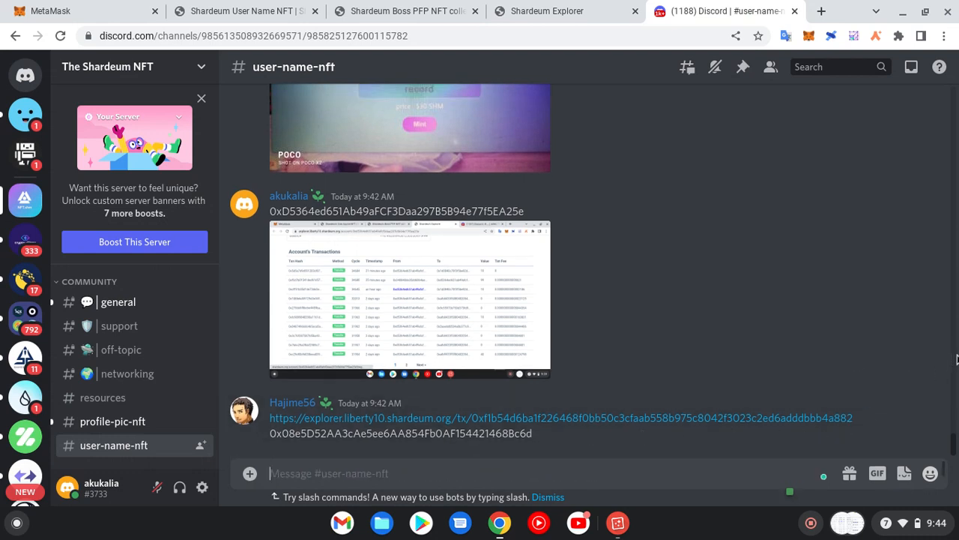
# Step: Delete the older 9:42 post containing the wallet address and transaction screenshot
pyautogui.scroll(-3)
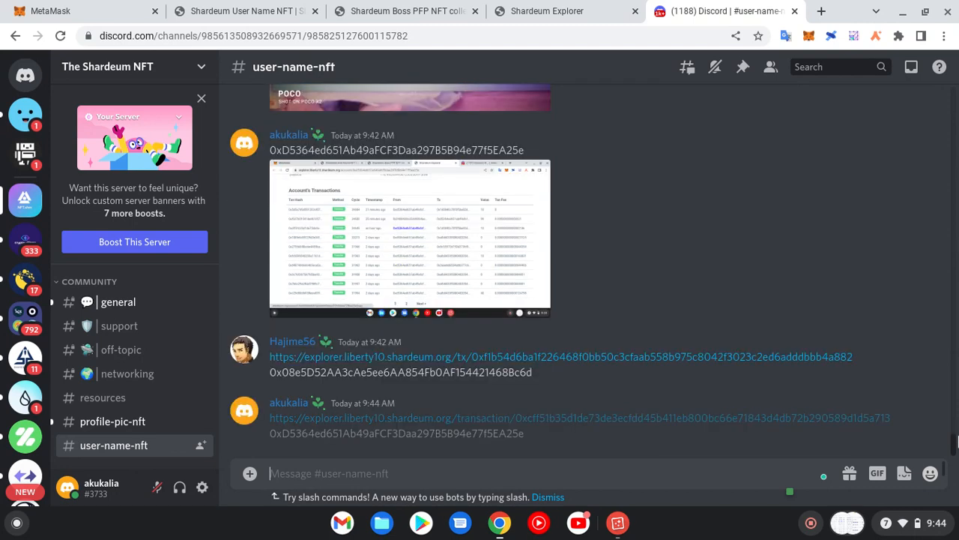
pyautogui.scroll(3)
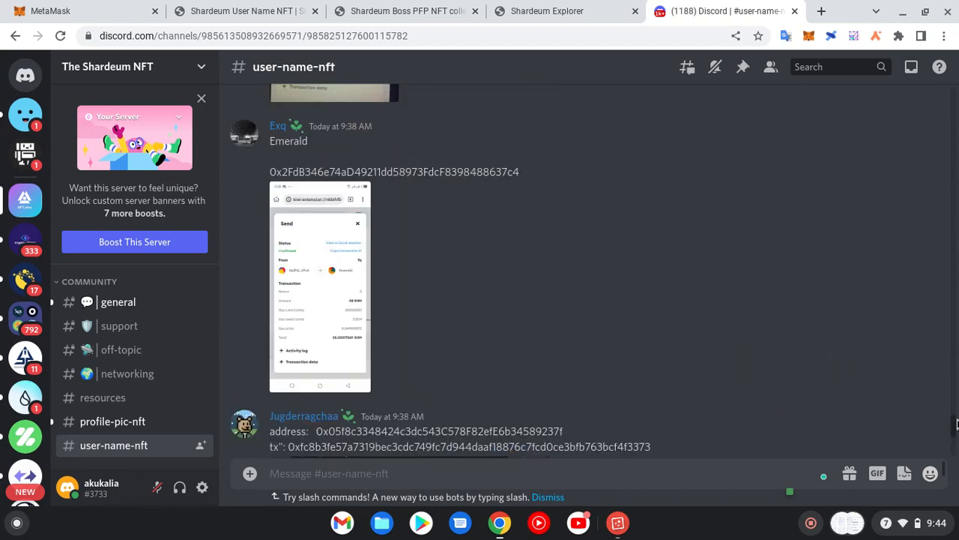
pyautogui.scroll(-3)
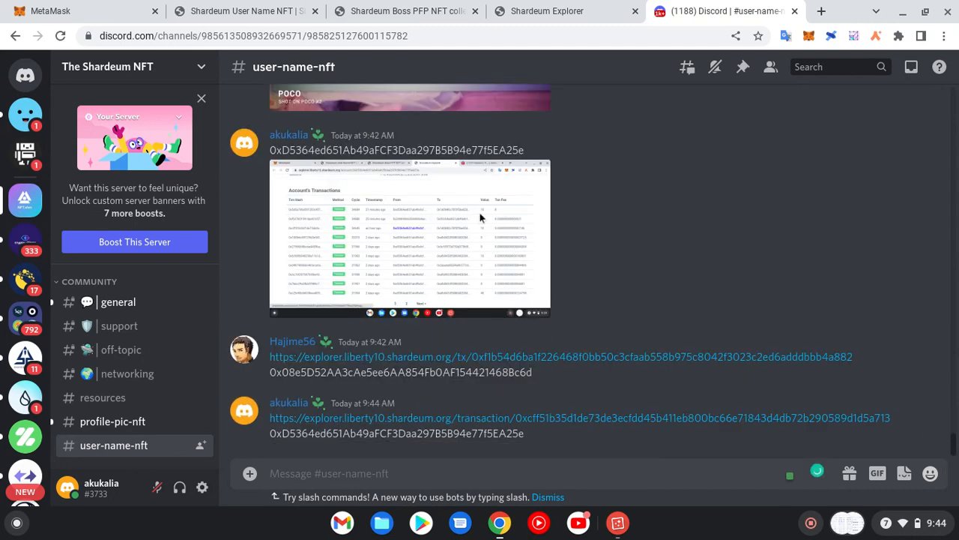
pyautogui.moveTo(528, 141)
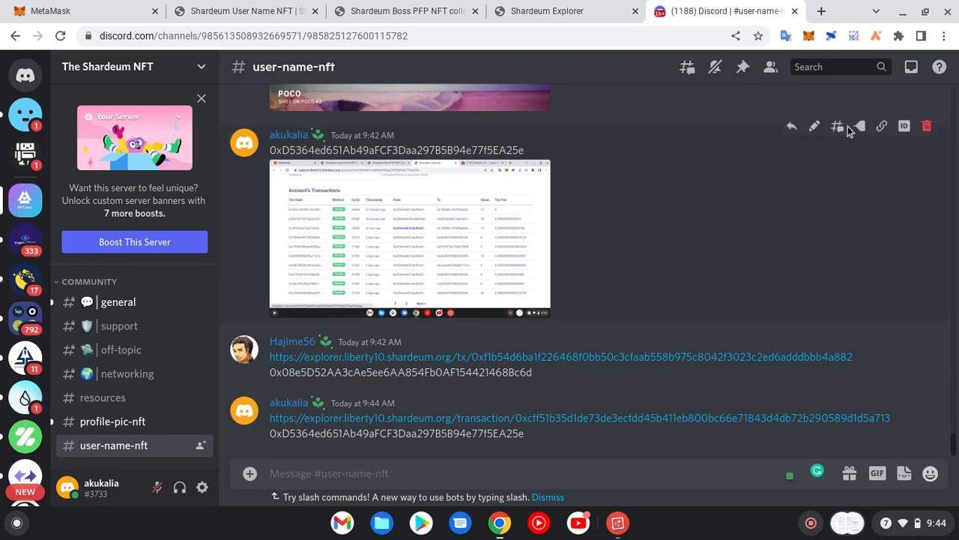
pyautogui.moveTo(927, 125)
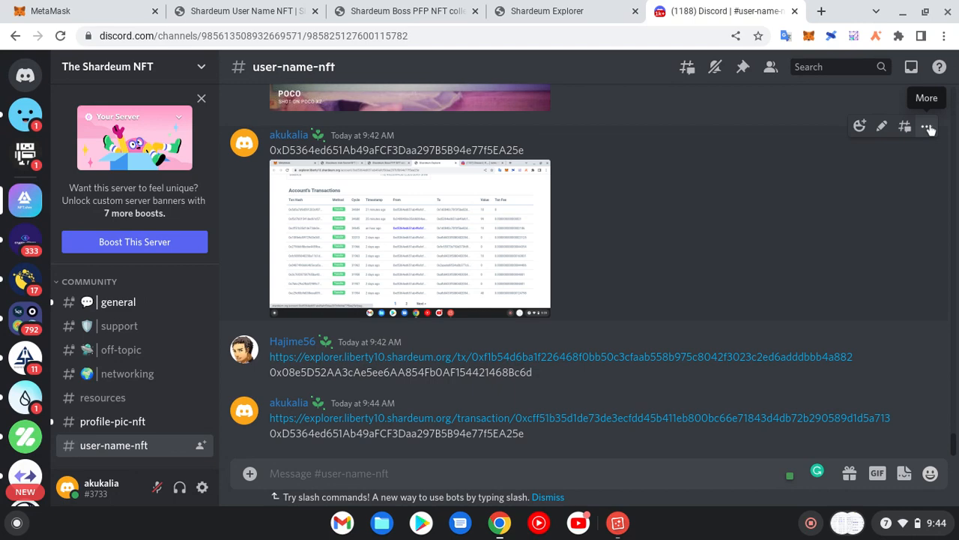
pyautogui.click(927, 126)
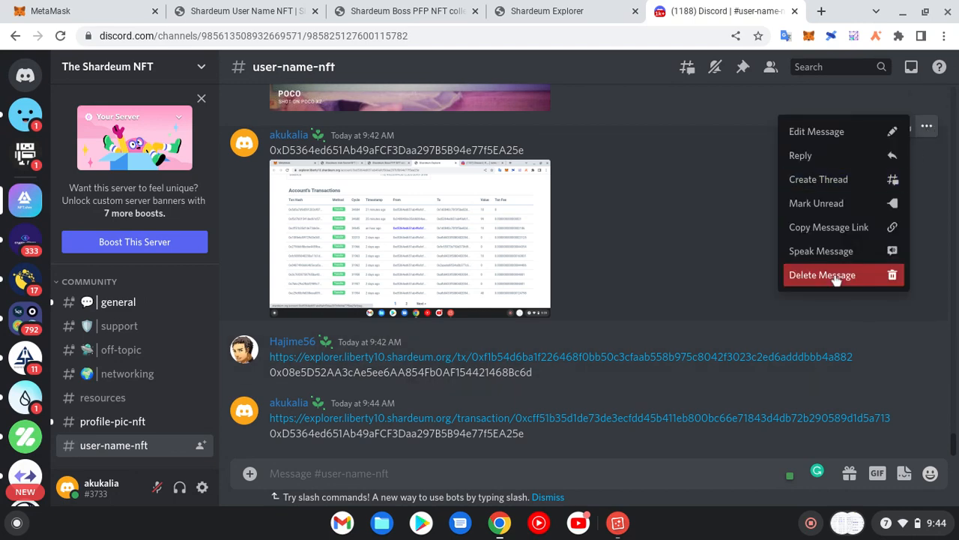
pyautogui.click(821, 274)
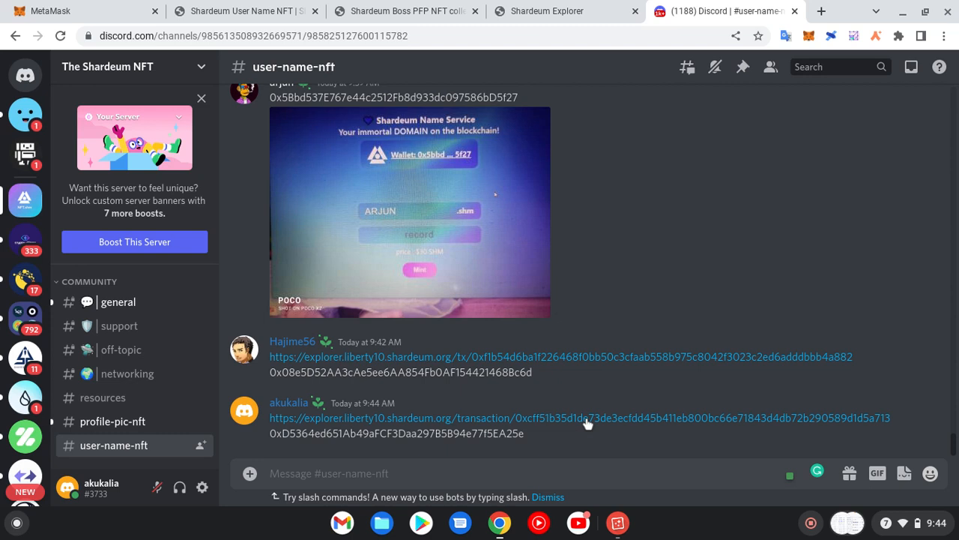
pyautogui.moveTo(25, 114)
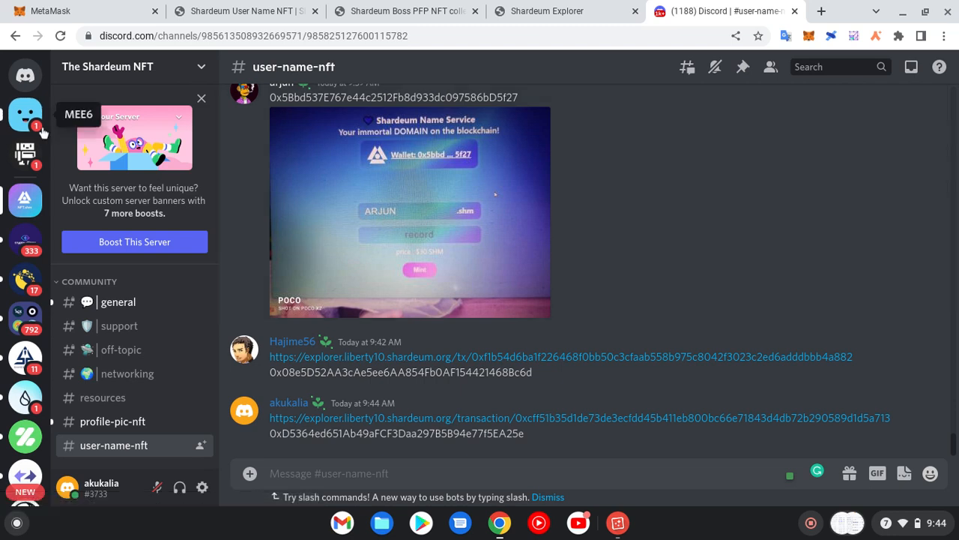
# Step: Switch to the MEE6 direct-message conversation from the left sidebar
pyautogui.click(25, 114)
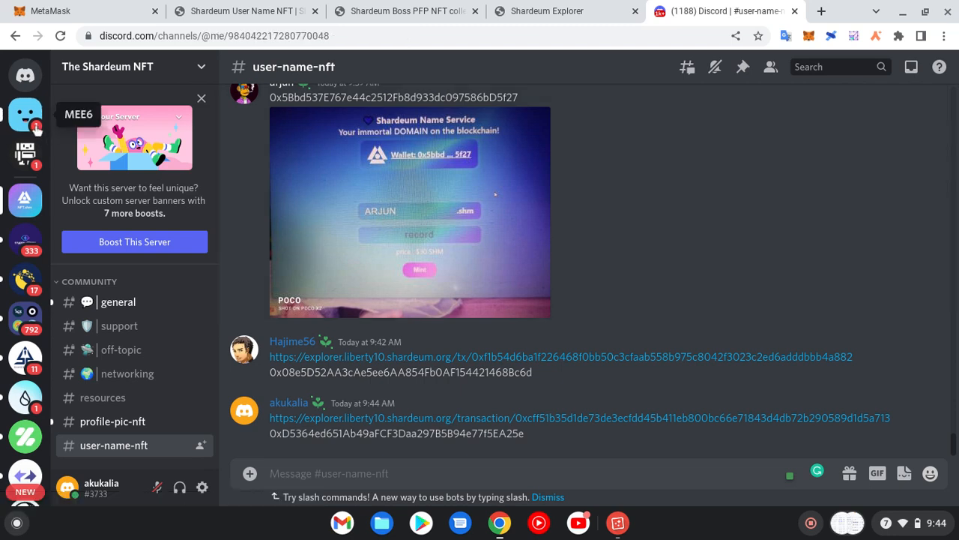
pyautogui.moveTo(263, 179)
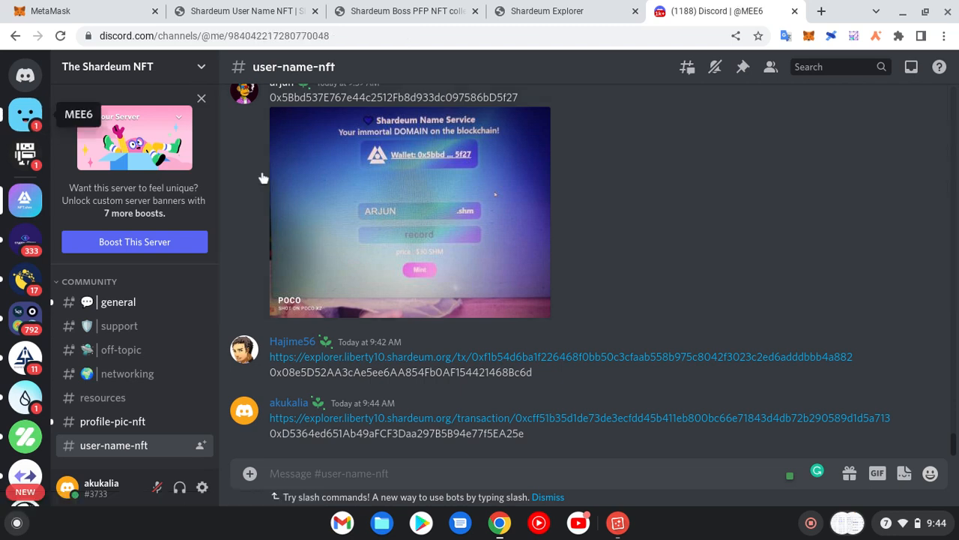